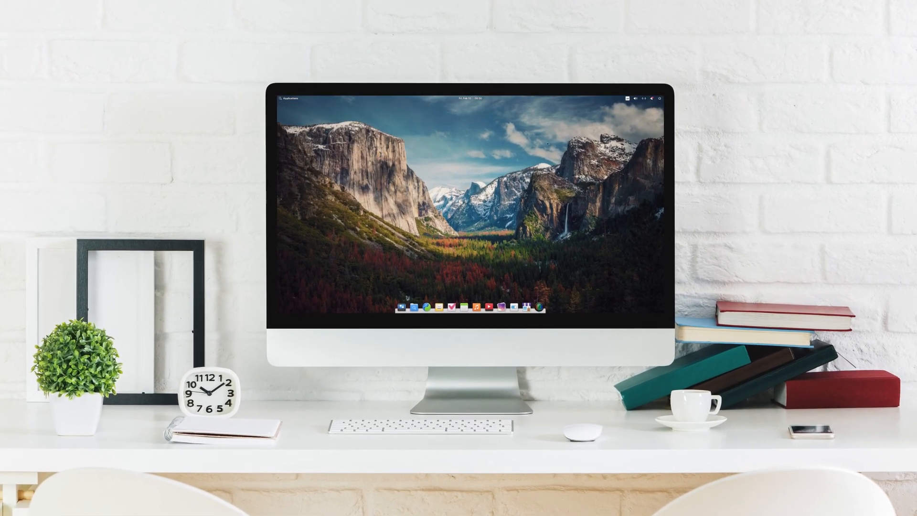
View the pending update notifications from the panel indicator and launch AppCenter
left_click(661, 98)
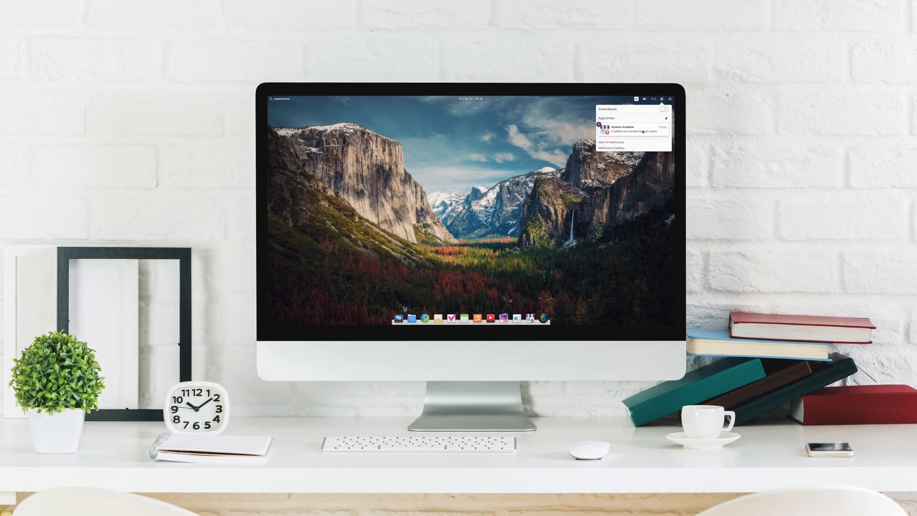
left_click(653, 99)
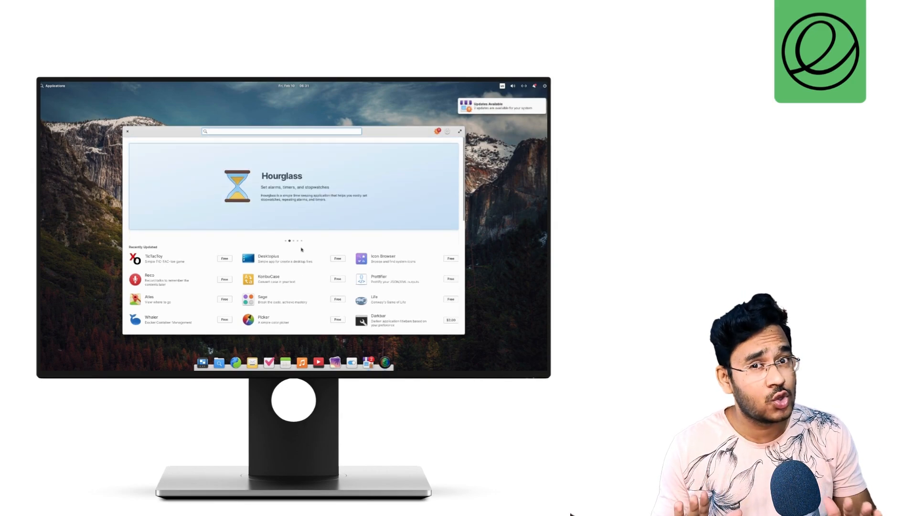
Browse the featured Hourglass app's description and release notes, return Home and close AppCenter
scroll("down", 3)
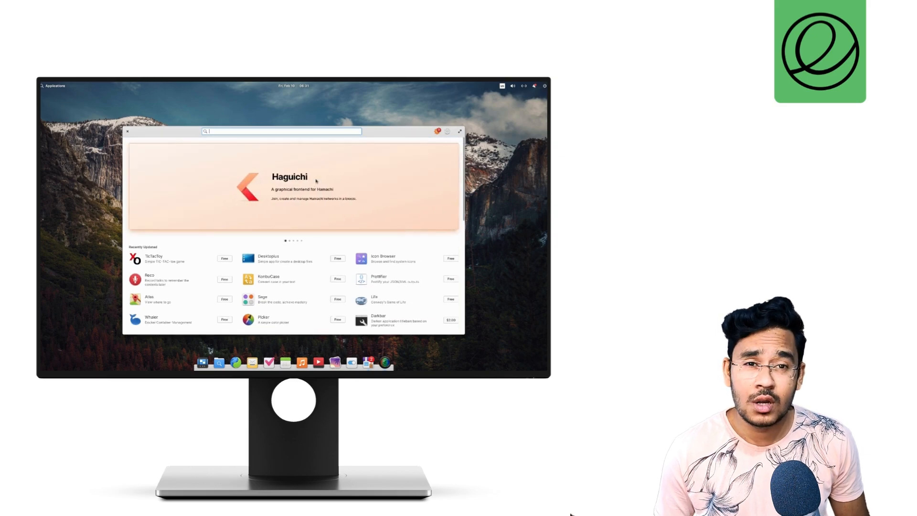
left_click(290, 188)
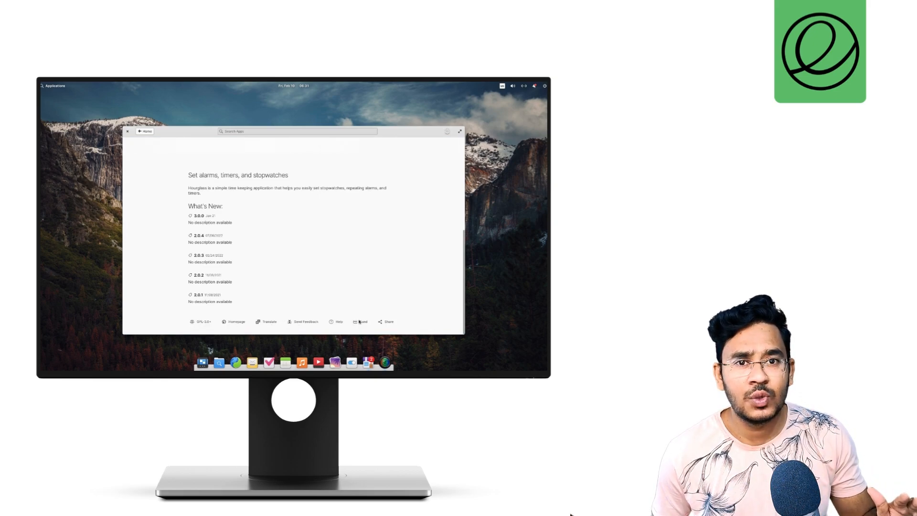
left_click(145, 131)
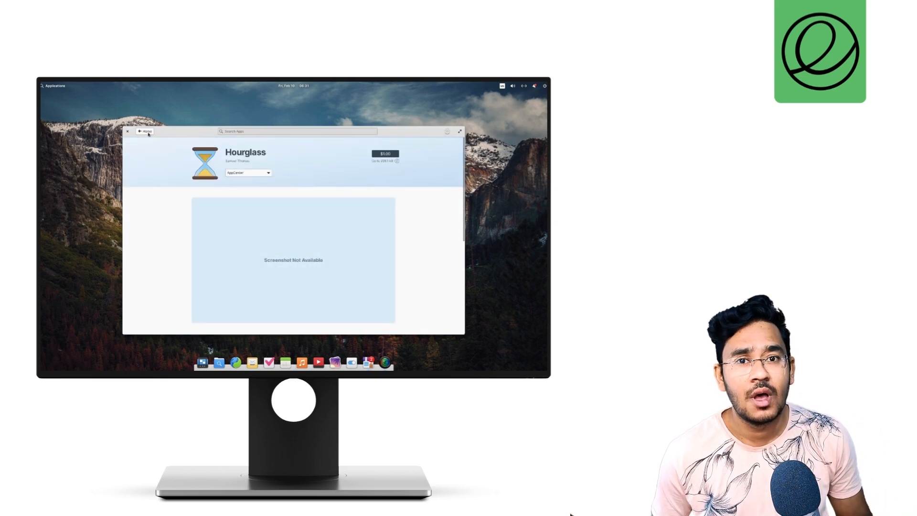
left_click(127, 130)
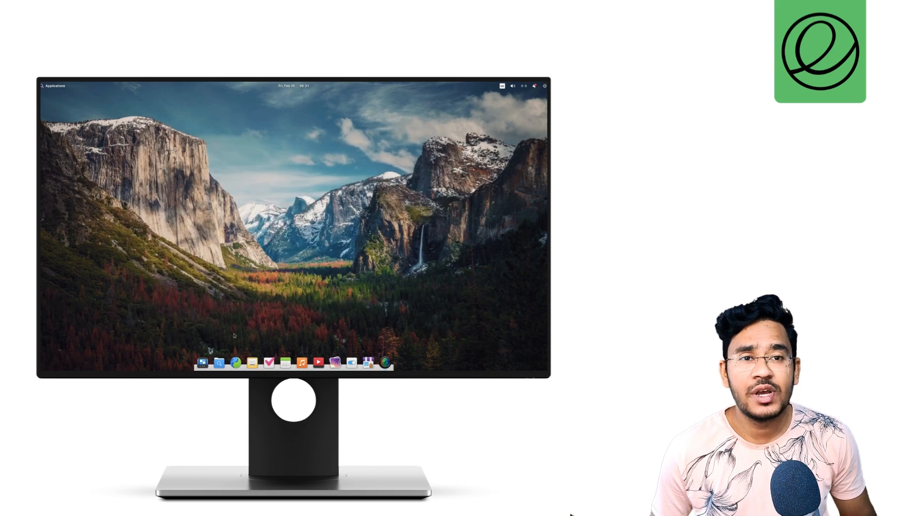
Browse the empty Documents folder in Files, then close the file manager
left_click(219, 363)
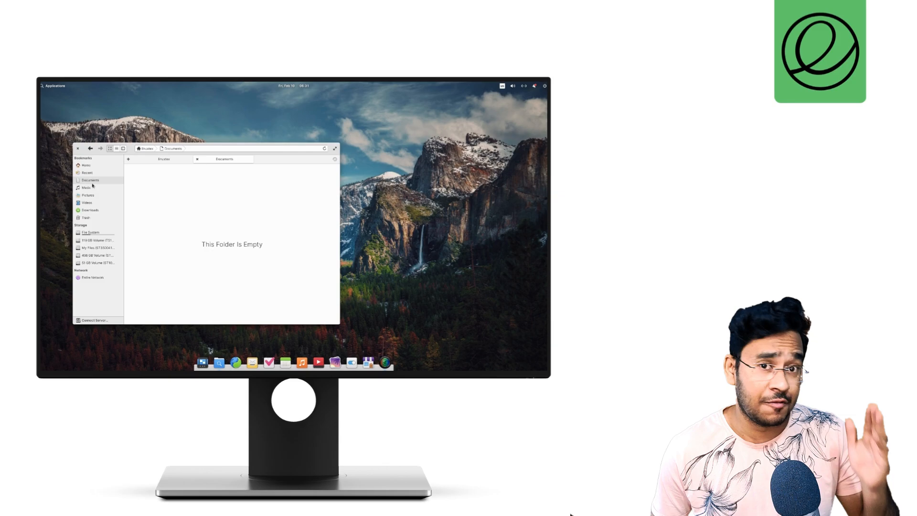
left_click(88, 195)
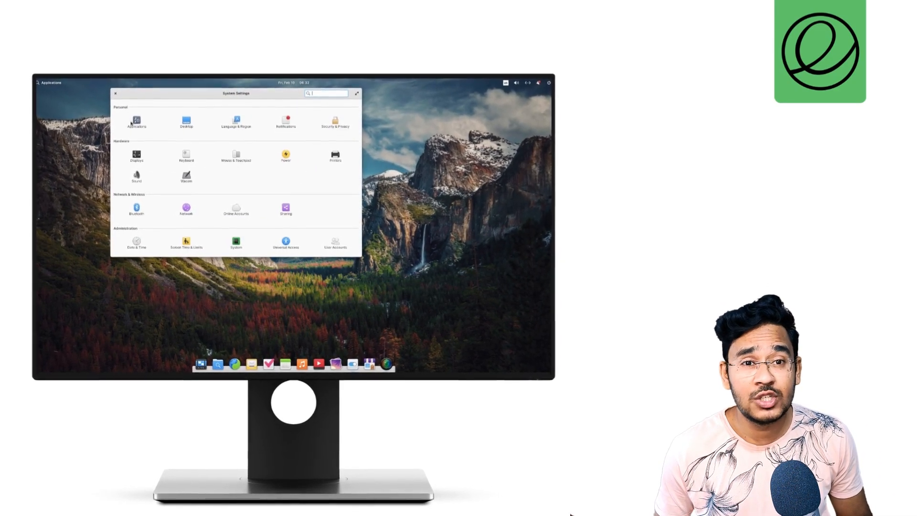
Review Applications defaults, startup apps and the Videos app's permissions
left_click(135, 122)
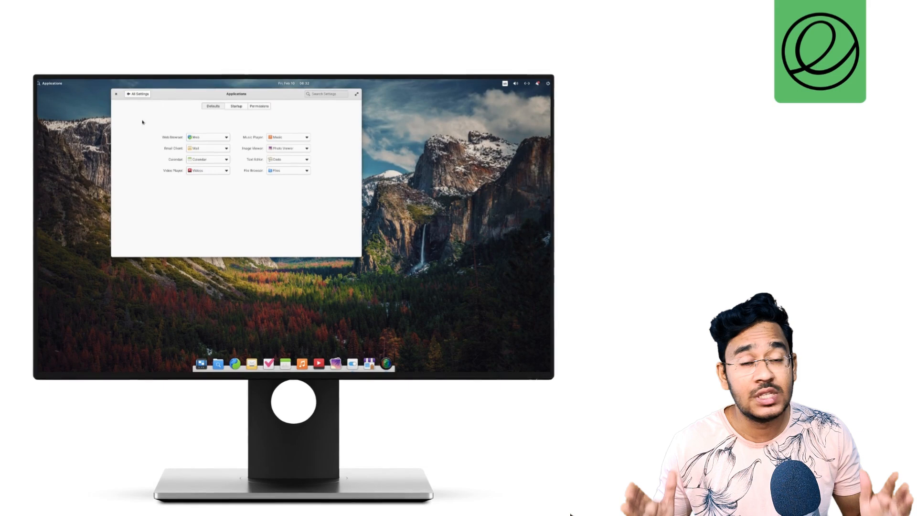
left_click(235, 107)
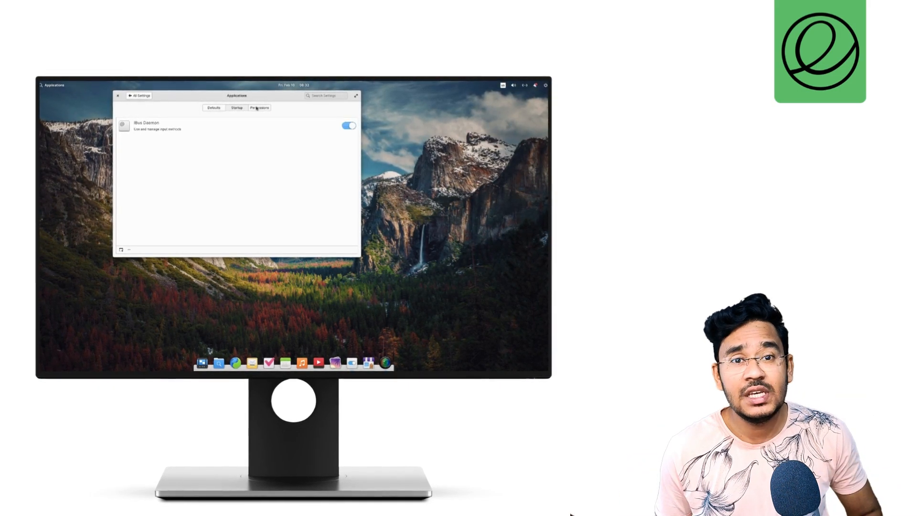
left_click(260, 108)
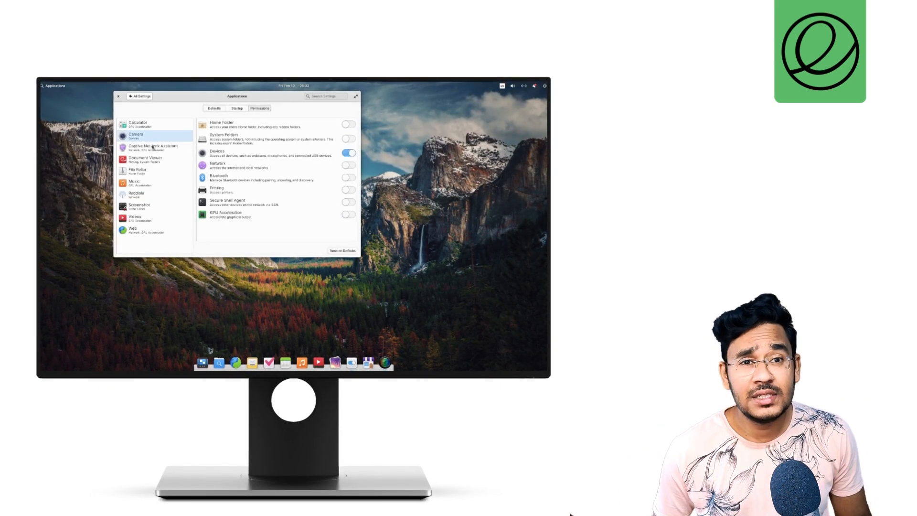
left_click(136, 218)
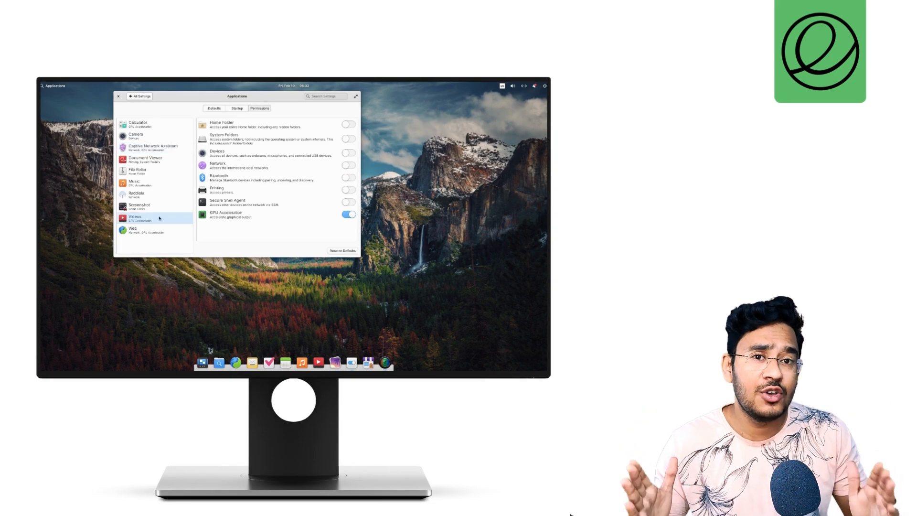
Return to All Settings and browse the Desktop wallpaper choices
left_click(138, 95)
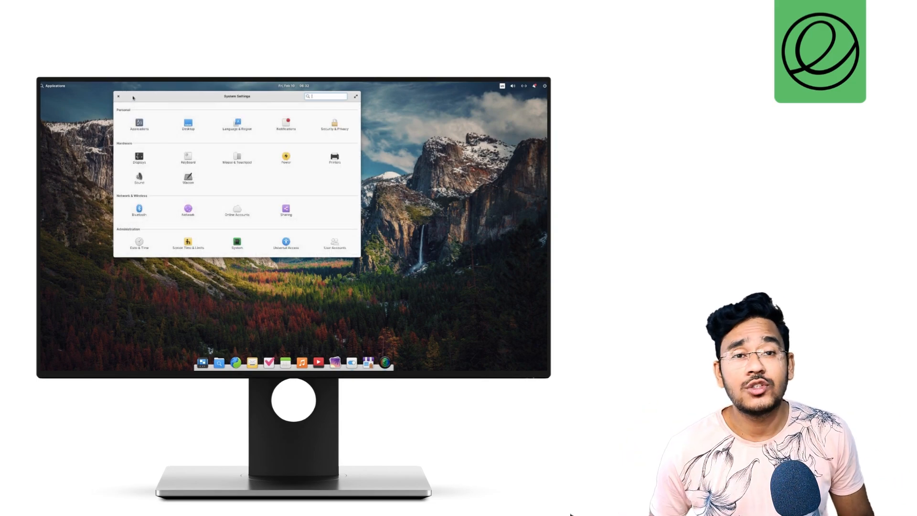
left_click(188, 124)
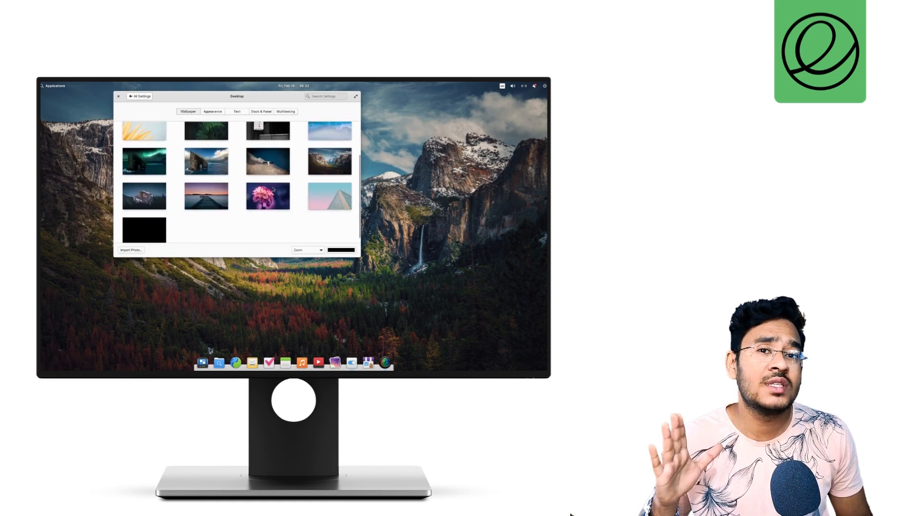
scroll("up", 3)
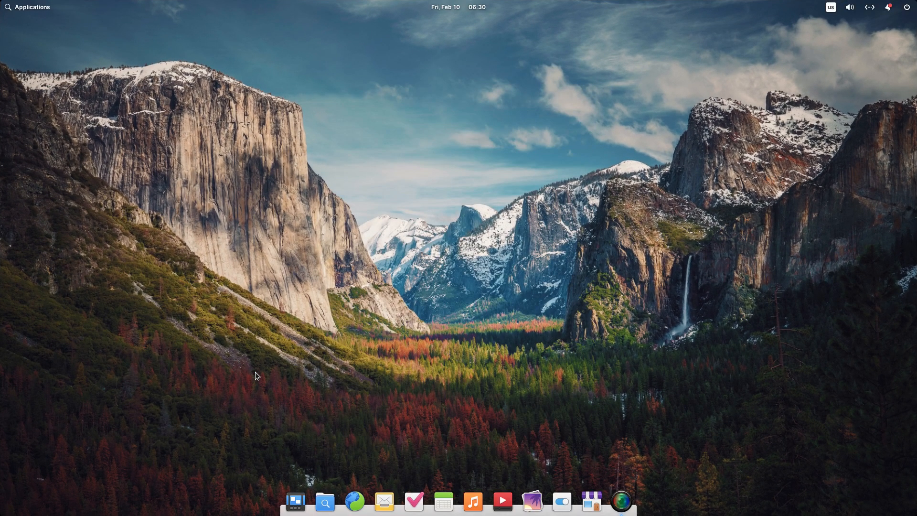
Glance through the Applications menu, the notifications list and today's calendar
left_click(27, 7)
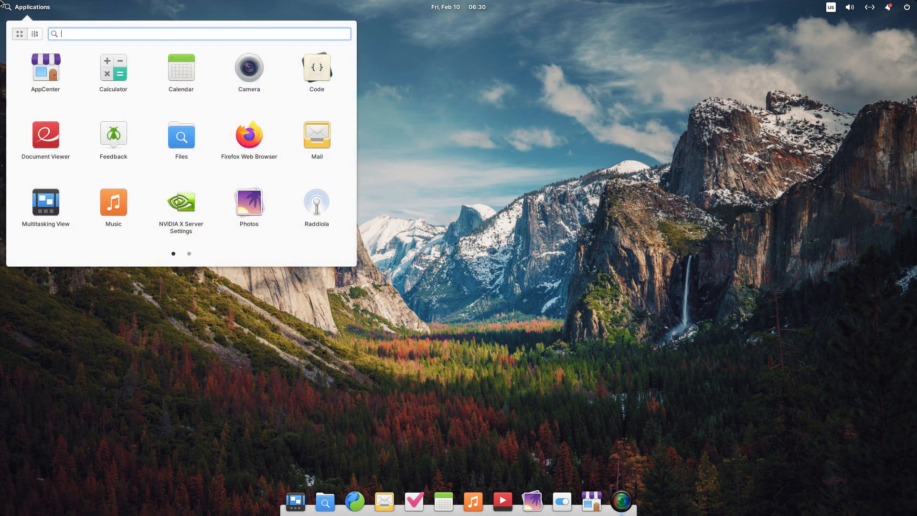
left_click(189, 254)
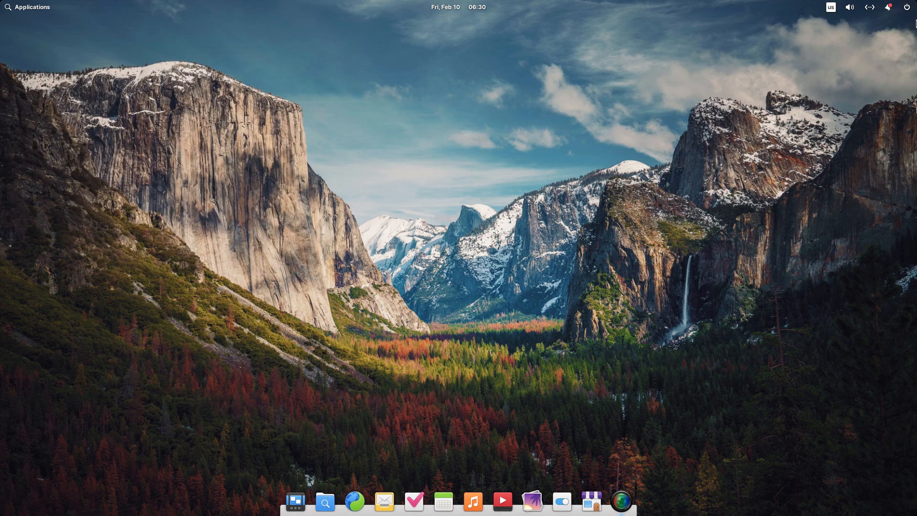
left_click(887, 6)
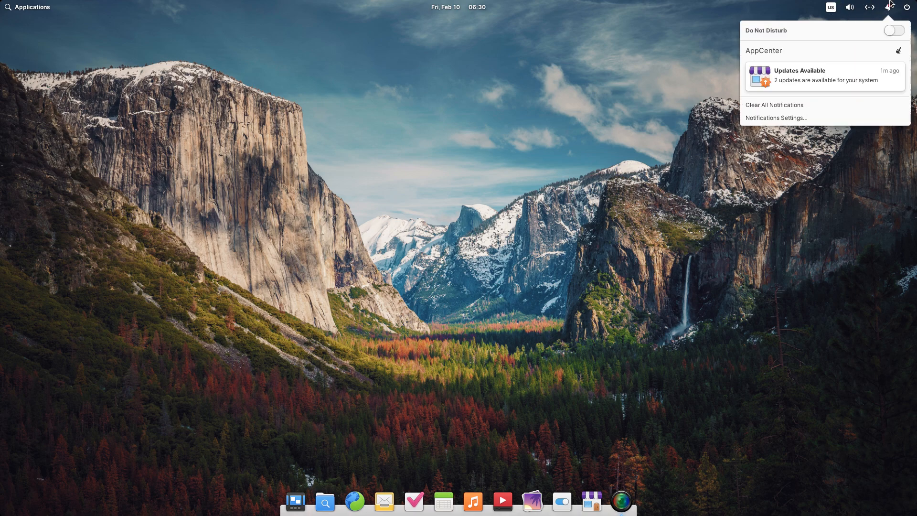
left_click(457, 6)
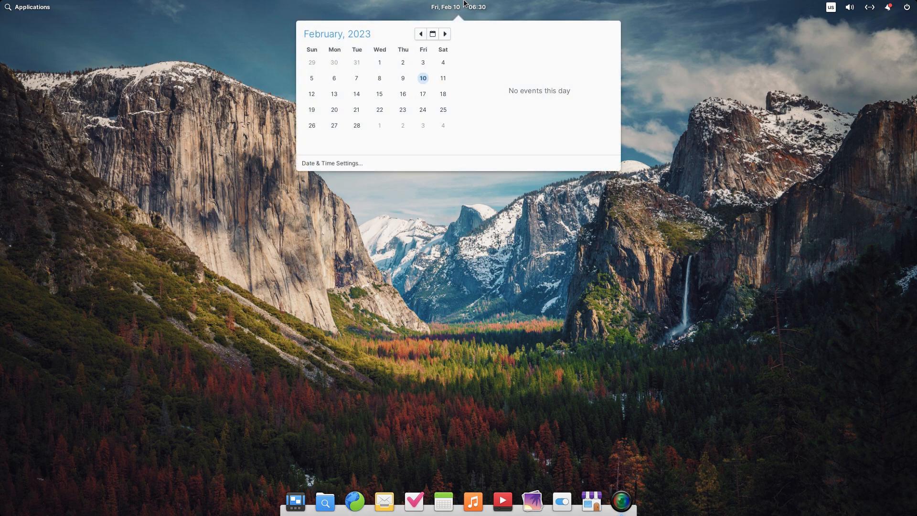
left_click(444, 33)
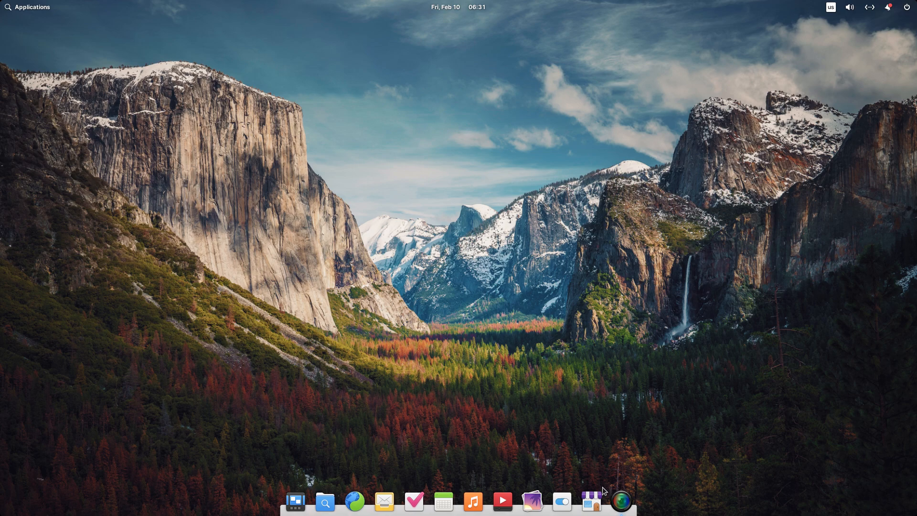
Bring up System Settings on the Desktop Appearance page
left_click(28, 7)
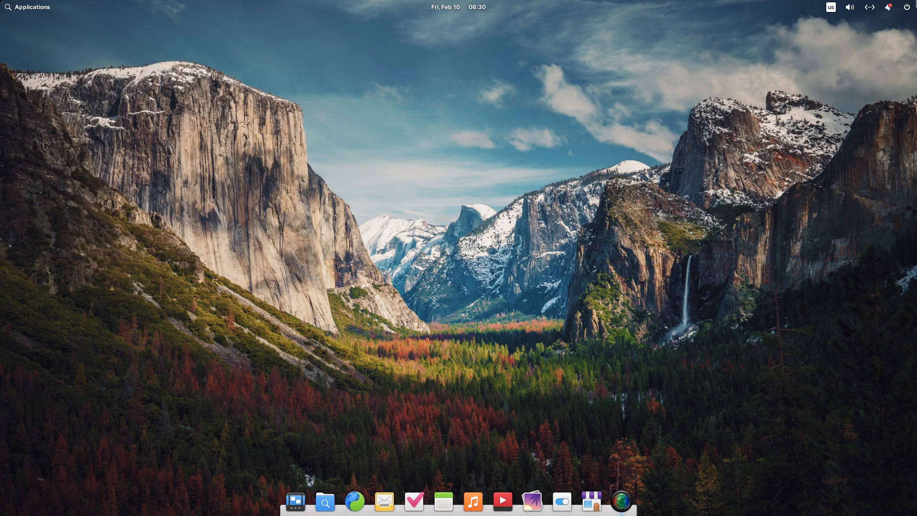
left_click(869, 6)
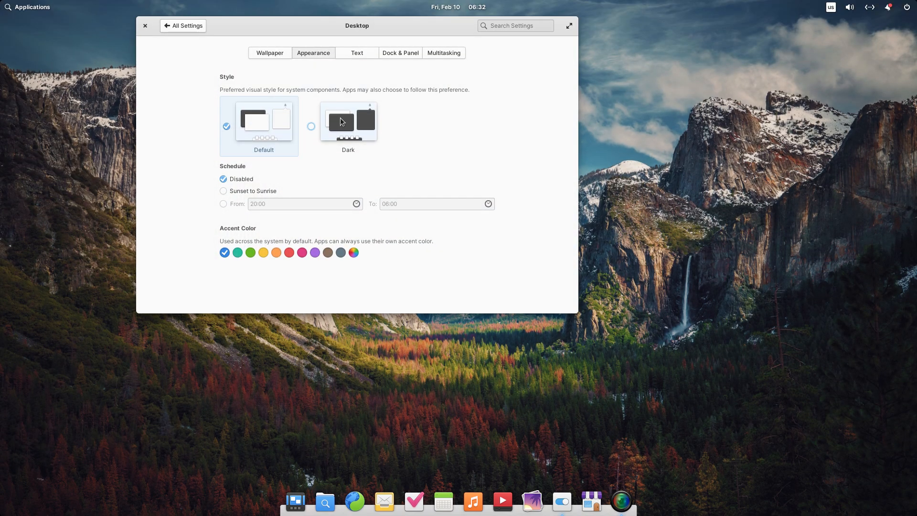
Switch the system to the Dark style, then back to the Default light style
left_click(347, 122)
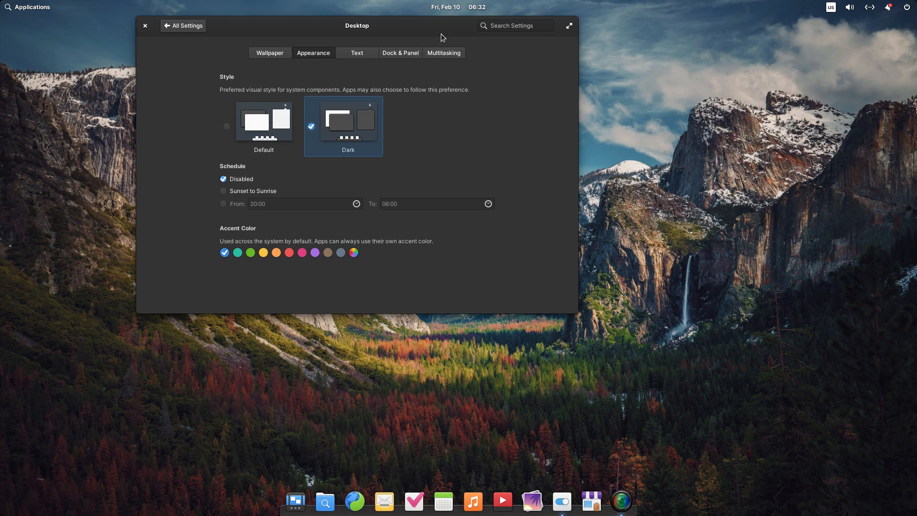
left_click(888, 6)
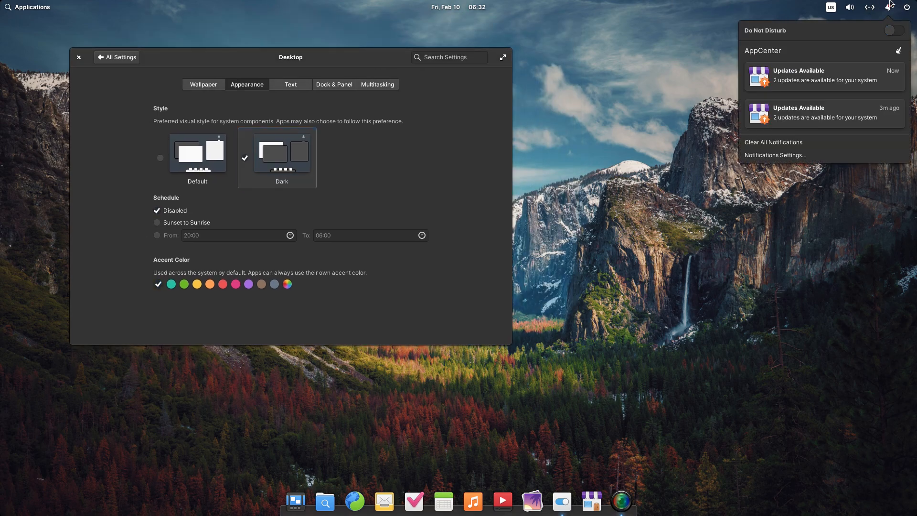
left_click(197, 153)
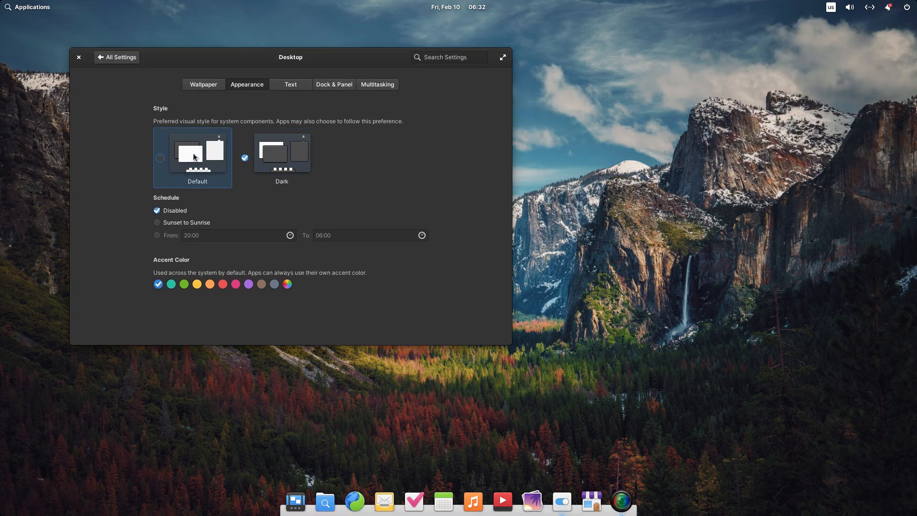
left_click(197, 154)
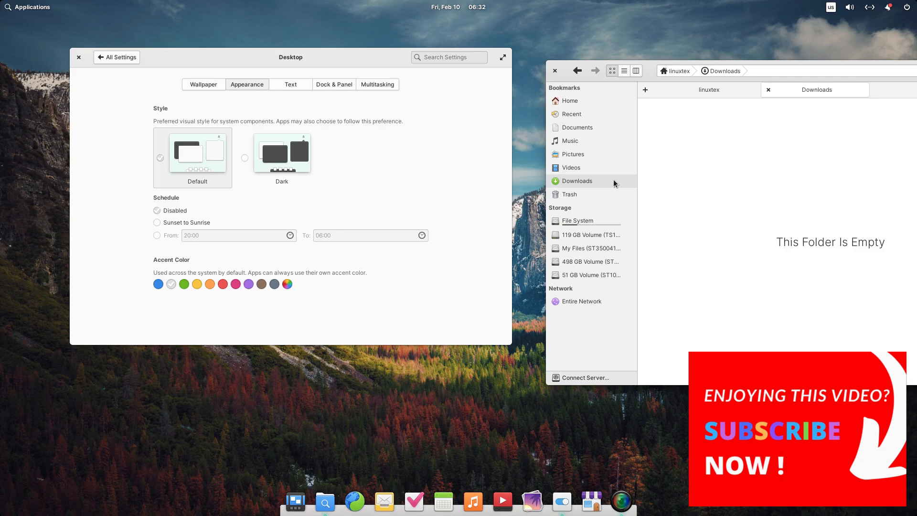
Try the yellow and orange accent colours, then close System Settings
left_click(570, 114)
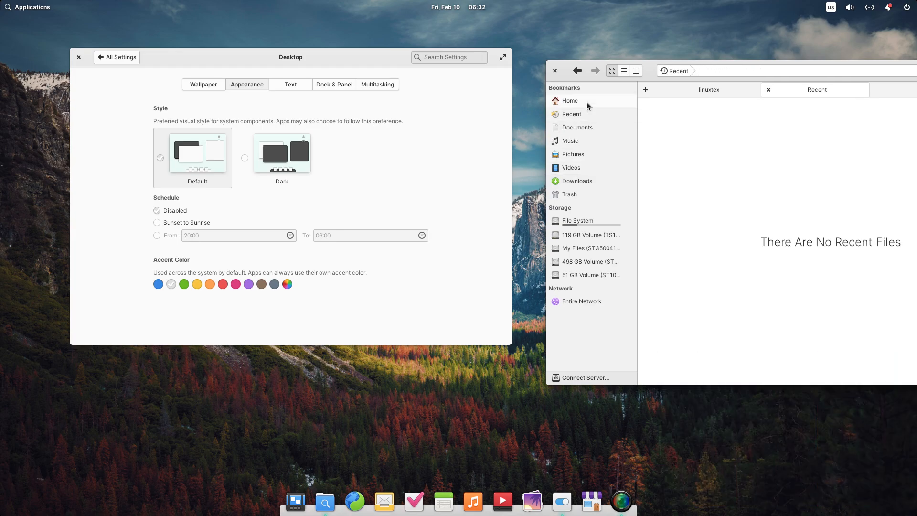
left_click(555, 70)
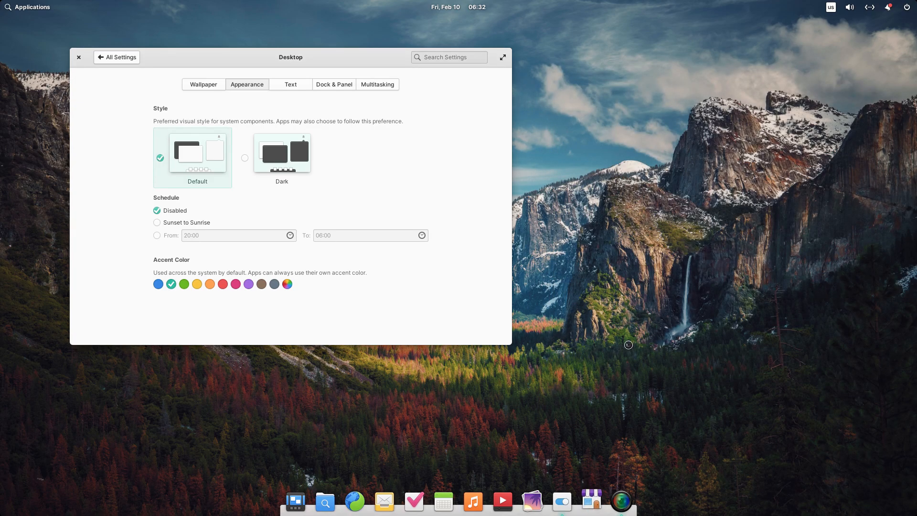
left_click(591, 501)
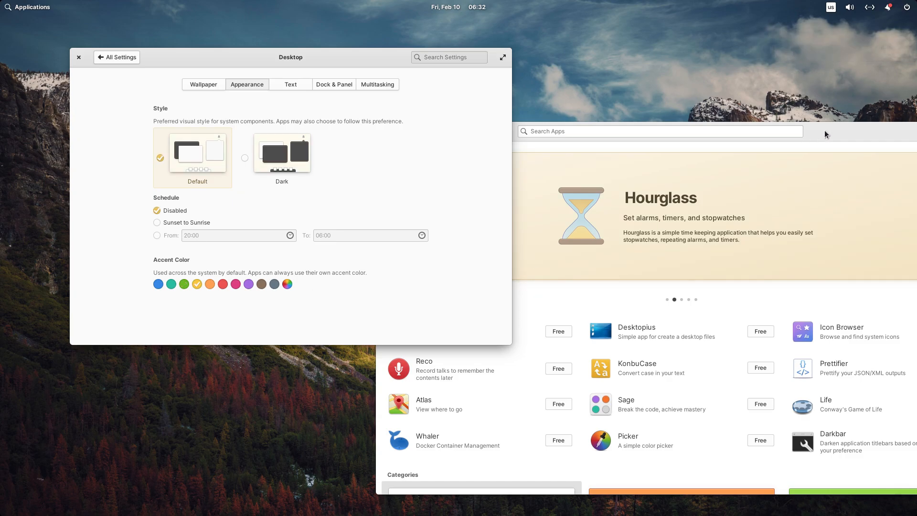
left_click(209, 284)
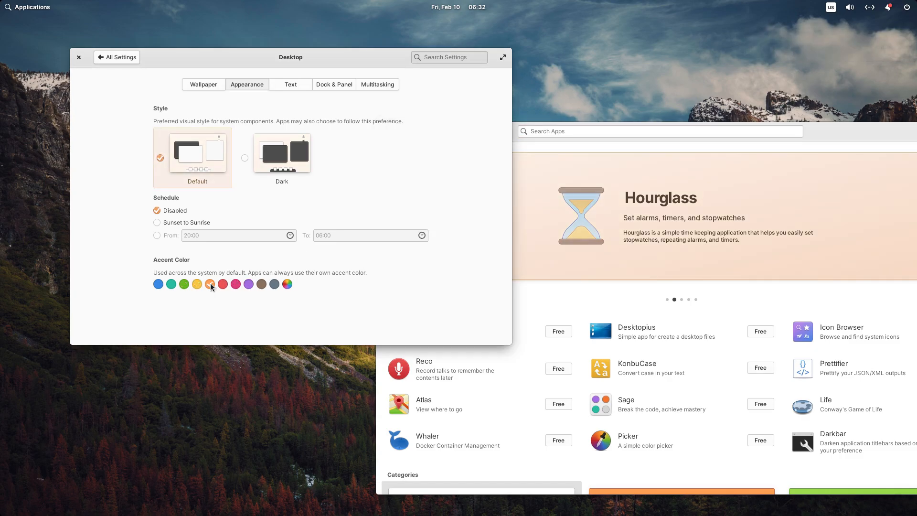
left_click(78, 56)
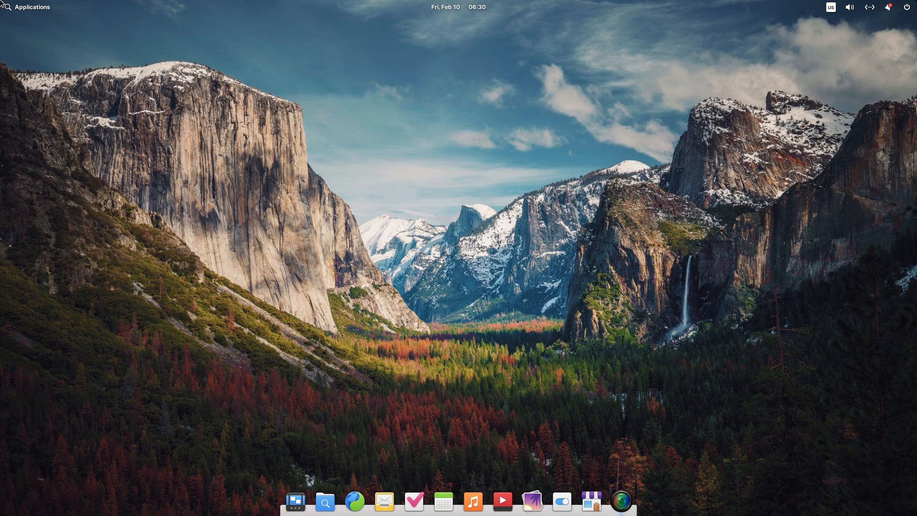
Check the Updates Available notification and open AppCenter from it
left_click(28, 7)
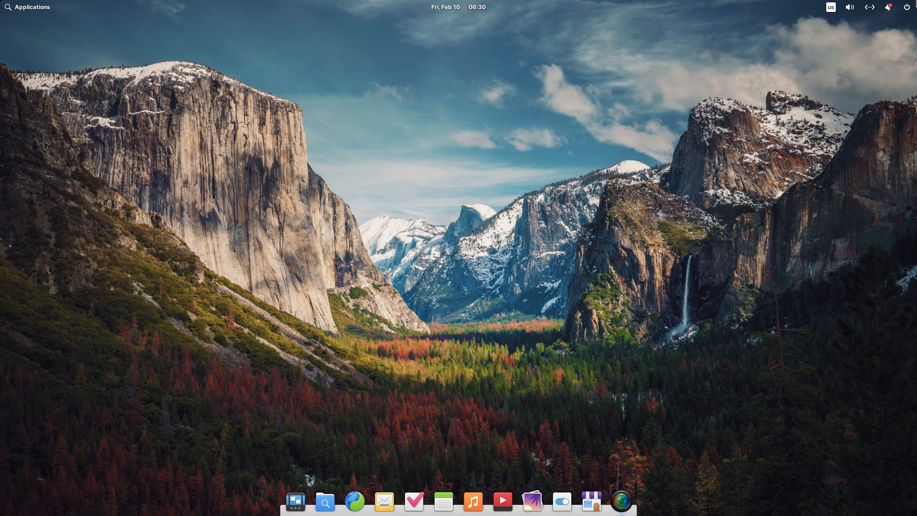
left_click(888, 7)
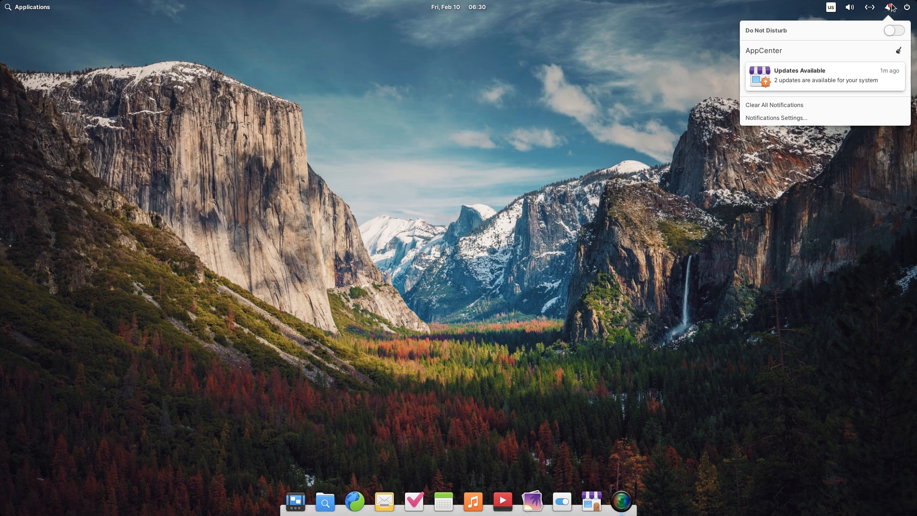
left_click(850, 7)
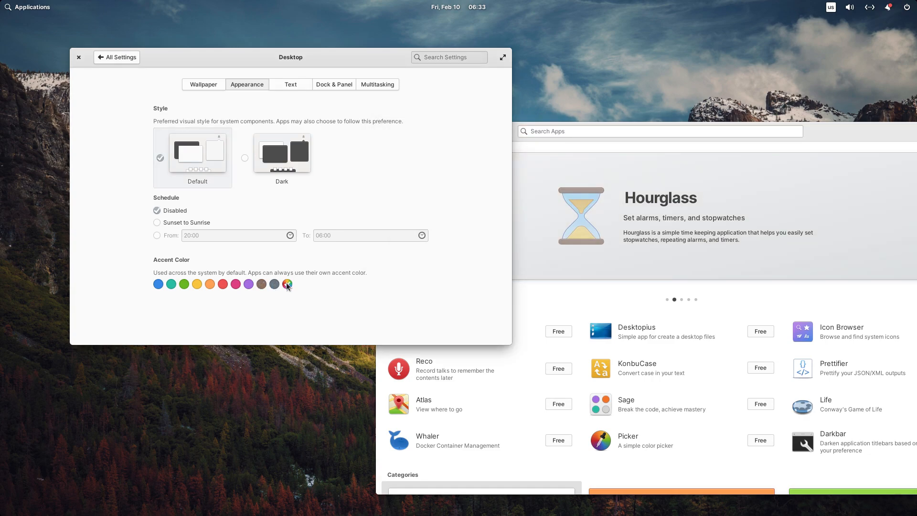
Close AppCenter, then try small, large and medium dock icons and keep Hide when a window overlaps
left_click(158, 284)
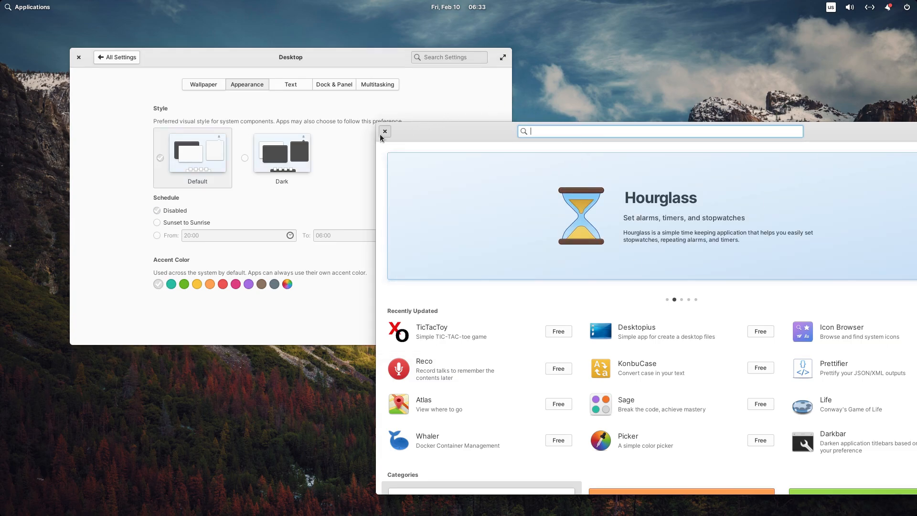
left_click(290, 84)
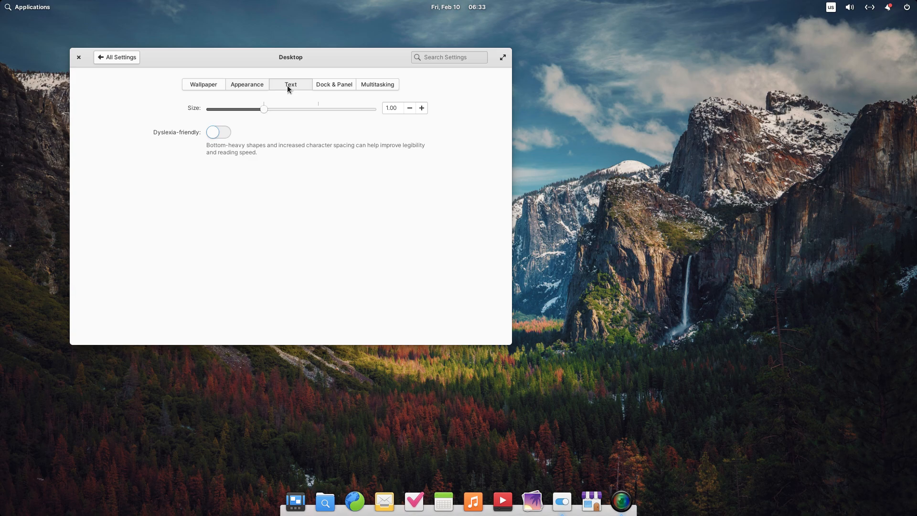
mouse_move(325, 87)
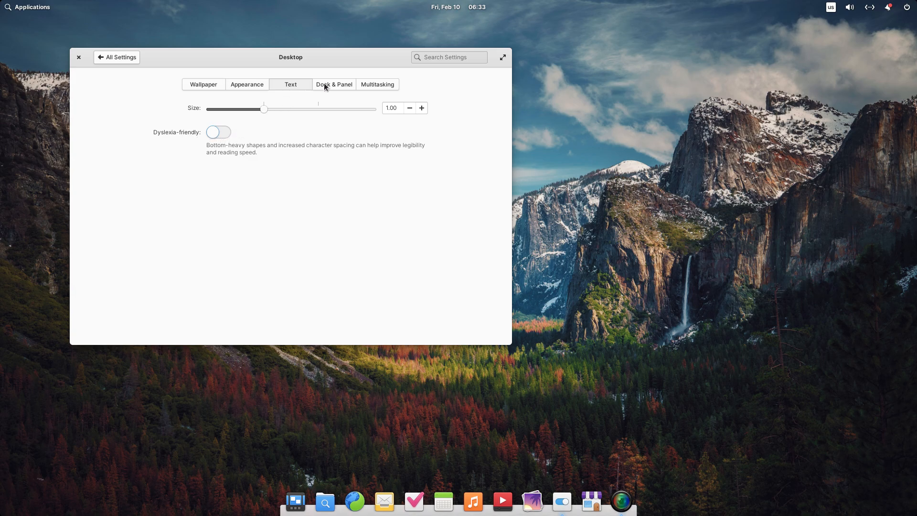
left_click(334, 84)
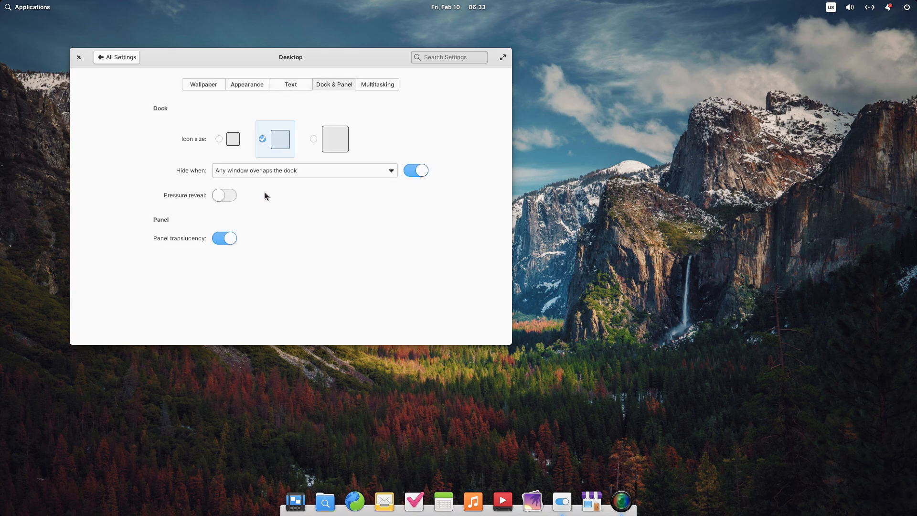
left_click(219, 139)
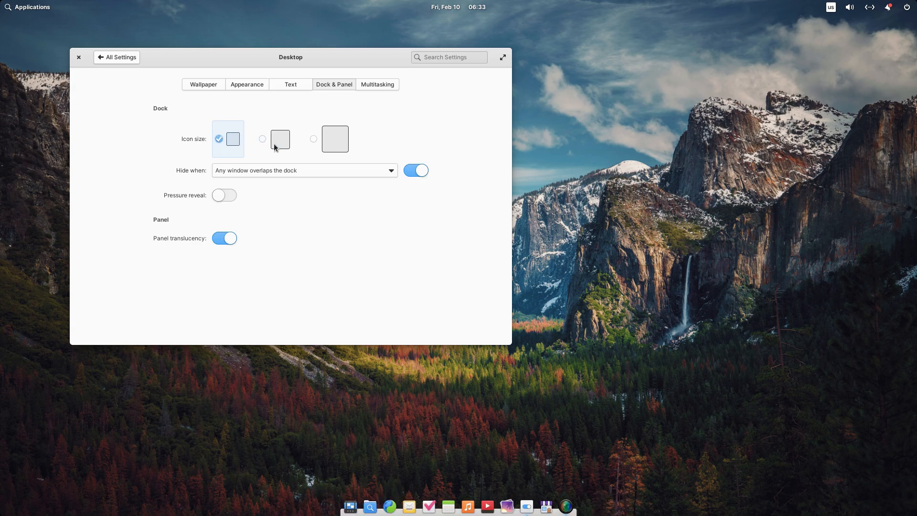
left_click(334, 139)
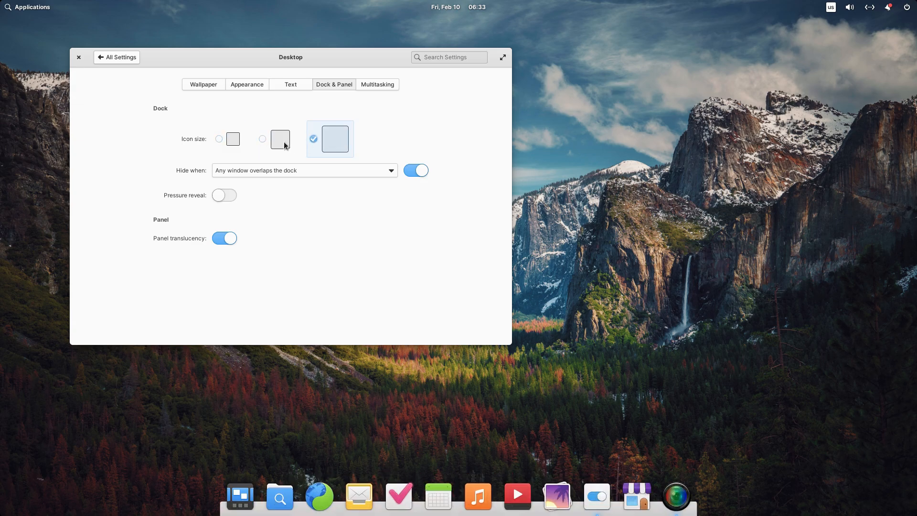
left_click(304, 170)
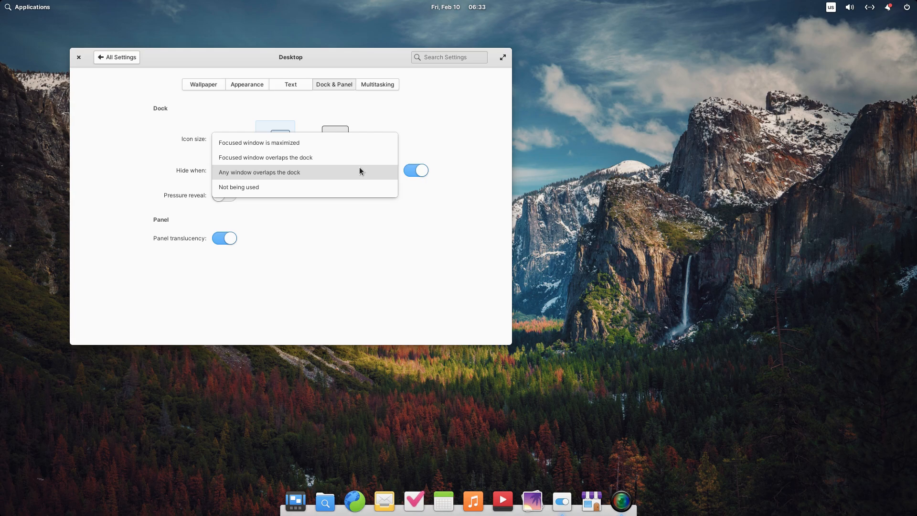
left_click(259, 172)
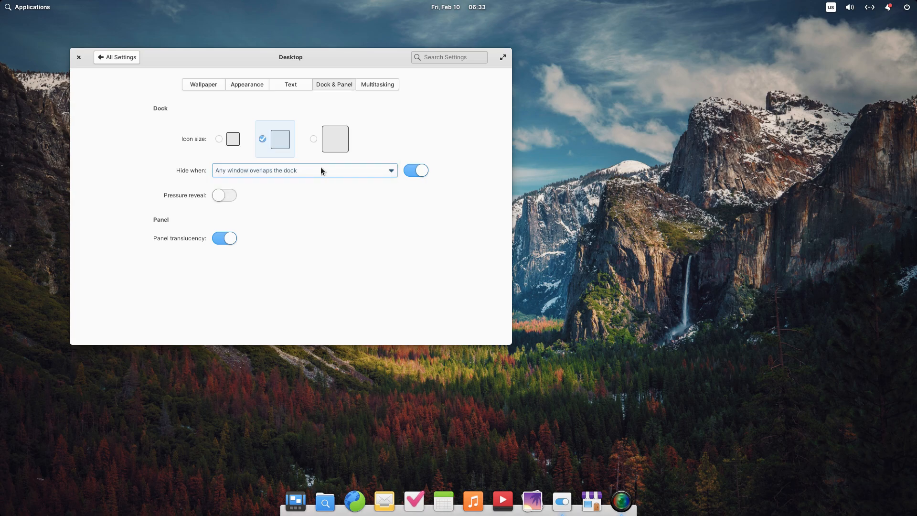
mouse_move(336, 300)
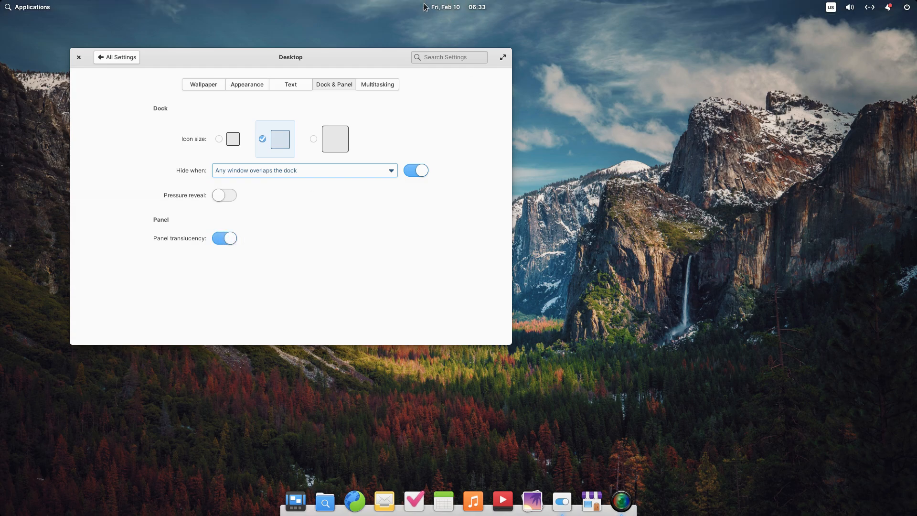
Browse the Multitasking hot-corner actions, keep the top-left corner on Do nothing, and close settings
left_click(376, 84)
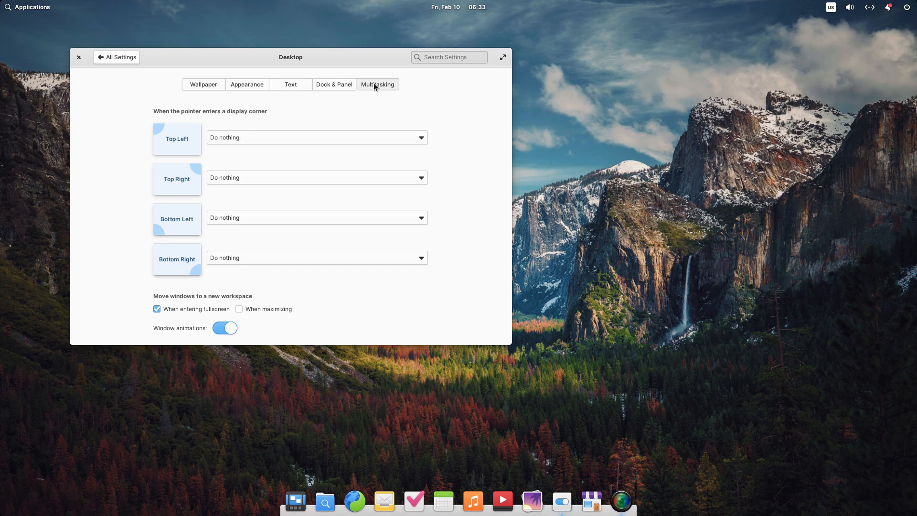
left_click(317, 138)
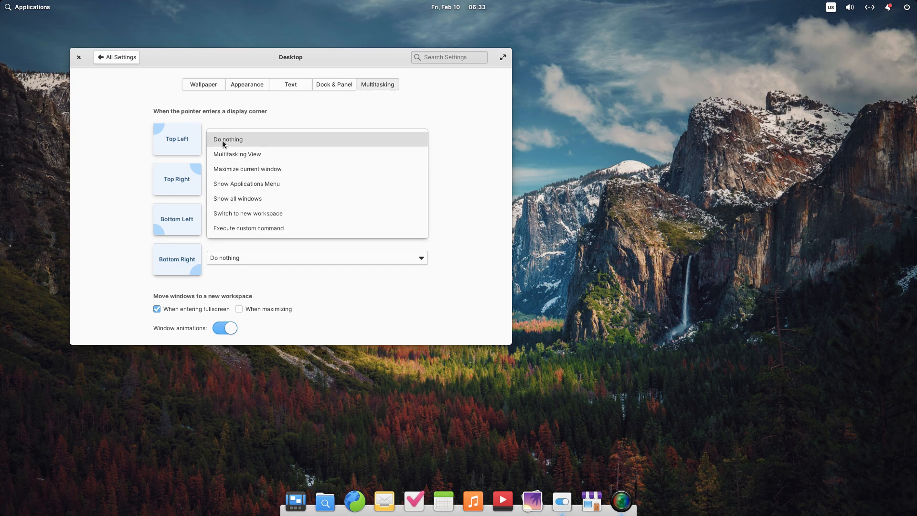
left_click(236, 154)
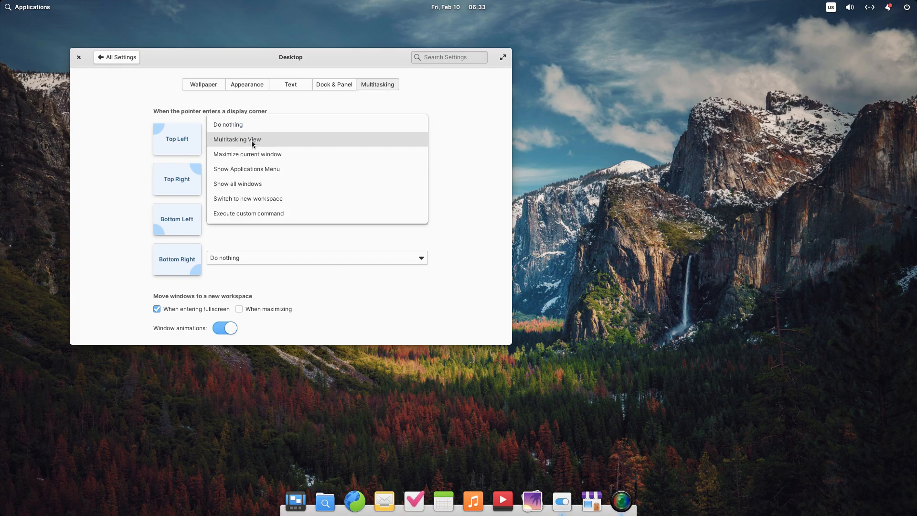
left_click(28, 7)
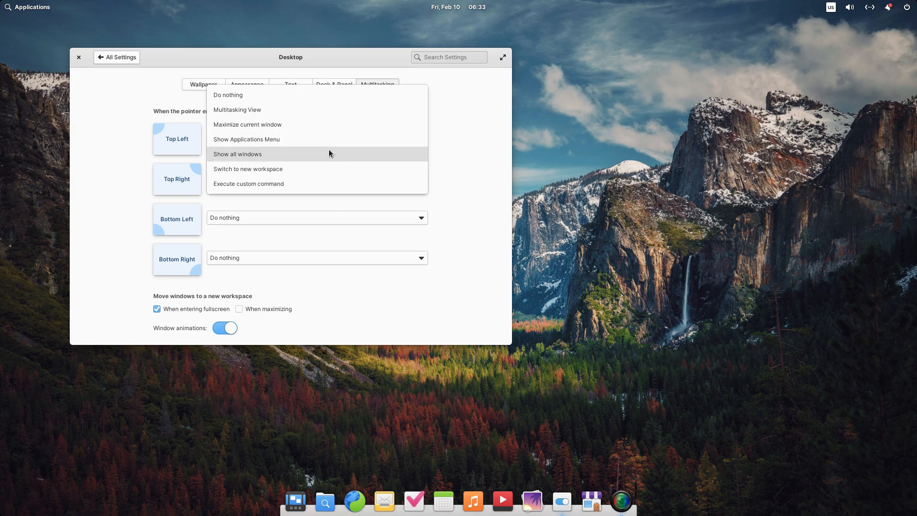
mouse_move(324, 184)
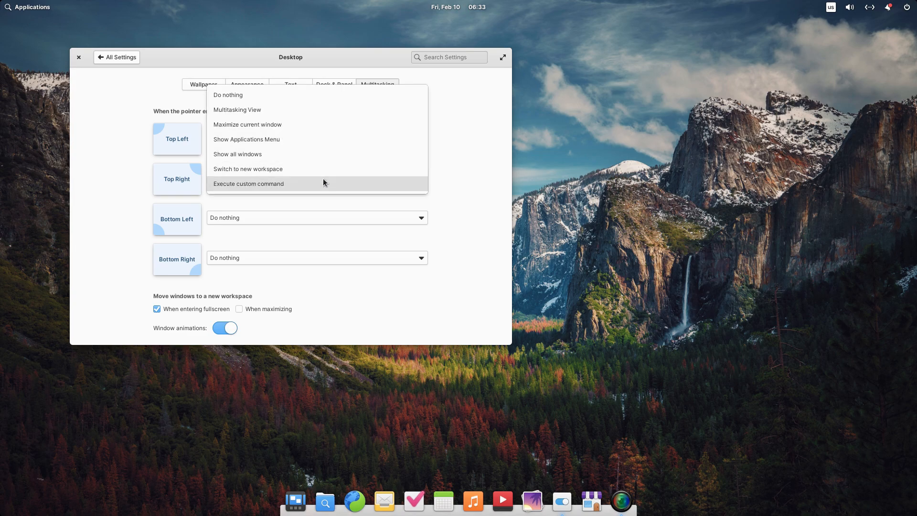
left_click(228, 95)
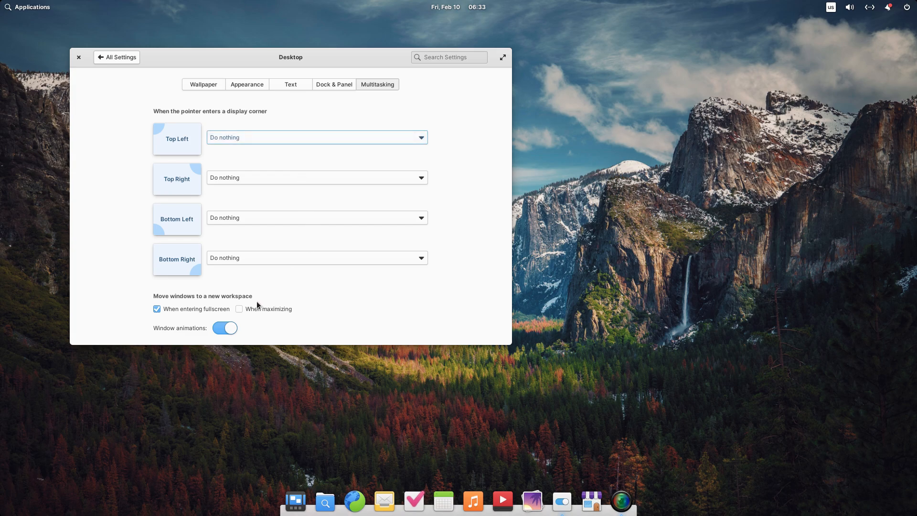
left_click(501, 57)
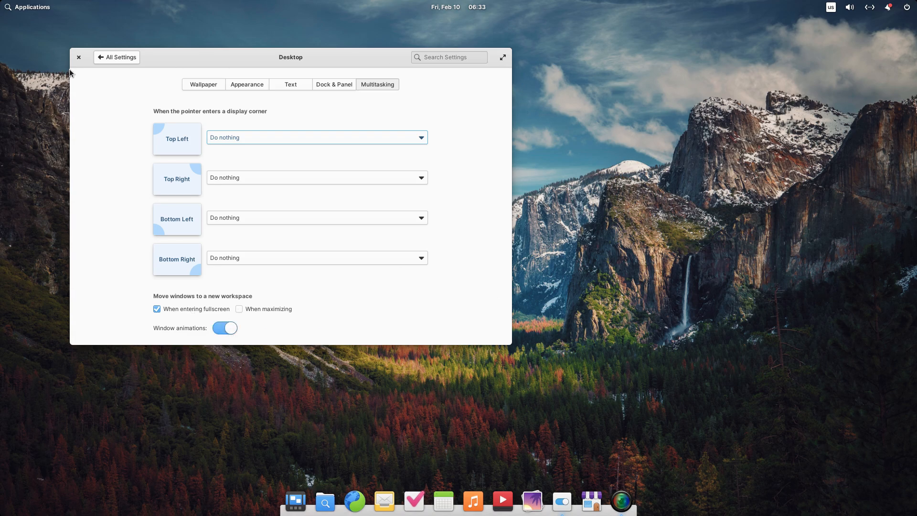
left_click(79, 57)
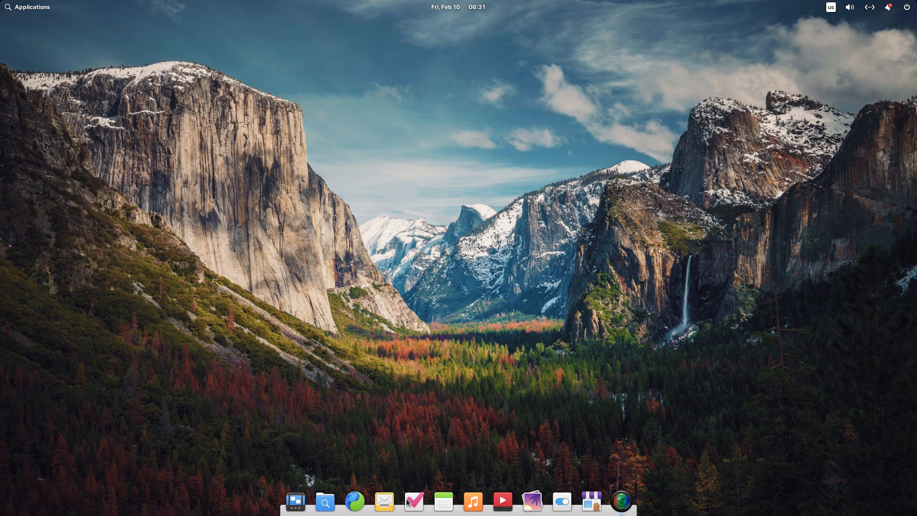
mouse_move(590, 501)
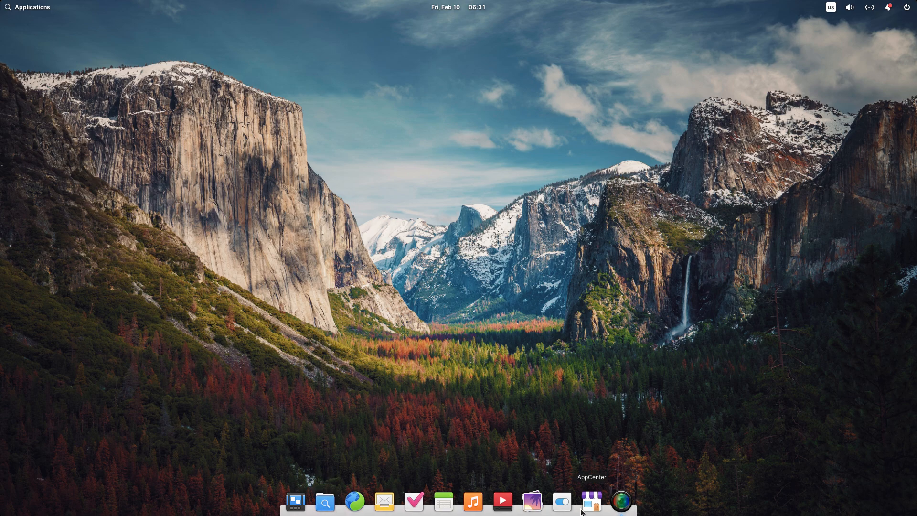
left_click(591, 502)
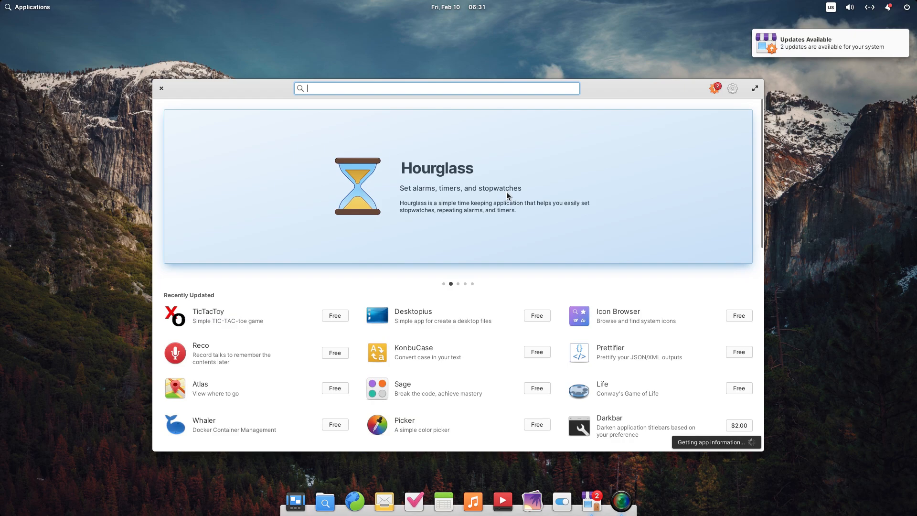
mouse_move(471, 299)
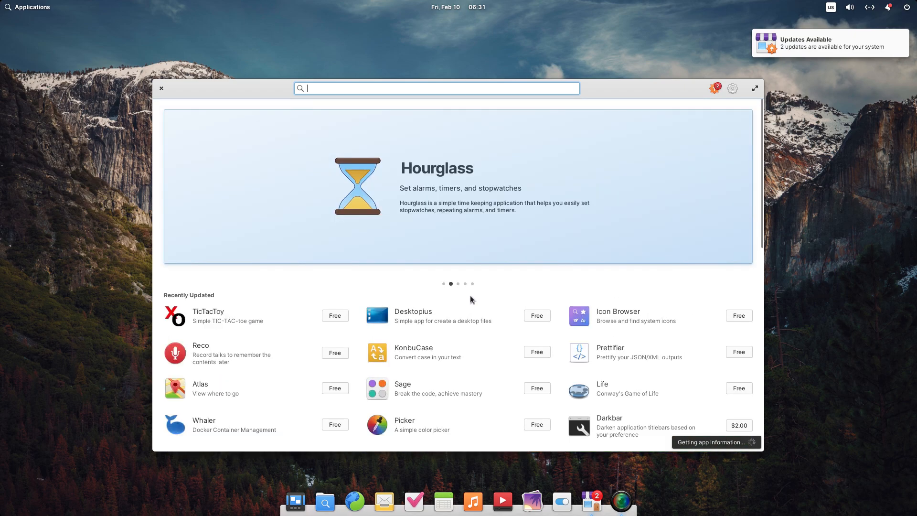
mouse_move(613, 307)
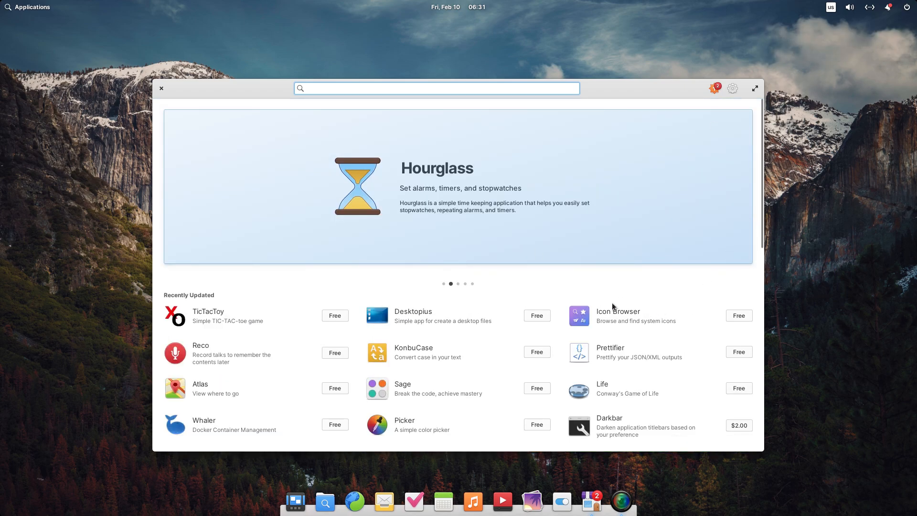
scroll("down", 3)
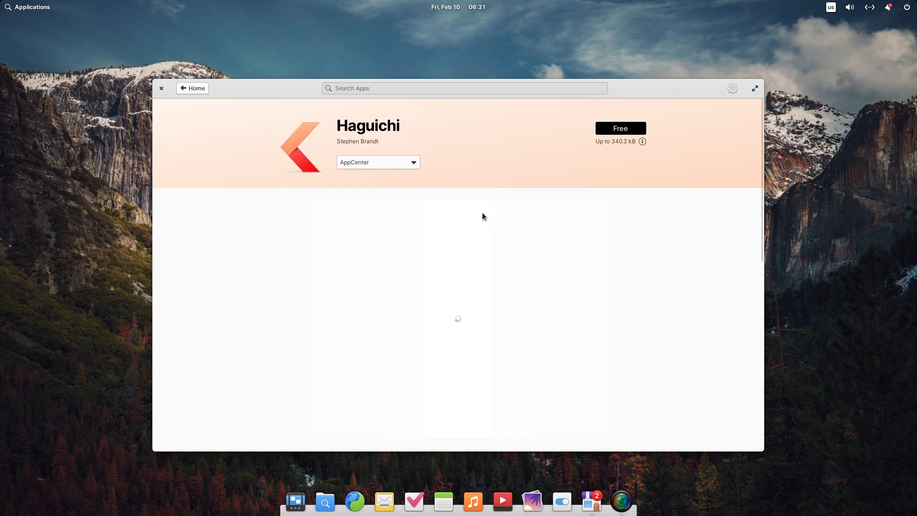
scroll("down", 3)
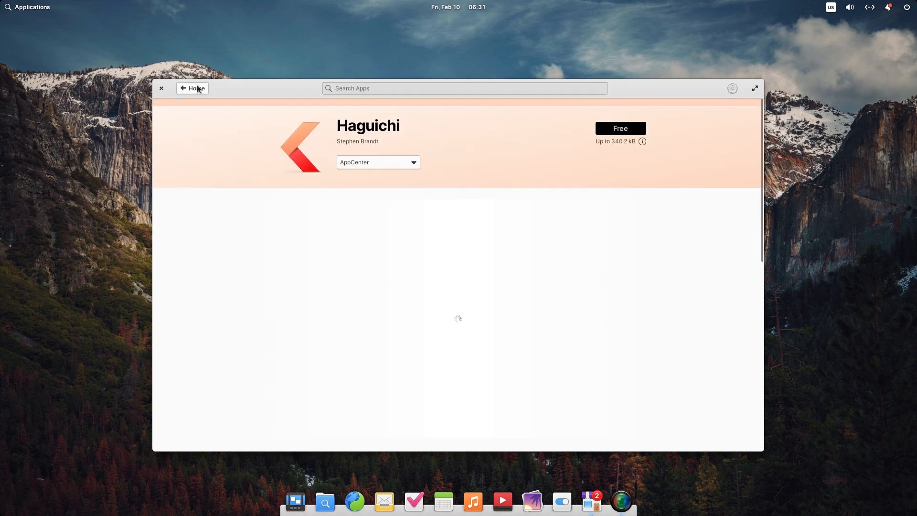
left_click(192, 88)
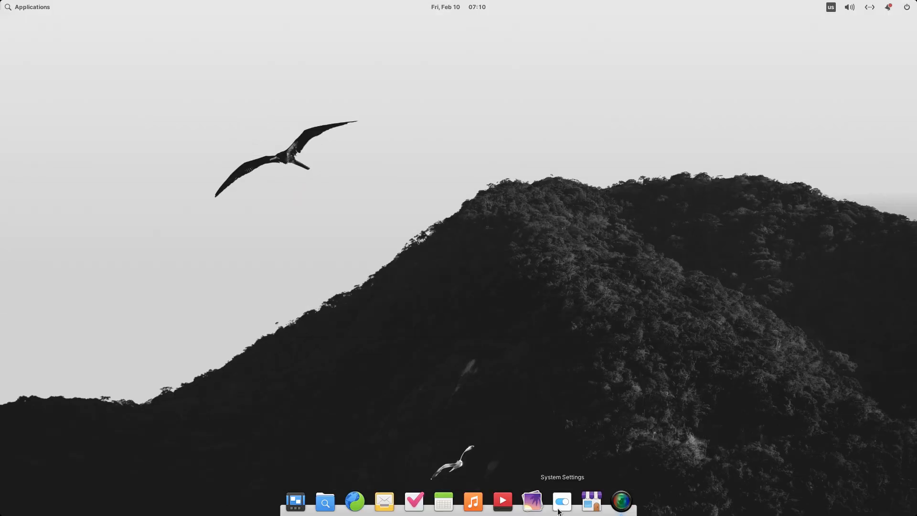
Reopen System Settings, review default apps and the Music app's permissions, then return to All Settings
left_click(561, 501)
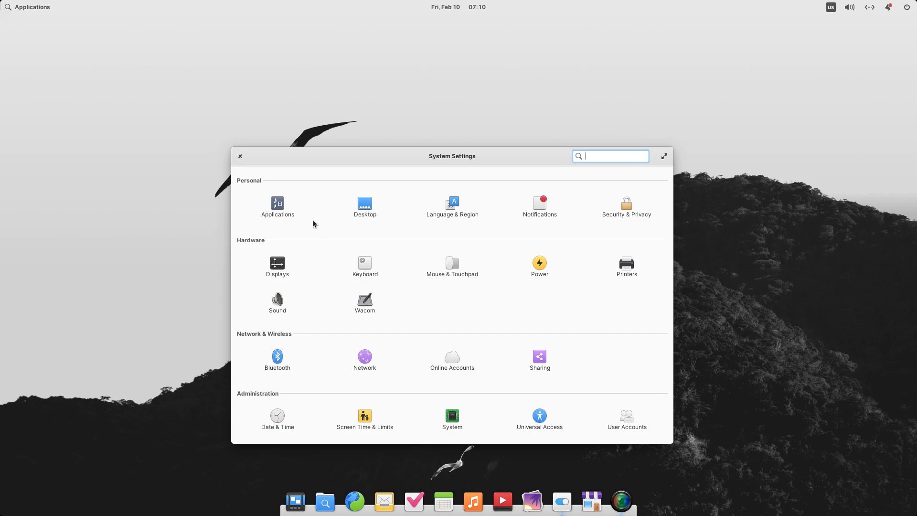
left_click(277, 207)
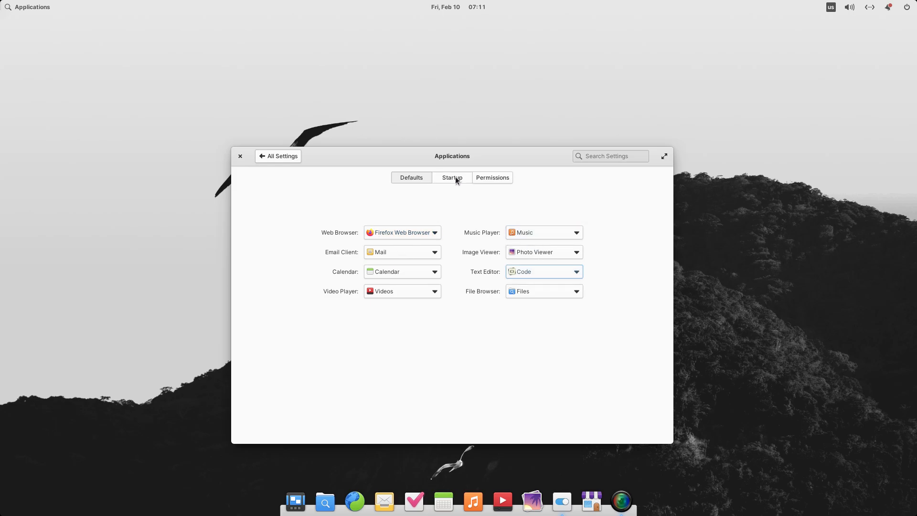
left_click(492, 178)
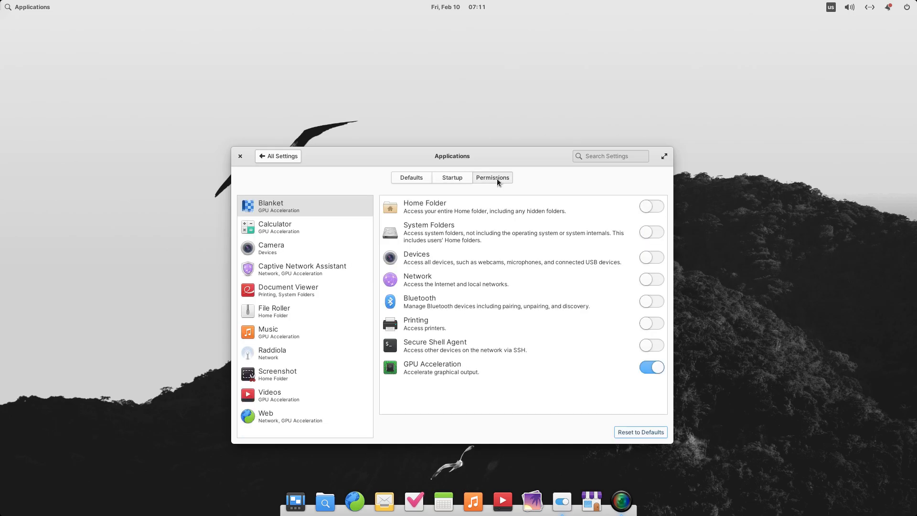
left_click(304, 332)
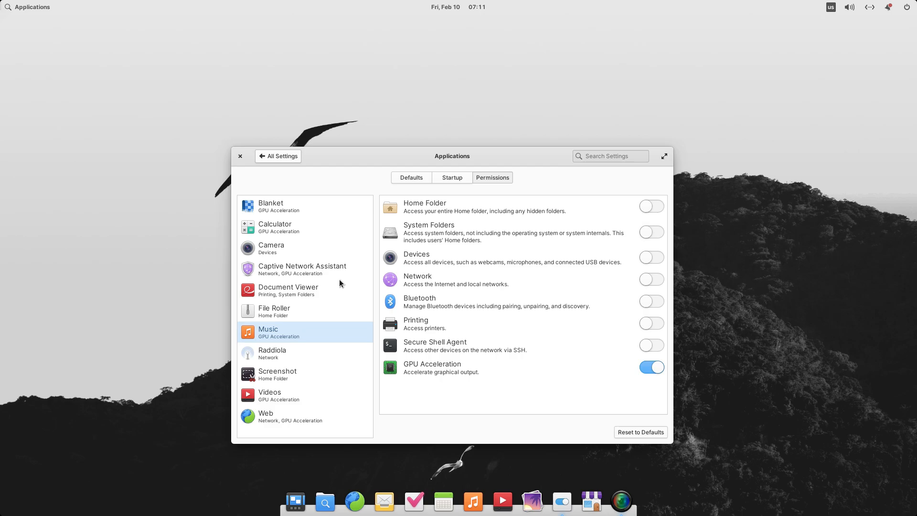
mouse_move(499, 248)
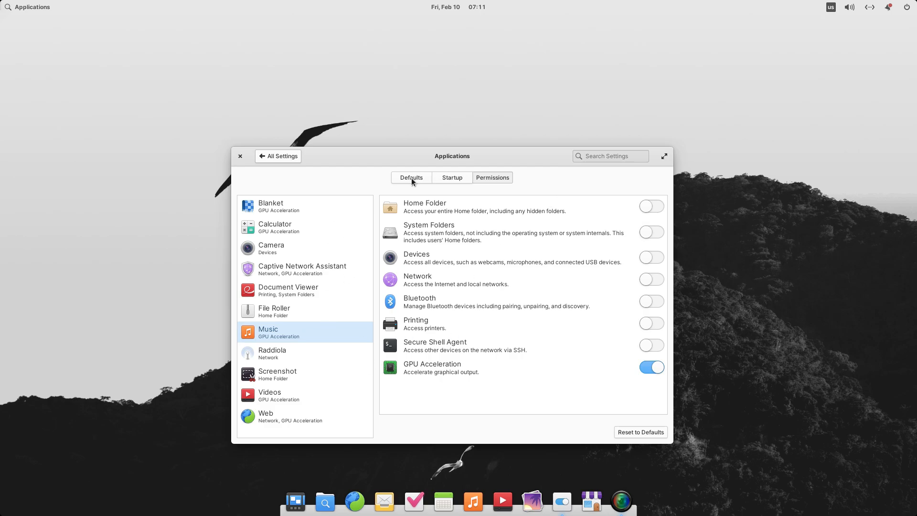
mouse_move(295, 236)
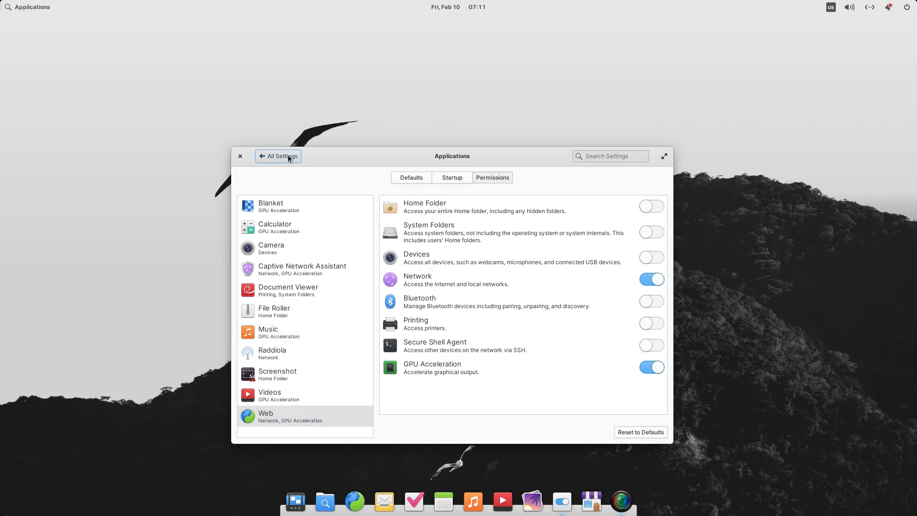
left_click(278, 155)
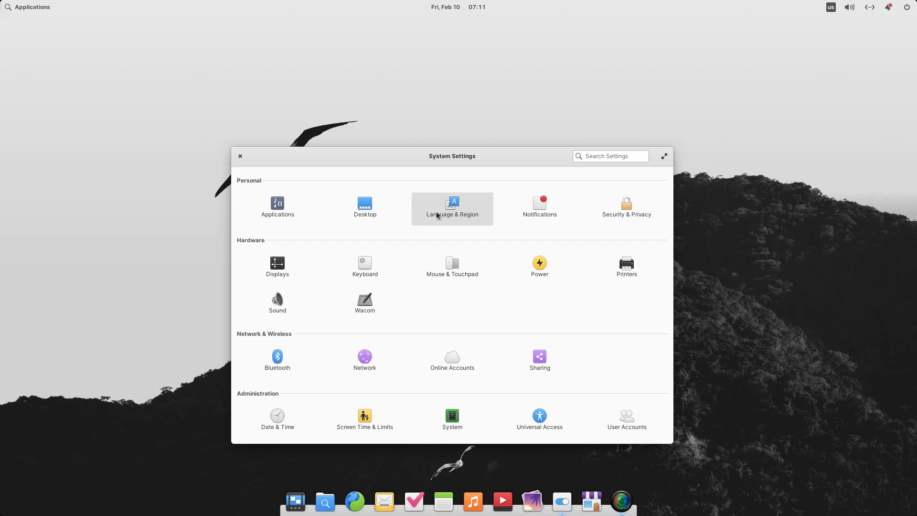
Look over Language & Region, check the recent notifications list, and open the Notifications settings
left_click(452, 206)
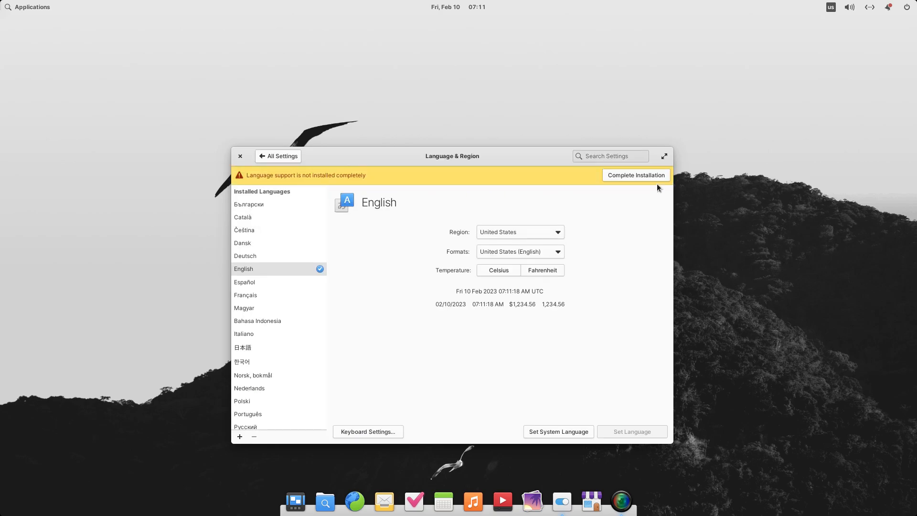
scroll("down", 3)
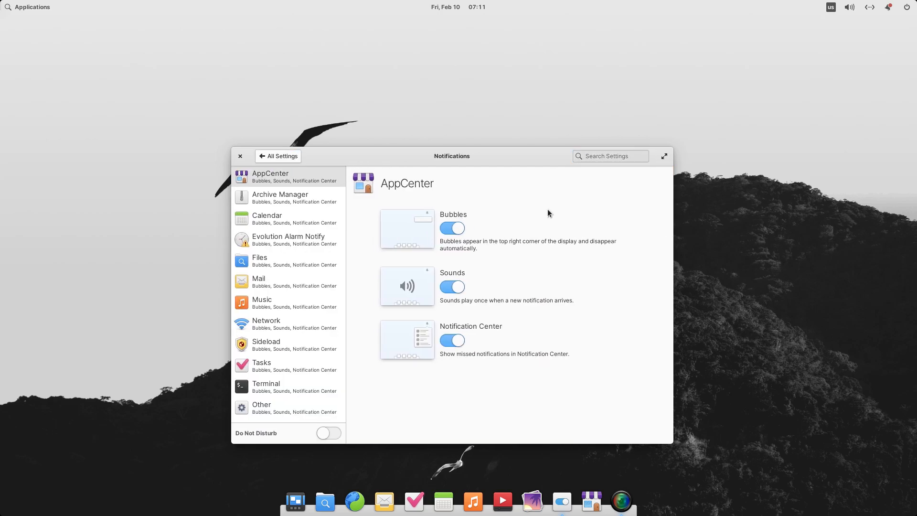
mouse_move(457, 208)
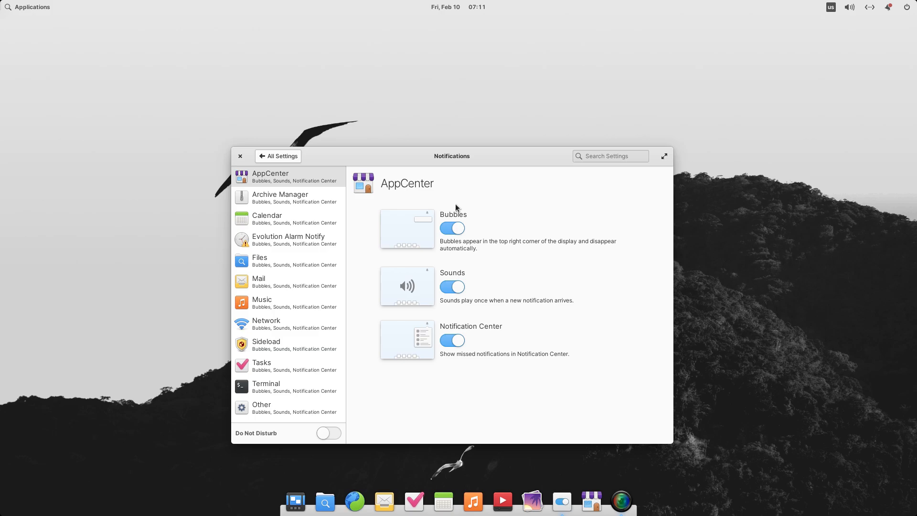
left_click(887, 6)
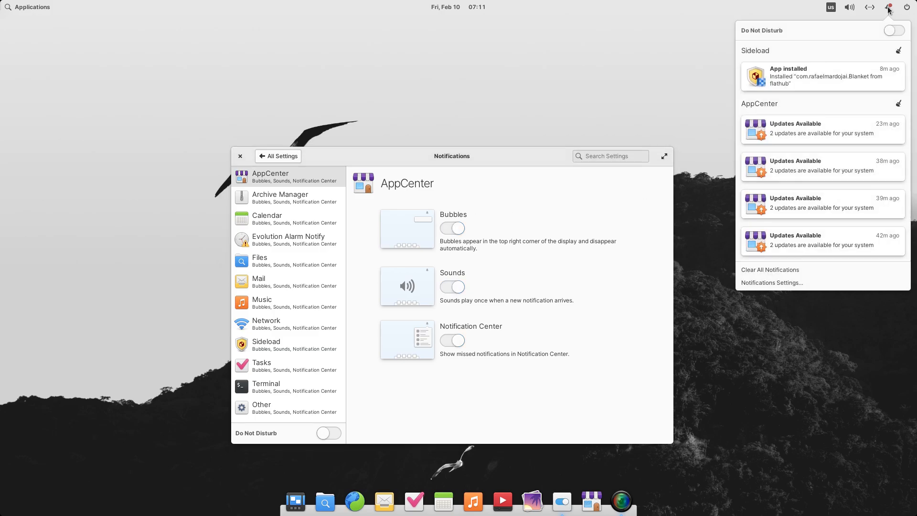
mouse_move(756, 77)
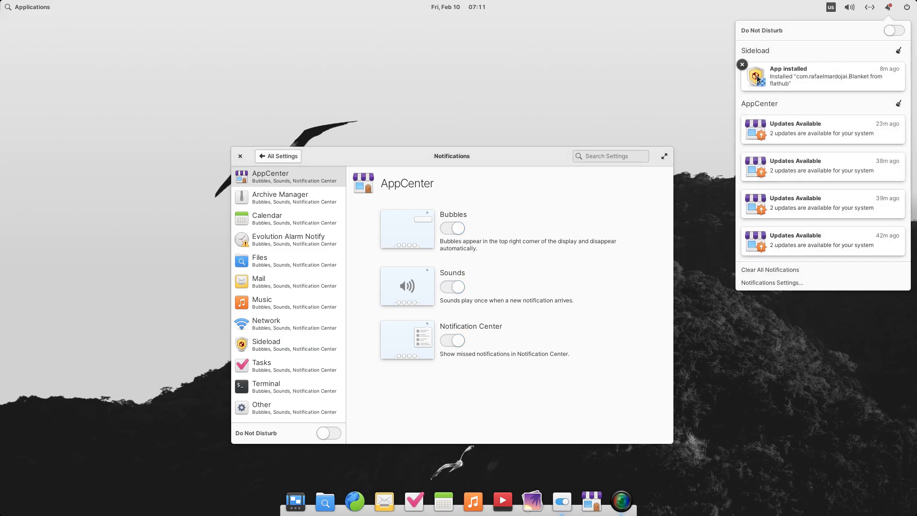
left_click(741, 64)
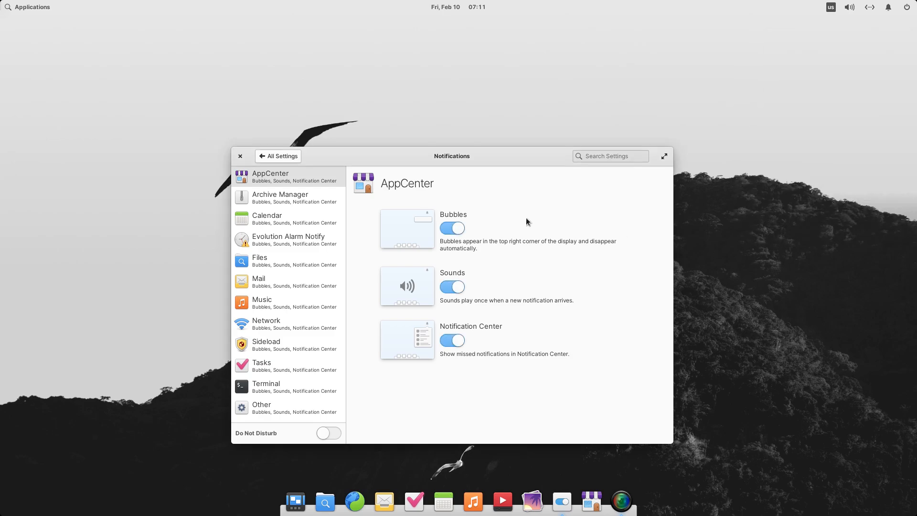
mouse_move(500, 308)
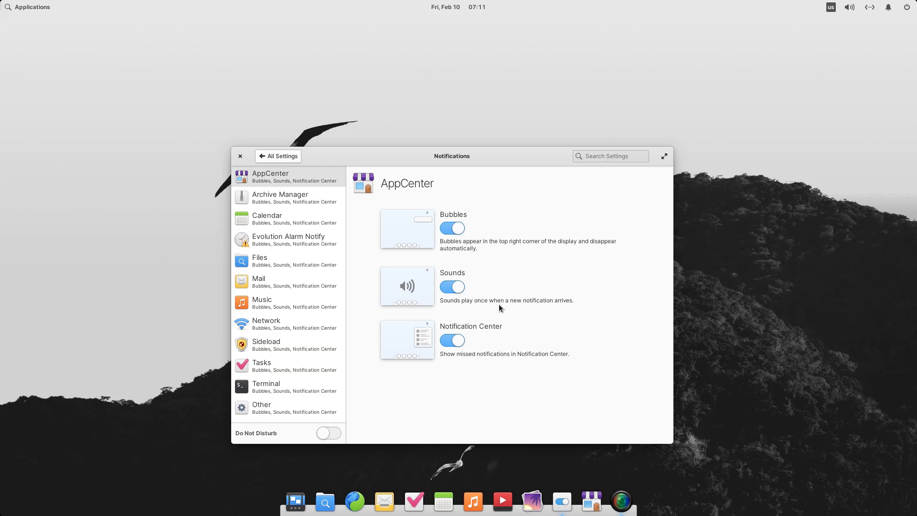
left_click(241, 155)
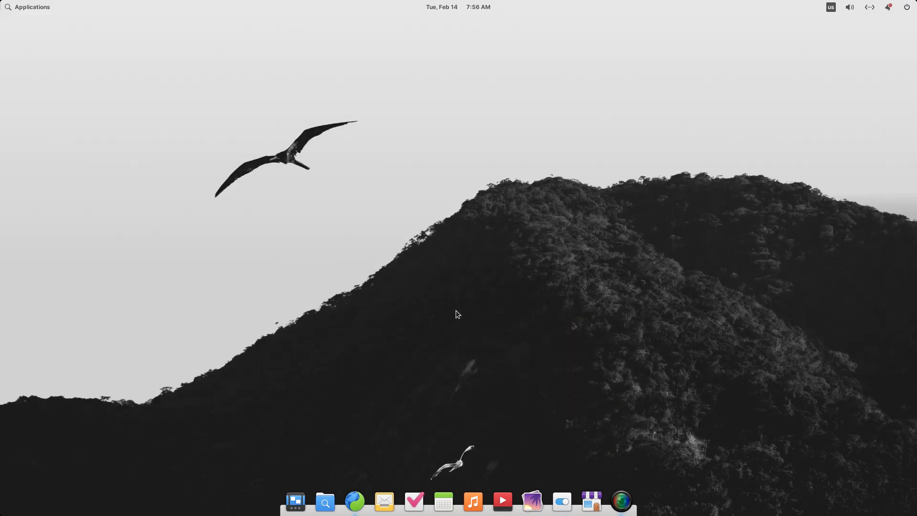
Launch Web and load the Linux Tex YouTube channel page, scrolling through its videos
left_click(354, 502)
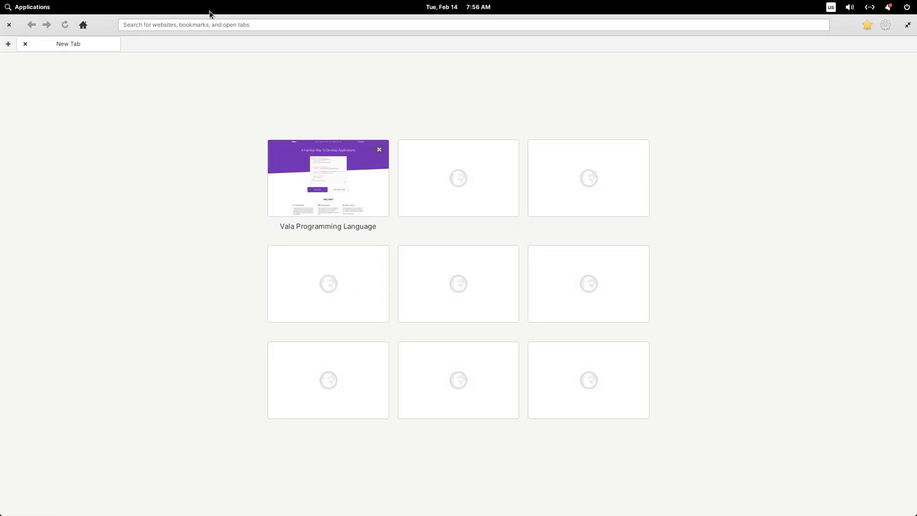
type("youtube.com/@l")
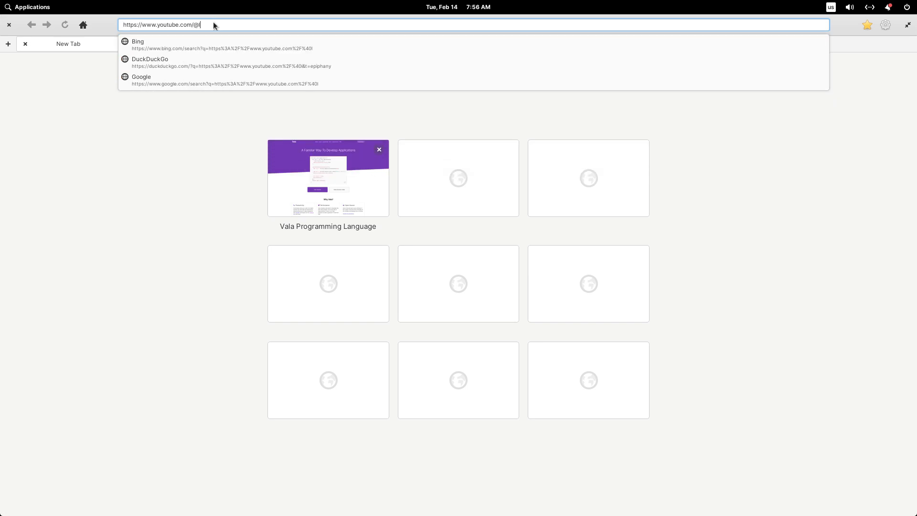
key("Return")
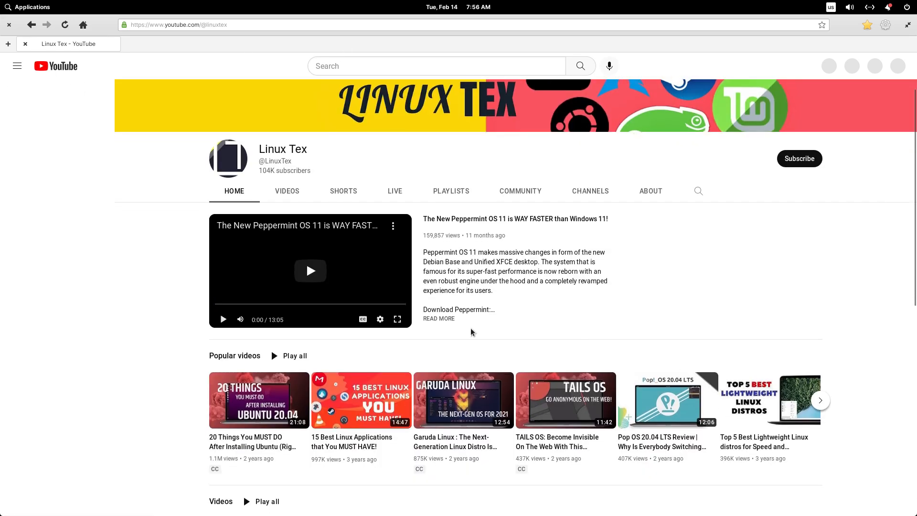
scroll("down", 3)
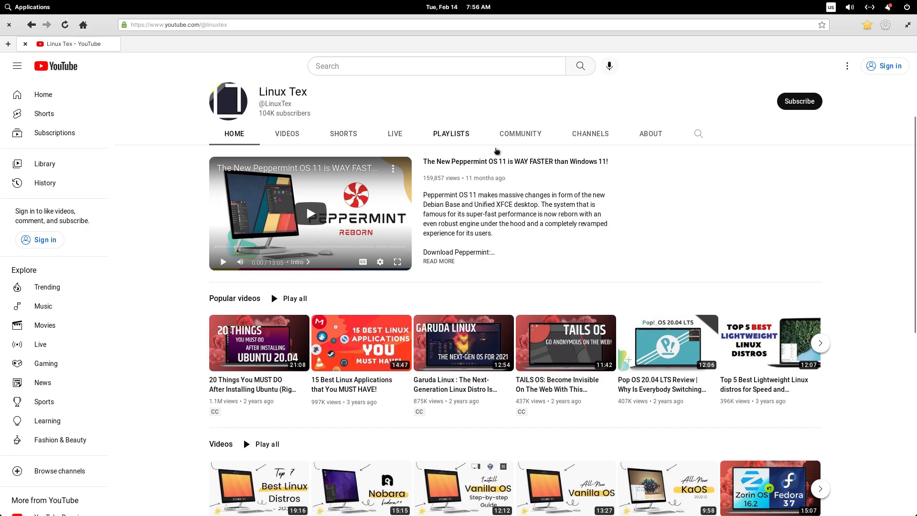
scroll("down", 3)
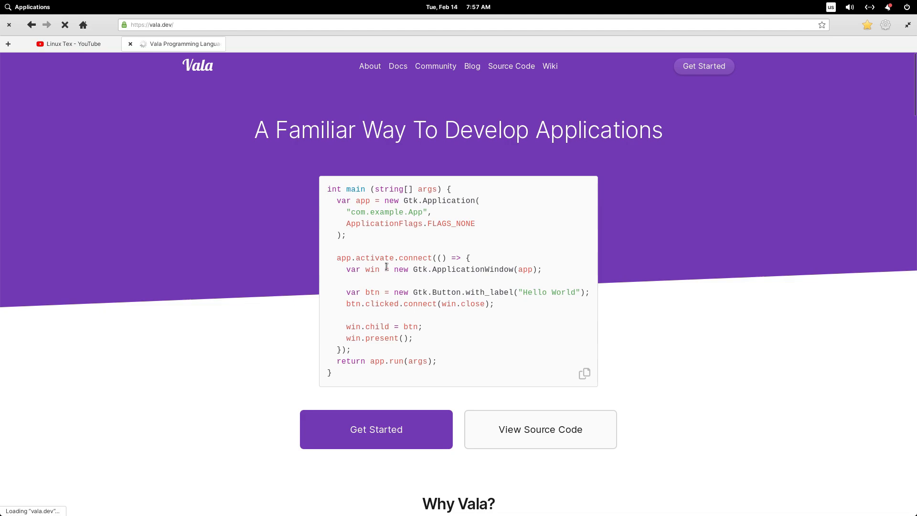
Install vala.dev as a standalone web application from the Web main menu
left_click(885, 25)
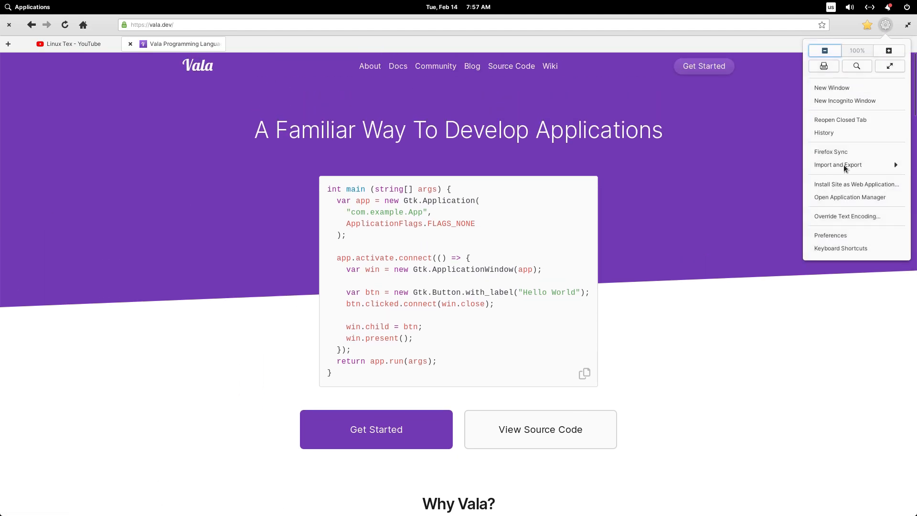
mouse_move(856, 185)
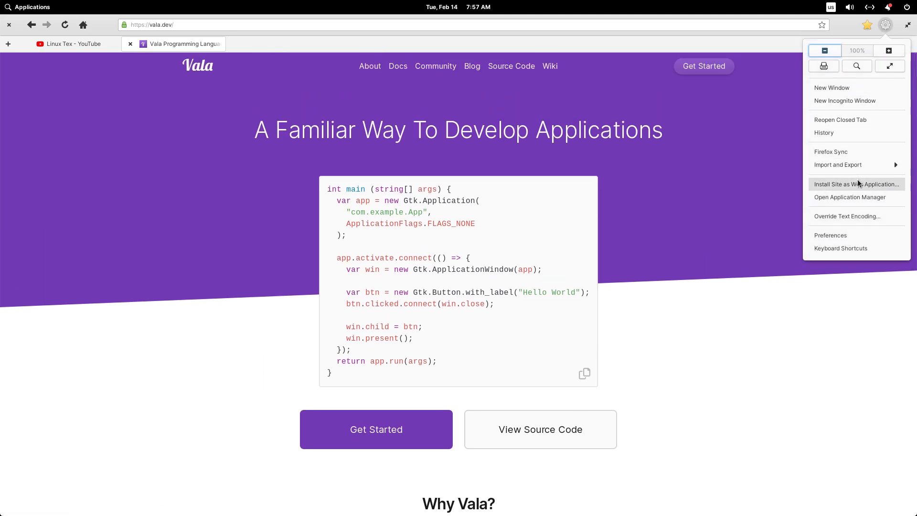
left_click(501, 362)
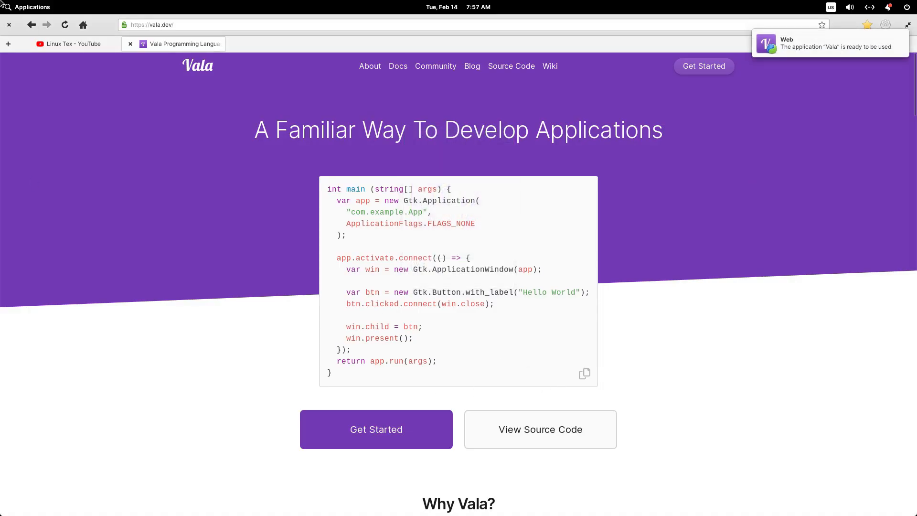
Check the new Vala entry in the Applications launcher and return to the desktop
left_click(28, 7)
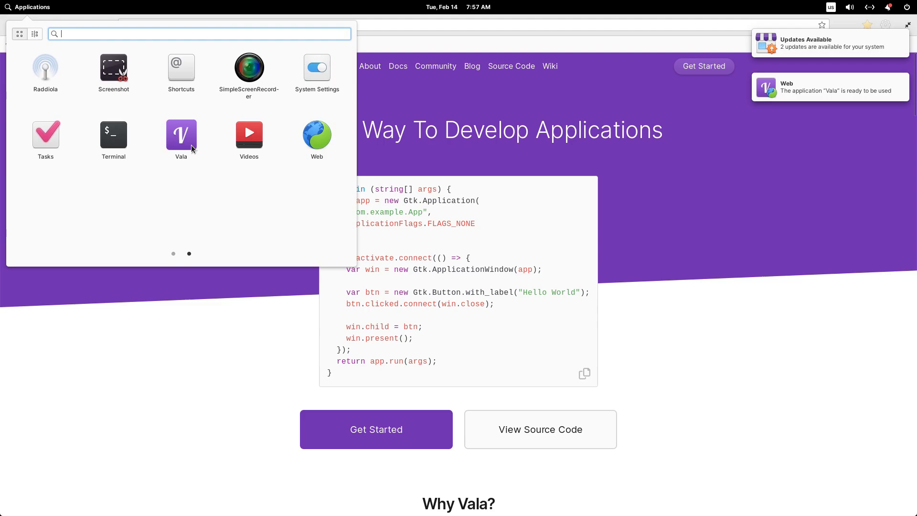
left_click(180, 132)
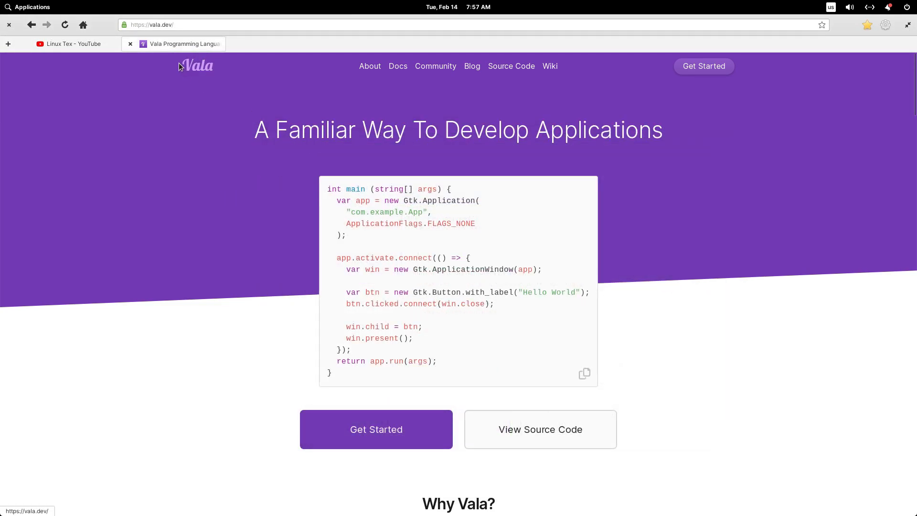
left_click(67, 43)
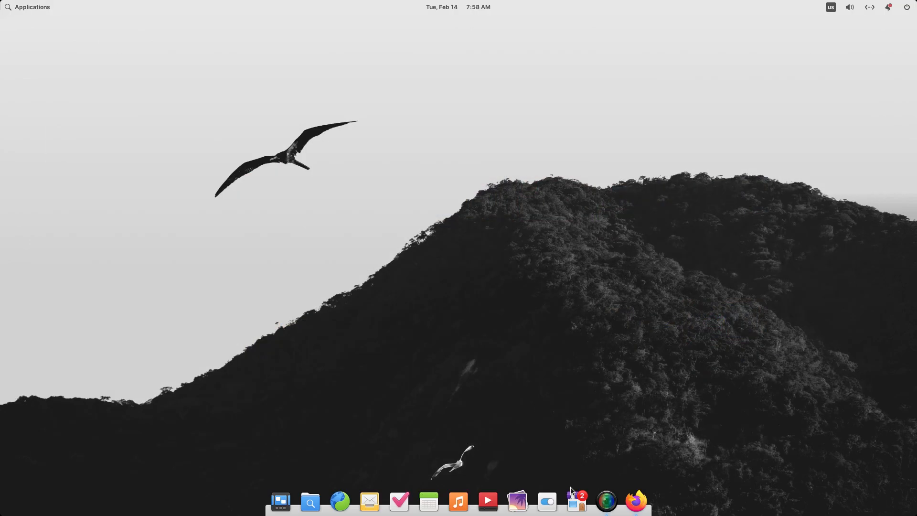
Bring up System Settings and the Files home folder from the dock, then close Files
left_click(547, 502)
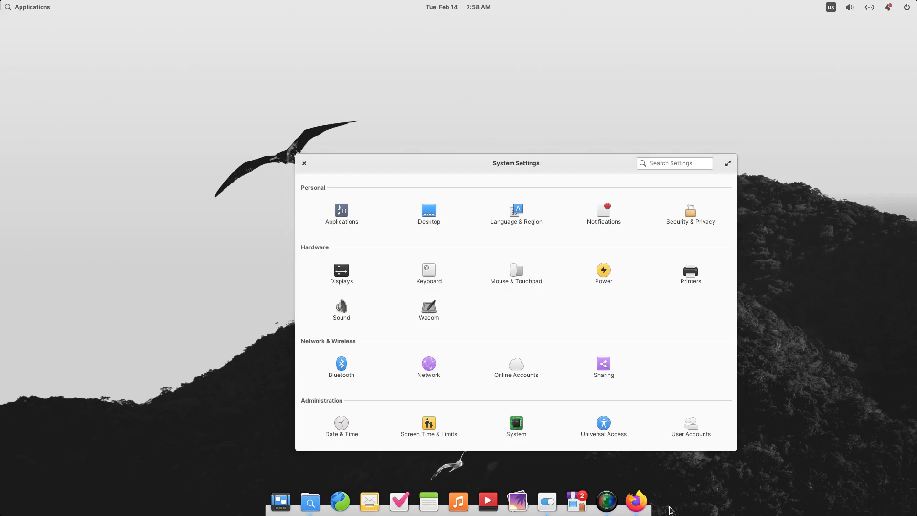
left_click(309, 502)
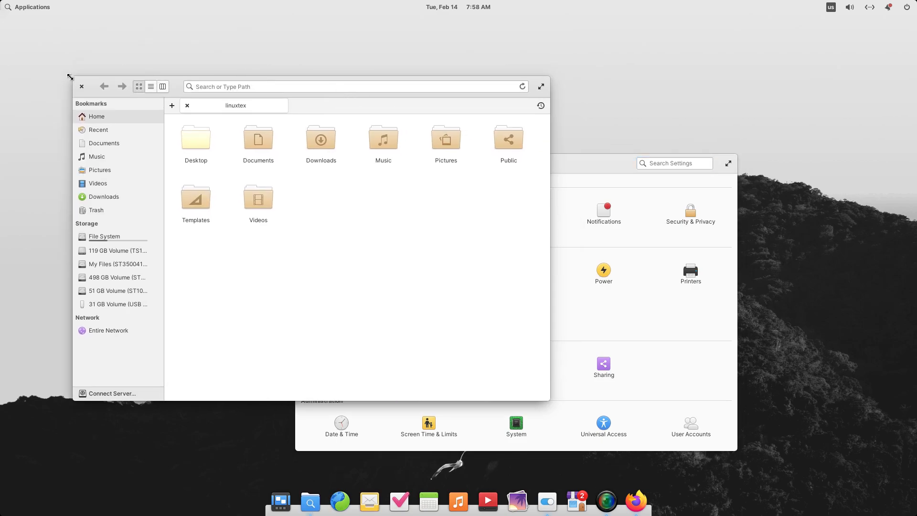
left_click(540, 87)
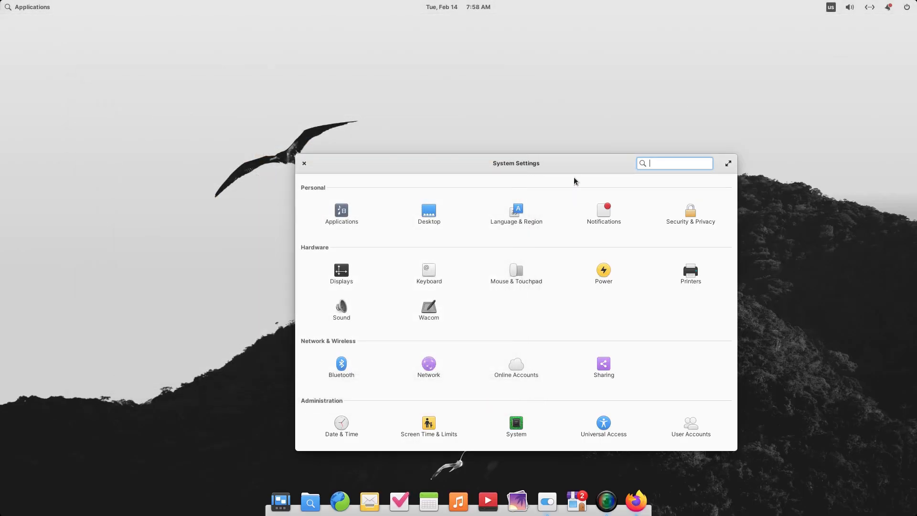
Show Firefox on the Linux Tex channel, then reach System Settings' Notifications page
left_click(727, 164)
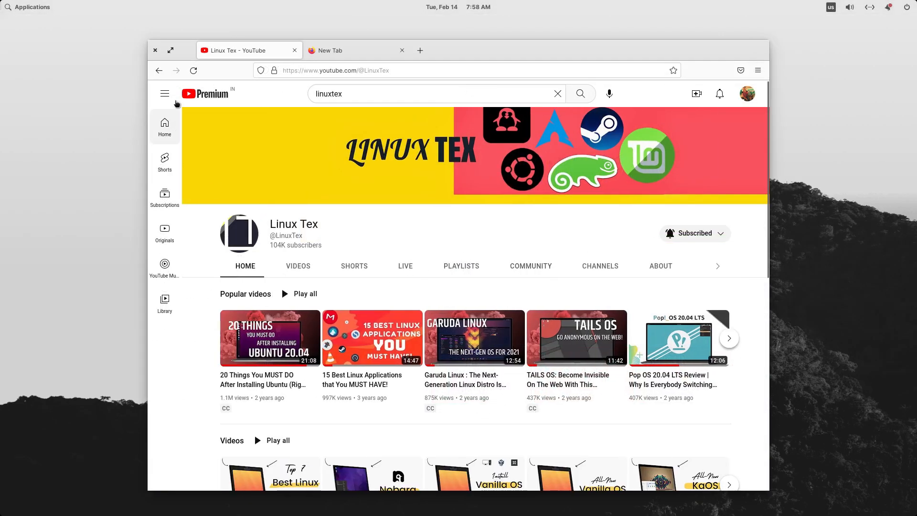
left_click(28, 7)
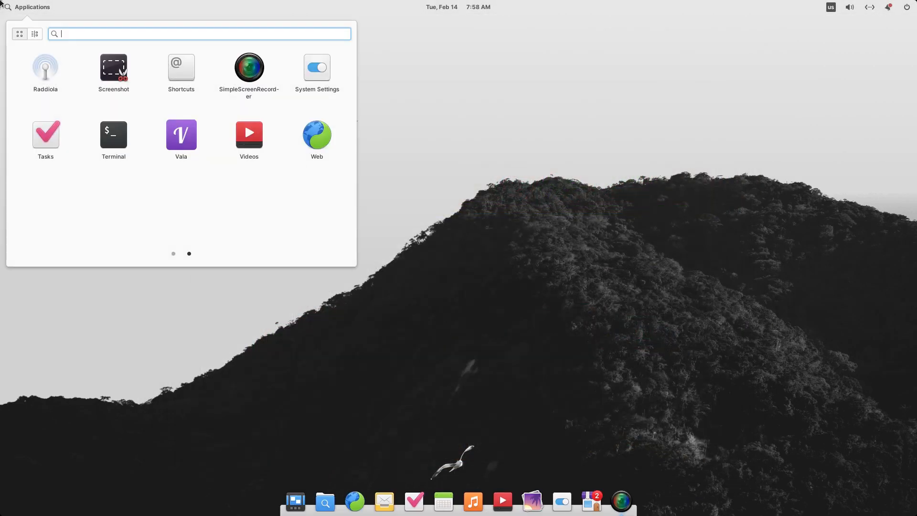
left_click(316, 67)
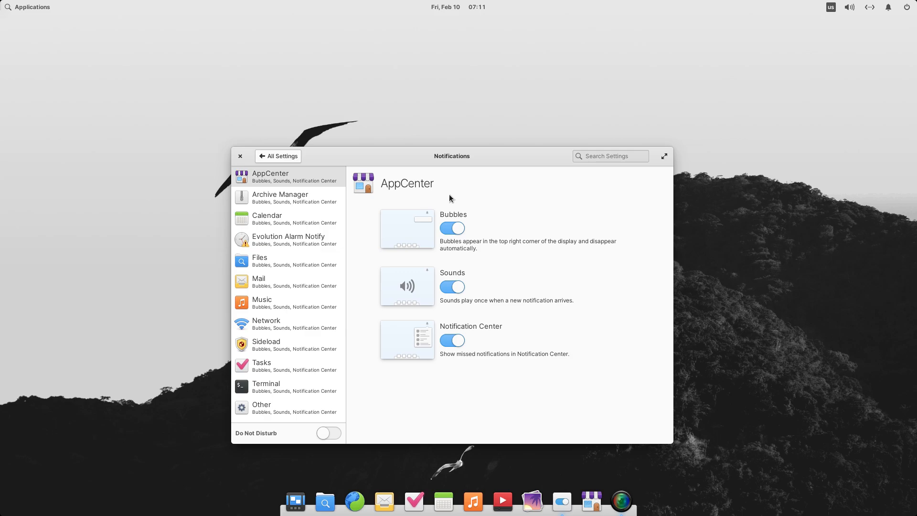
View Archive Manager's and Calendar's notification settings, then go back to All Settings
left_click(280, 197)
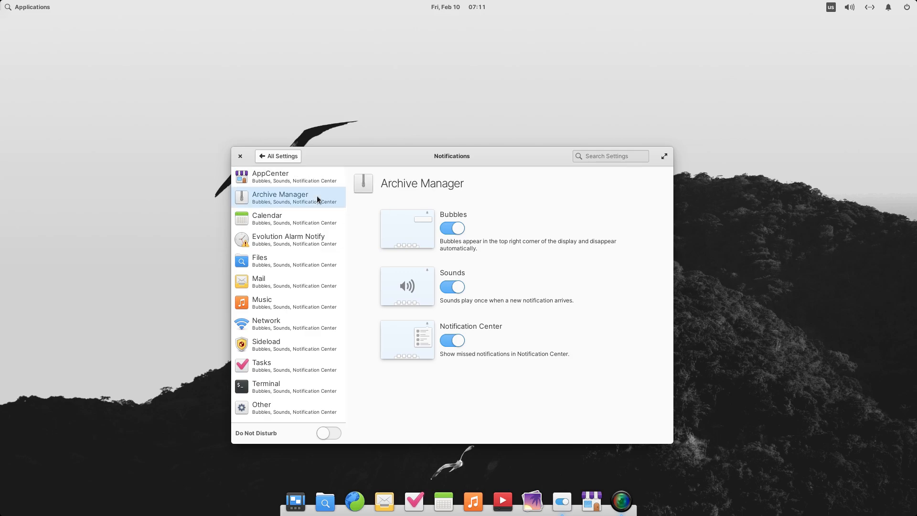
left_click(267, 219)
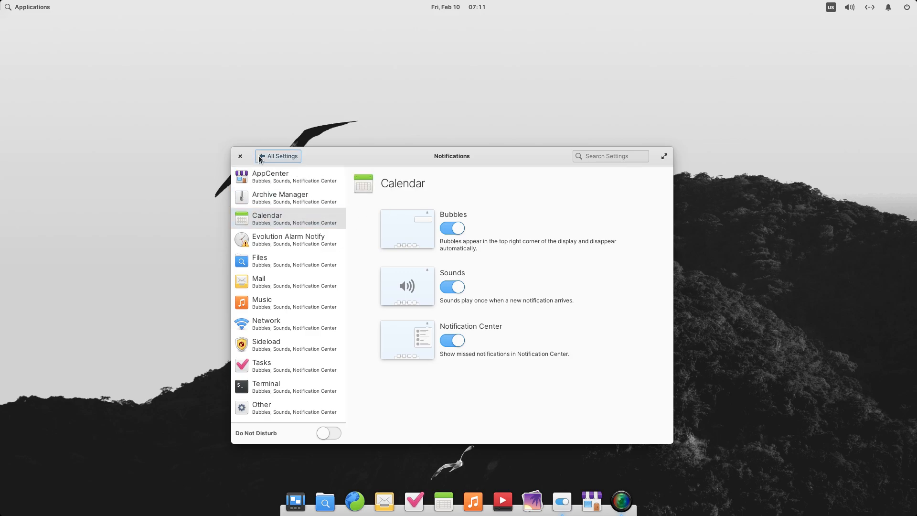
left_click(278, 155)
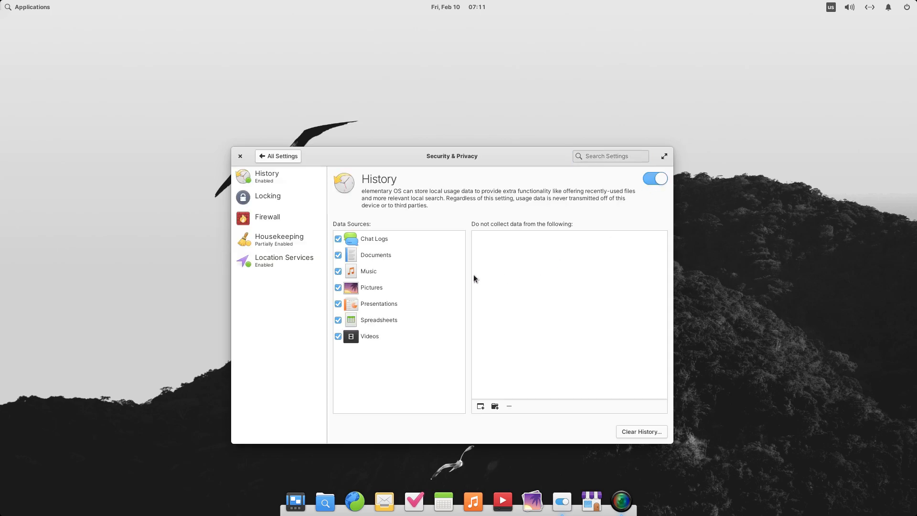
Browse Locking, Firewall, Housekeeping and Location Services panels, then return to All Settings
left_click(267, 196)
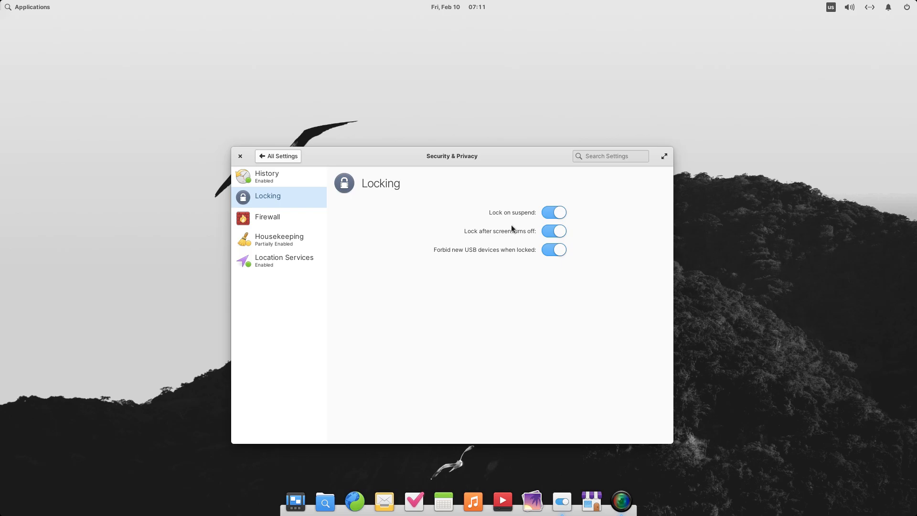
left_click(267, 217)
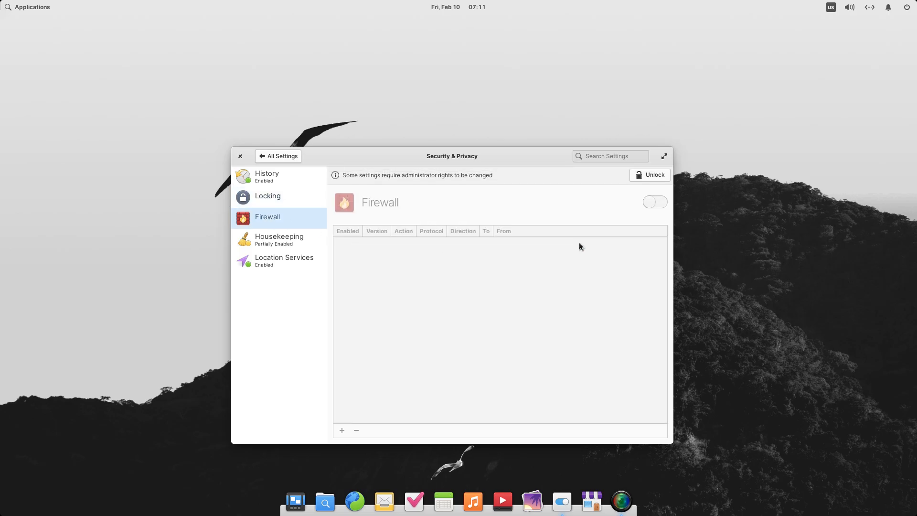
mouse_move(516, 247)
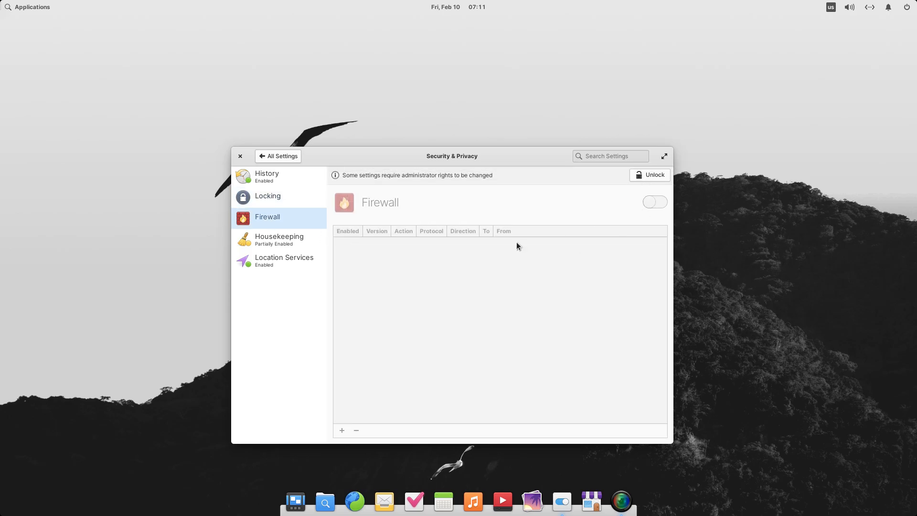
left_click(279, 240)
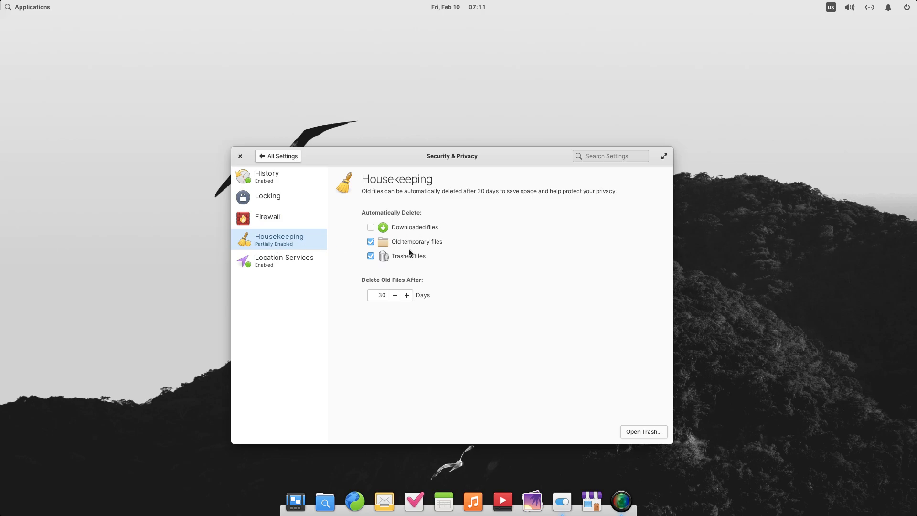
left_click(283, 257)
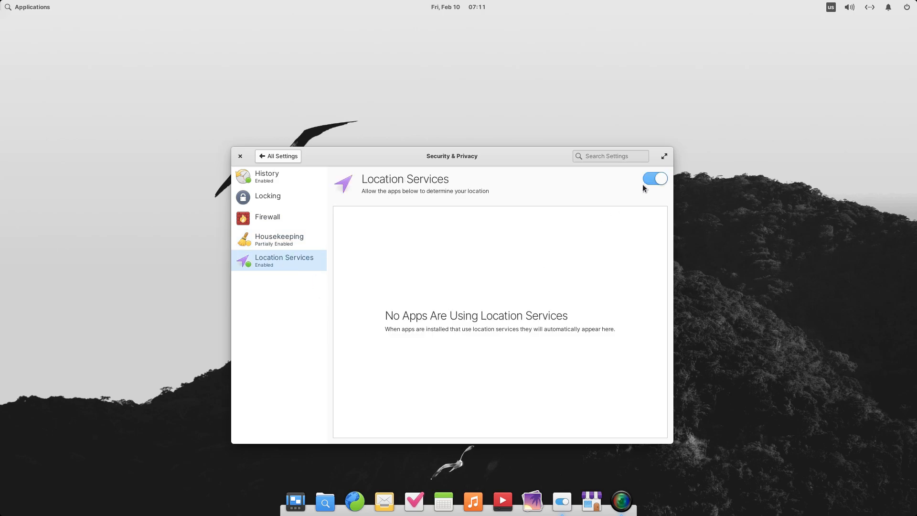
left_click(278, 156)
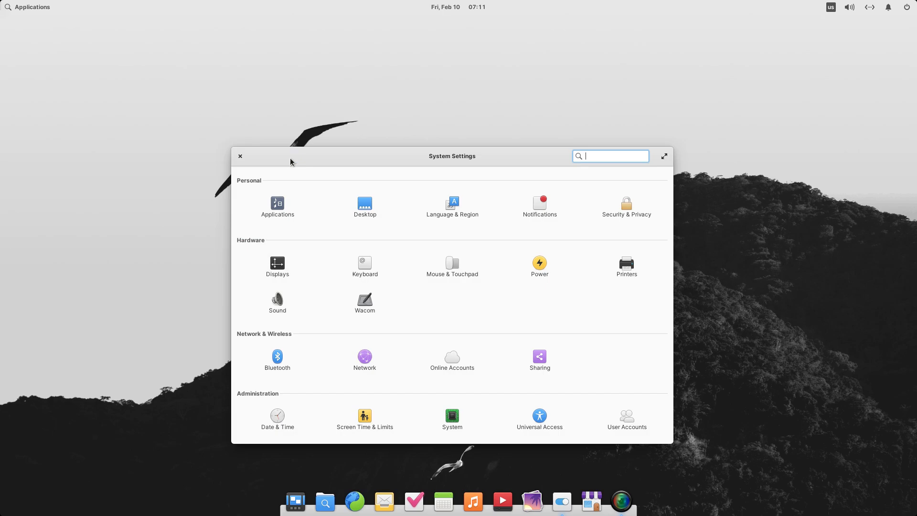
In Displays, check the scaling factors keeping LoDPI and show the monitor's resolution and refresh options
left_click(277, 262)
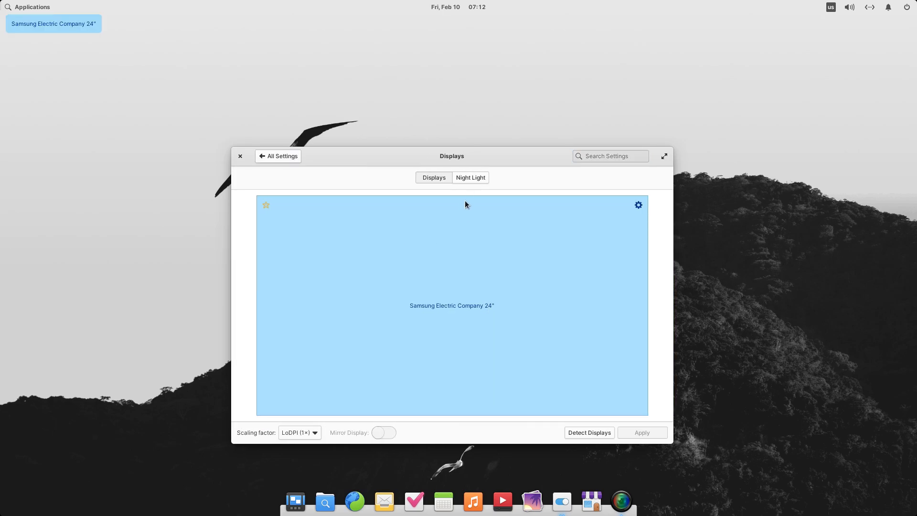
left_click(470, 178)
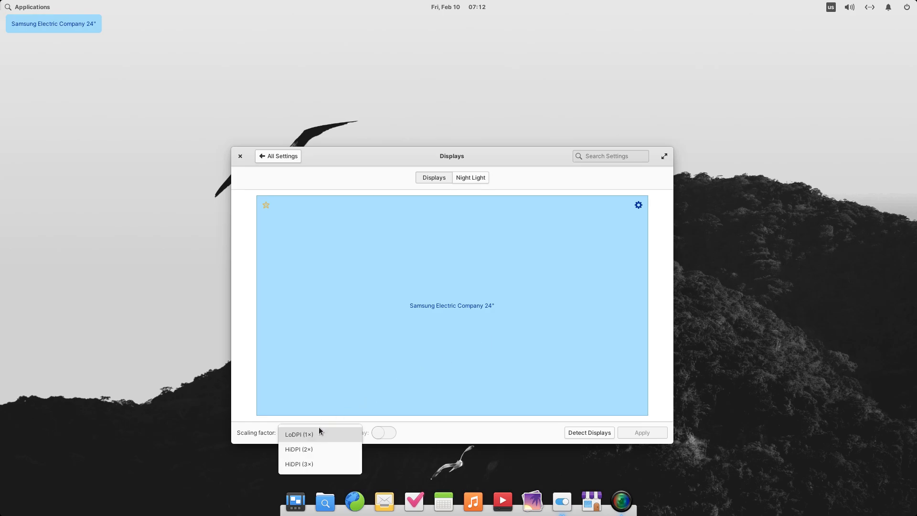
left_click(298, 434)
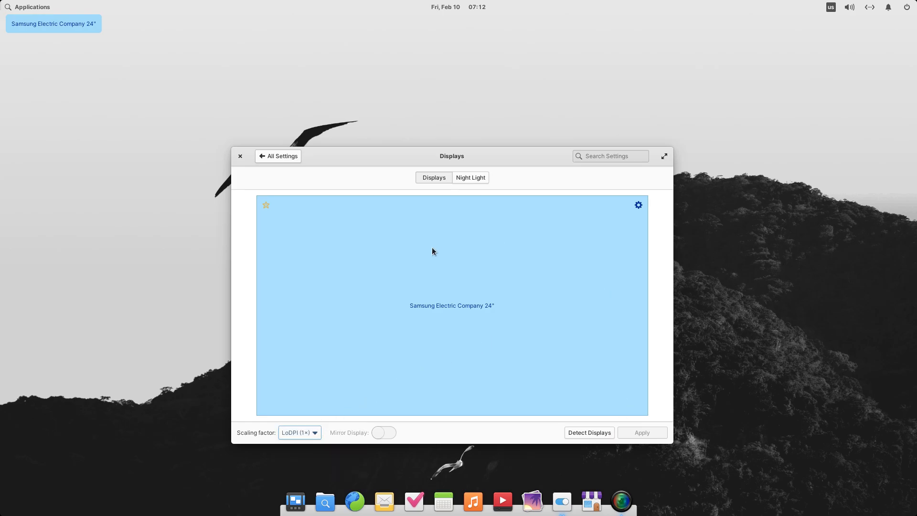
left_click(638, 204)
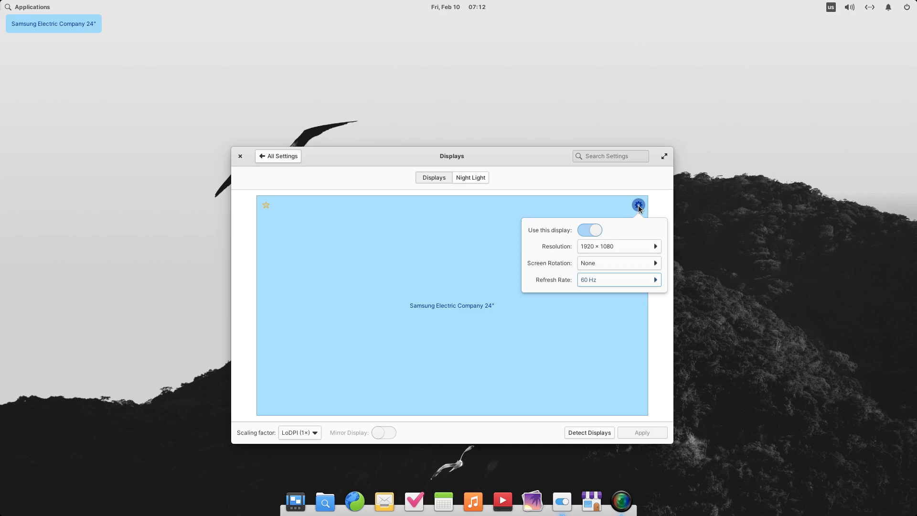
mouse_move(290, 162)
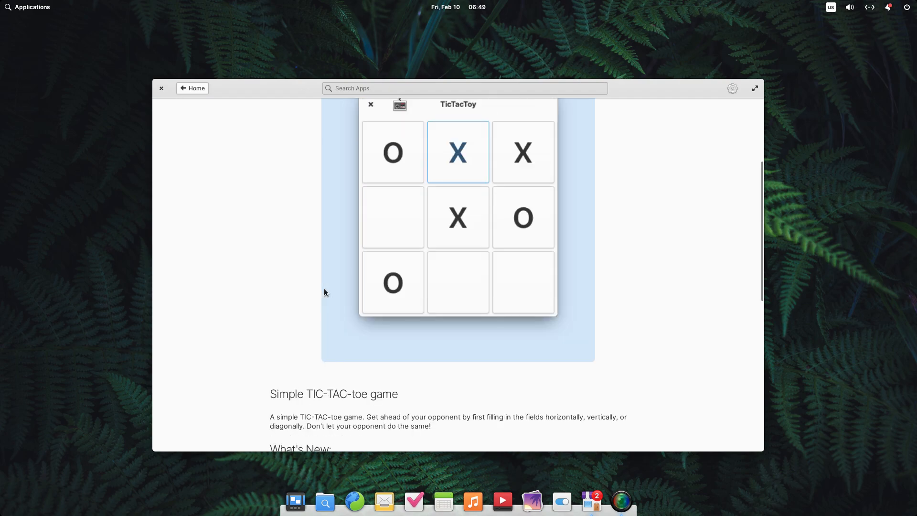
Return to AppCenter home, read the Life app's description, then go back to browse more apps
left_click(192, 88)
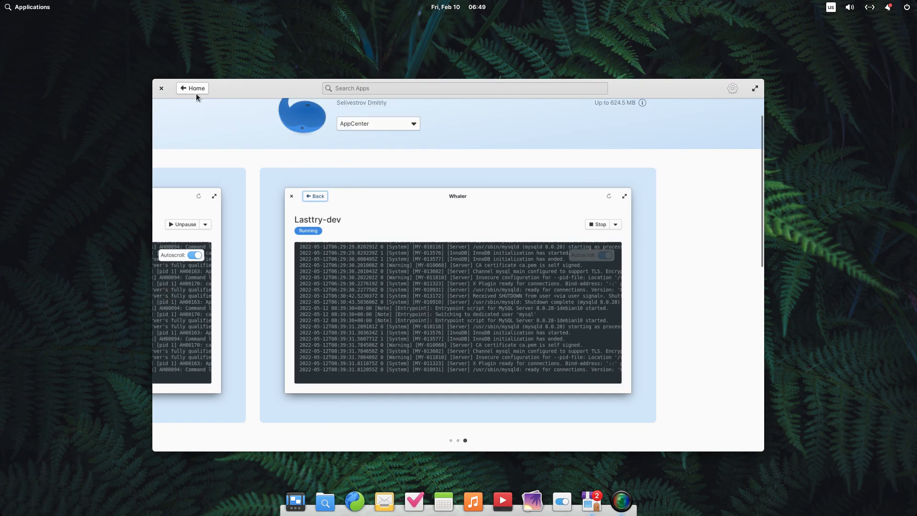
left_click(192, 88)
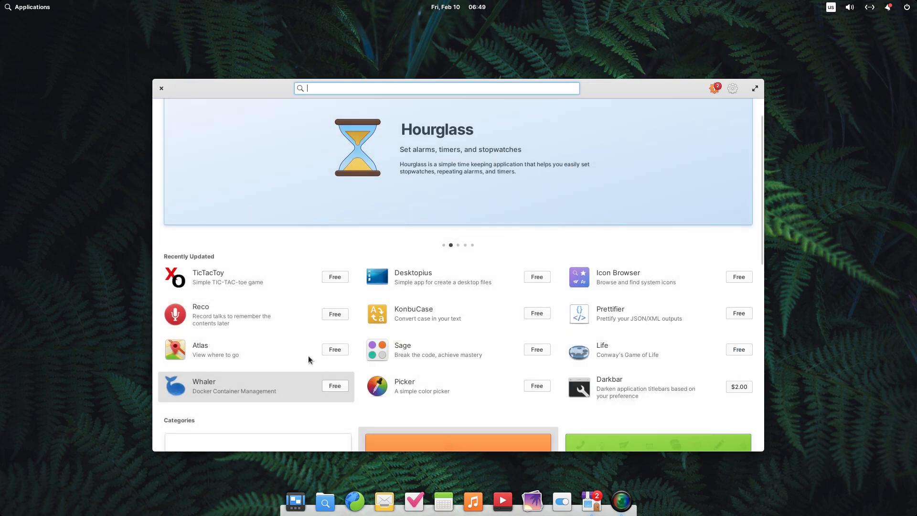
left_click(602, 345)
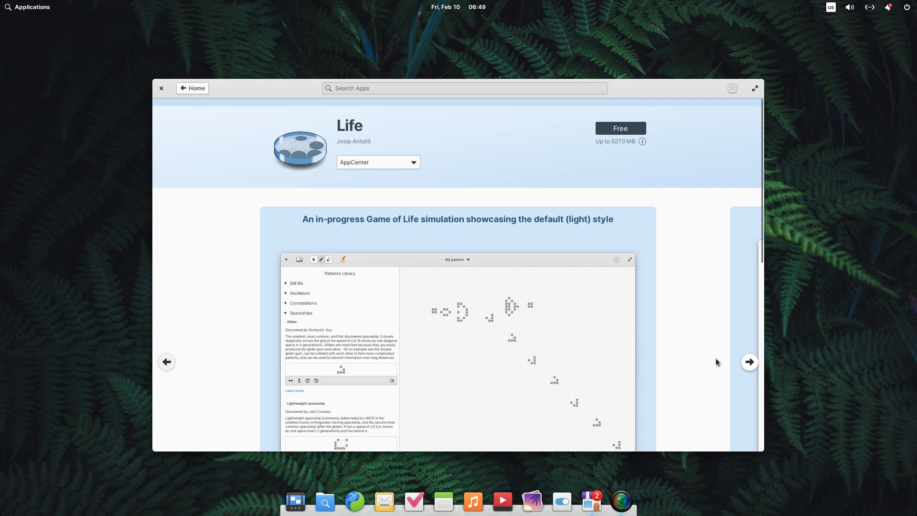
scroll("down", 3)
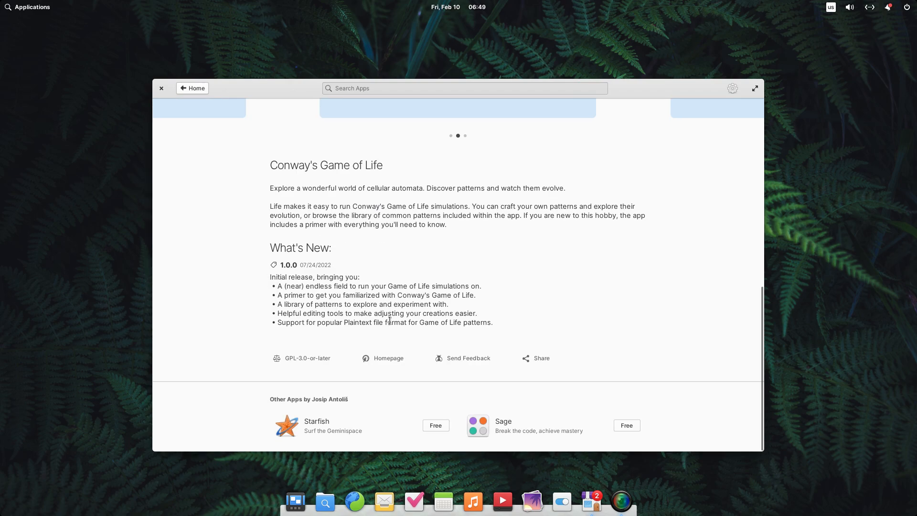
mouse_move(475, 363)
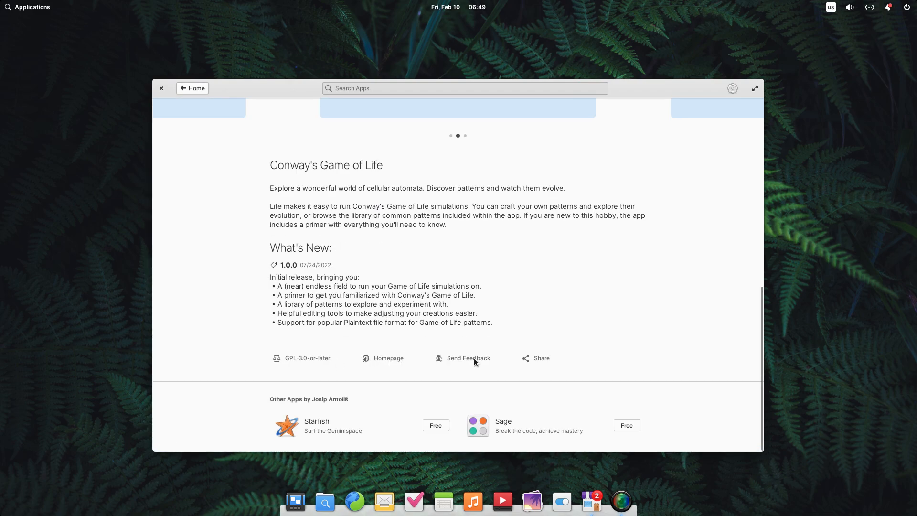
left_click(191, 88)
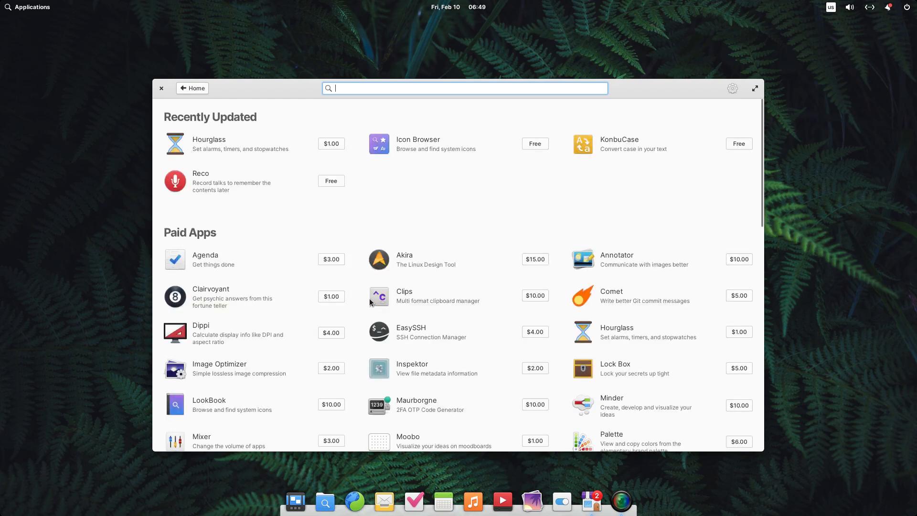
View the paid Agenda page and its $3.00 purchase button, then launch Firefox from the dock
scroll("down", 3)
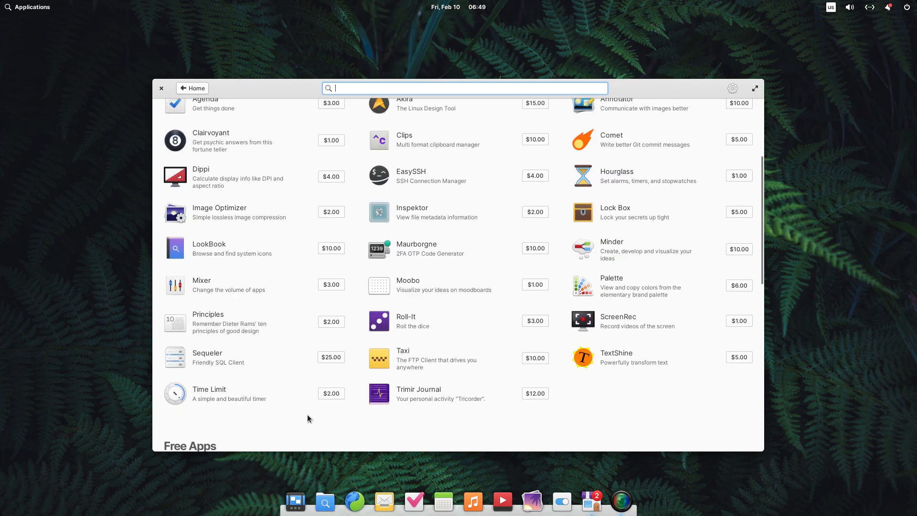
left_click(205, 102)
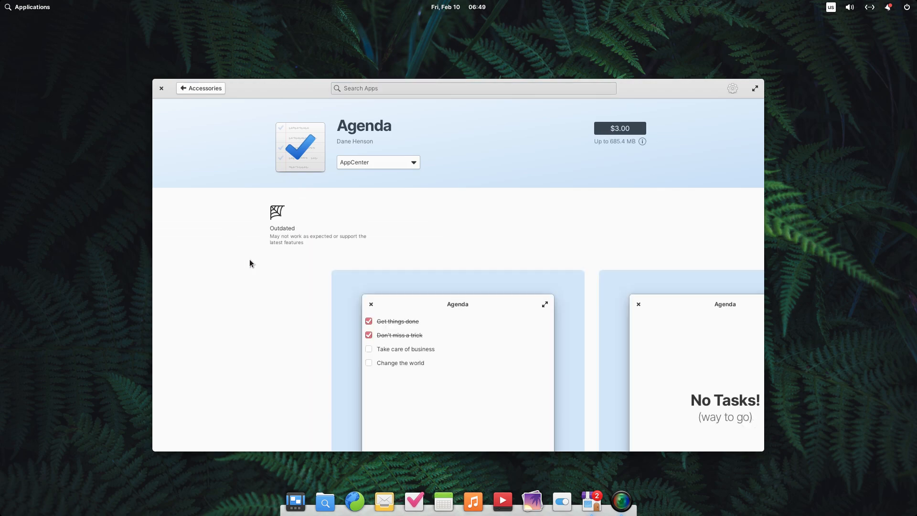
scroll("down", 3)
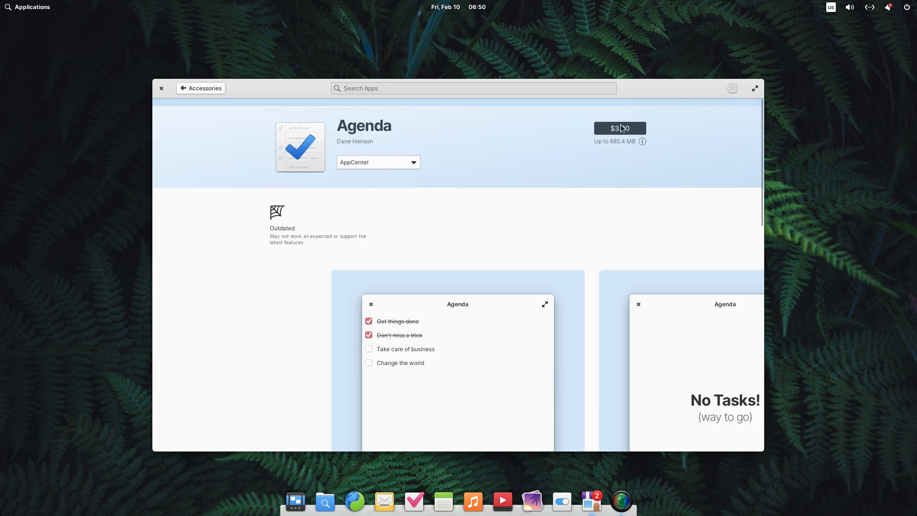
left_click(619, 128)
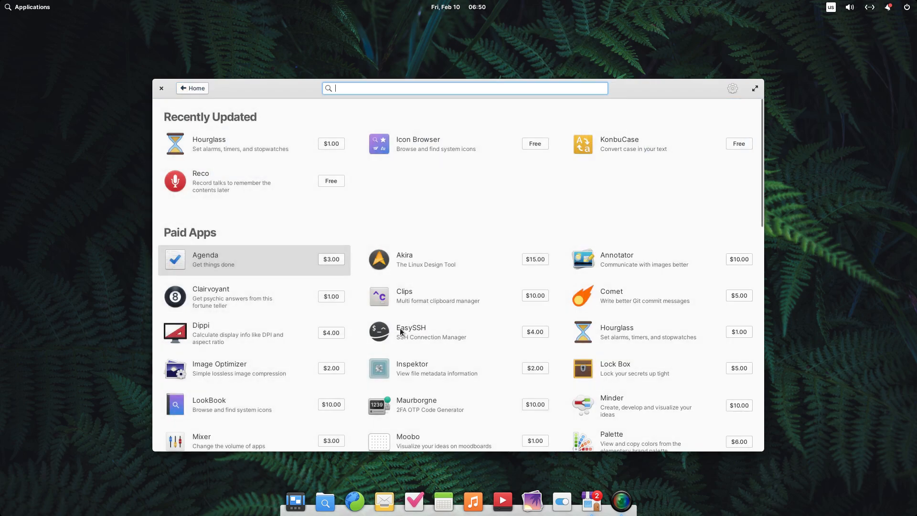
mouse_move(242, 103)
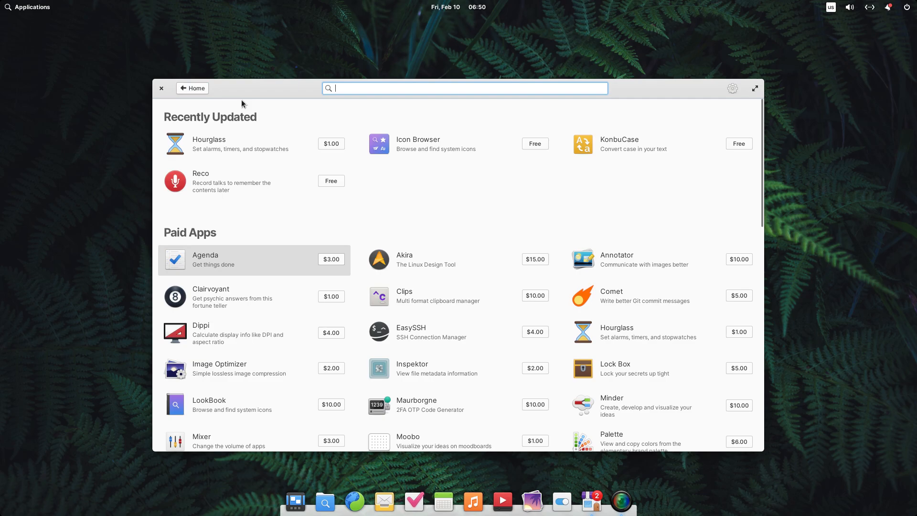
left_click(192, 88)
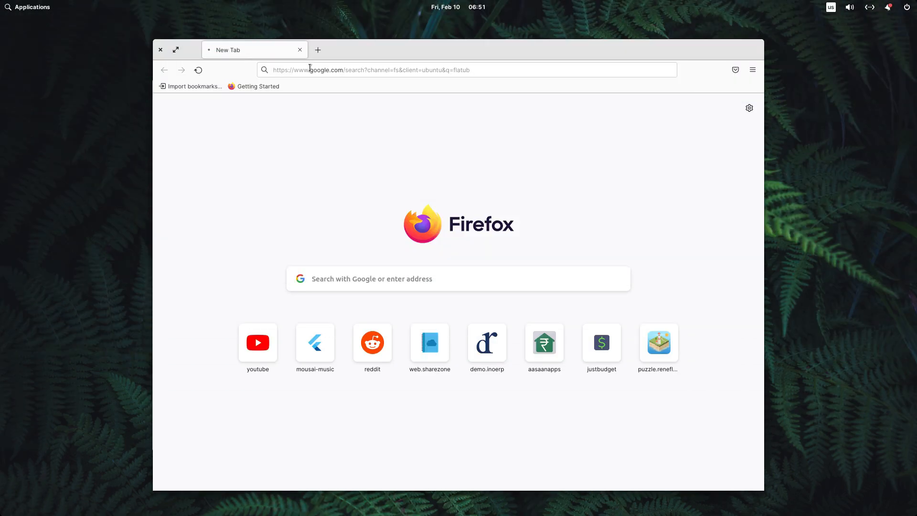
Search for flathub, open flathub.org and show all Editor's Choice apps
key("Return")
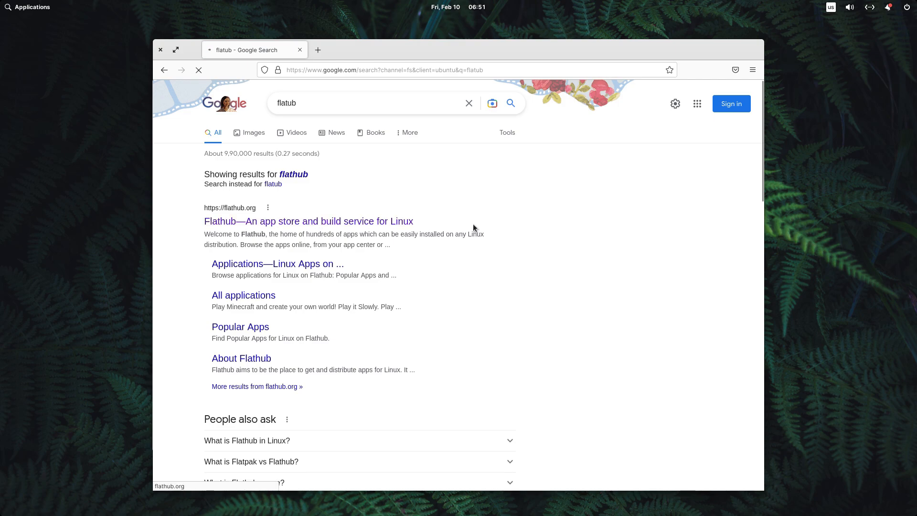
left_click(308, 221)
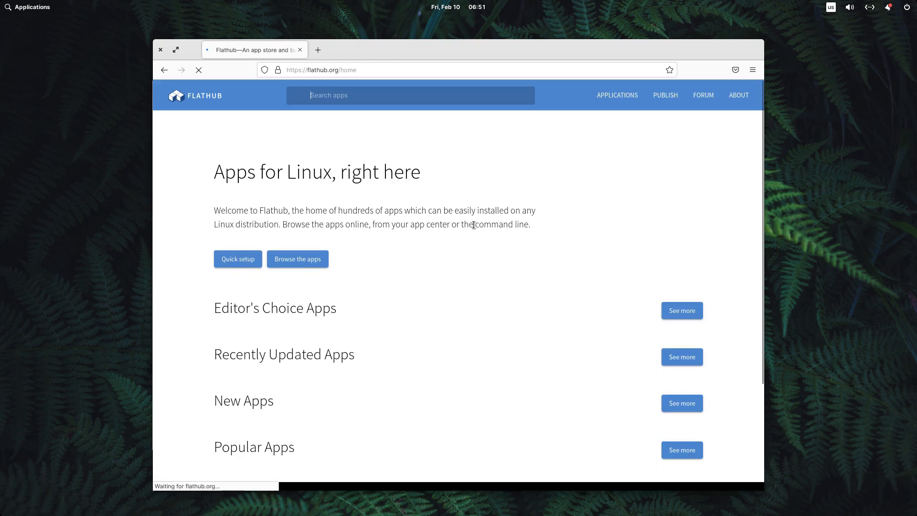
scroll("down", 3)
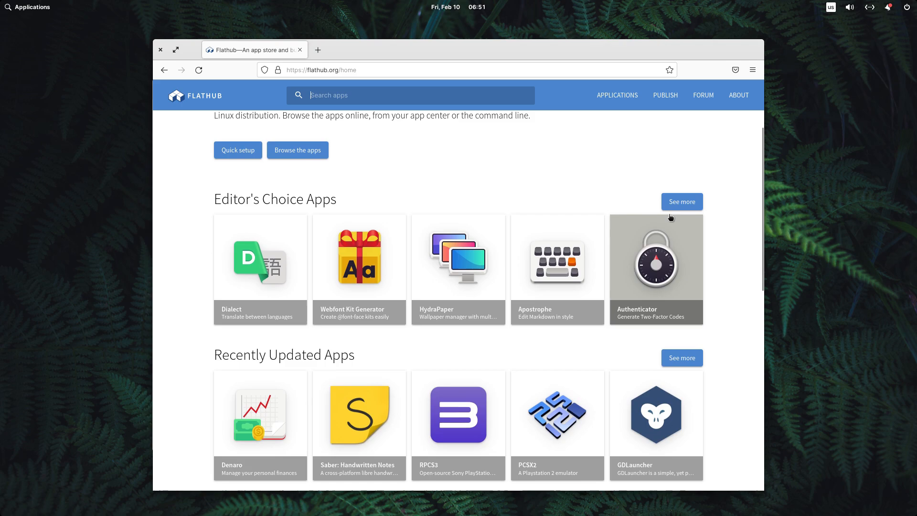
left_click(681, 202)
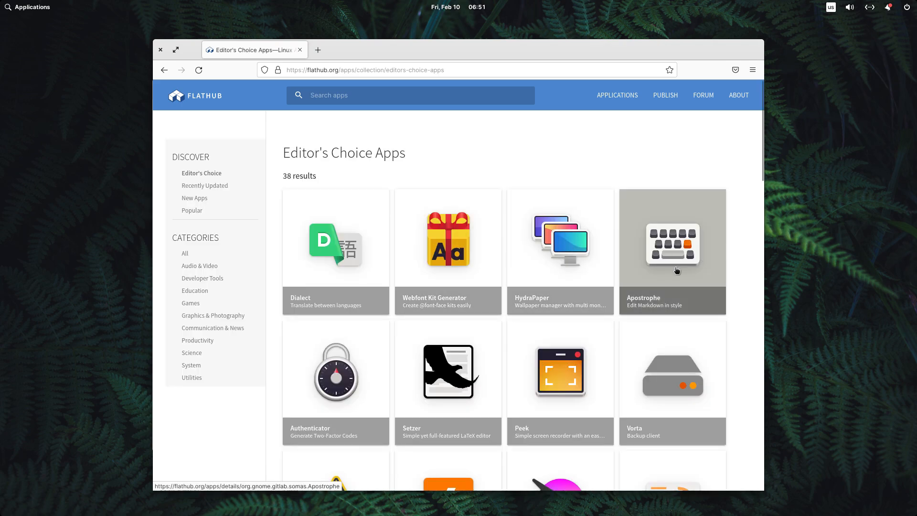
Find Blanket in the Editor's Choice listing and start installing it
scroll("down", 3)
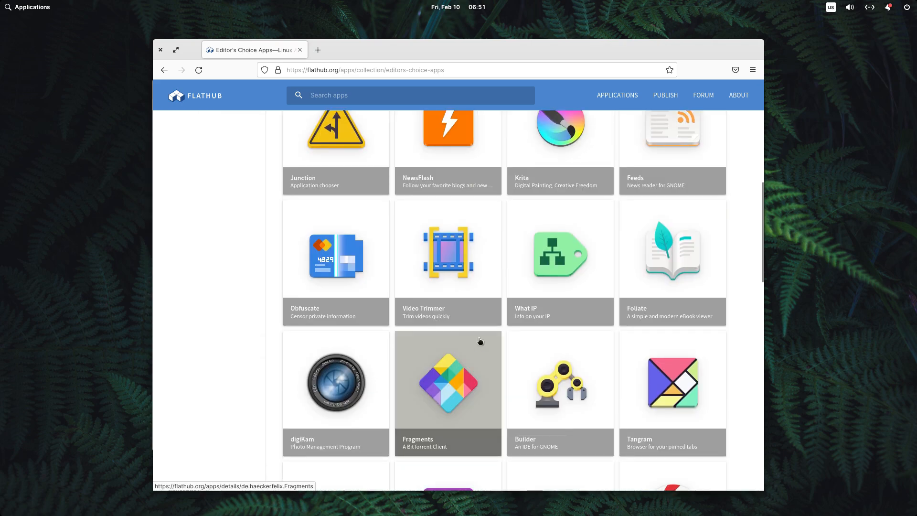
scroll("down", 3)
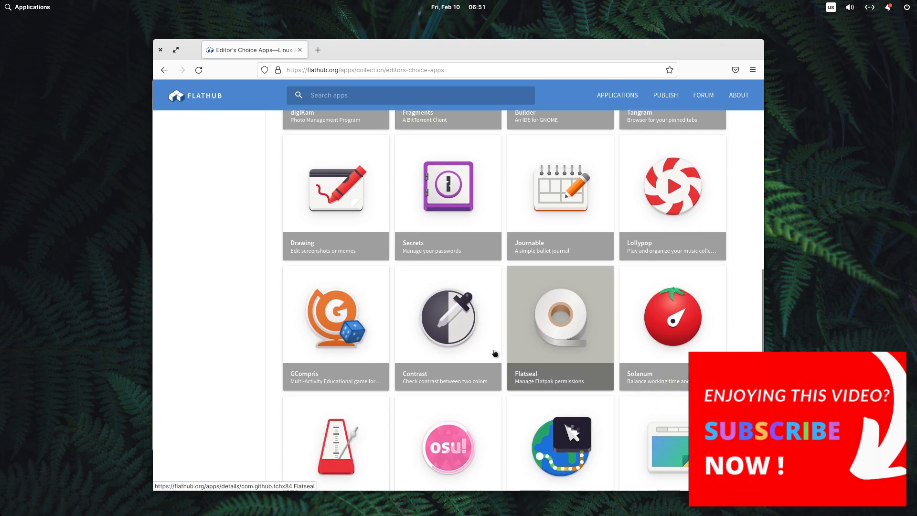
scroll("down", 3)
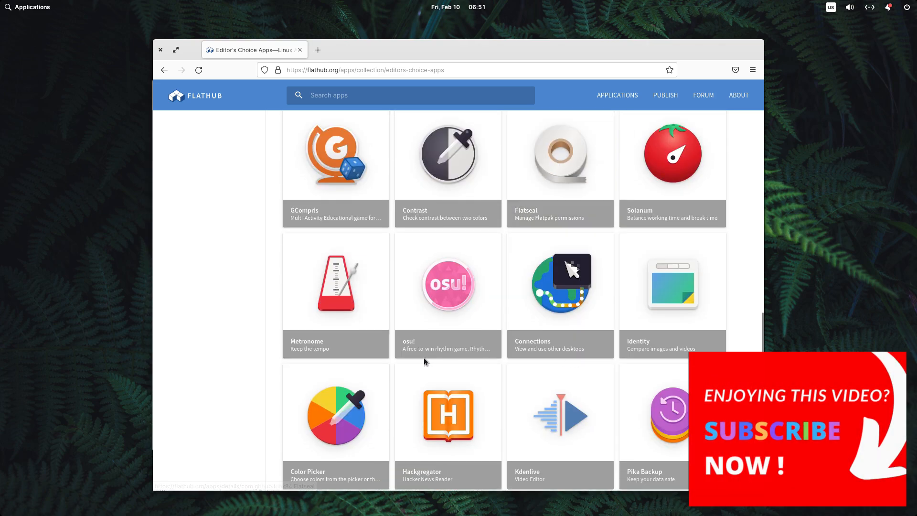
scroll("down", 3)
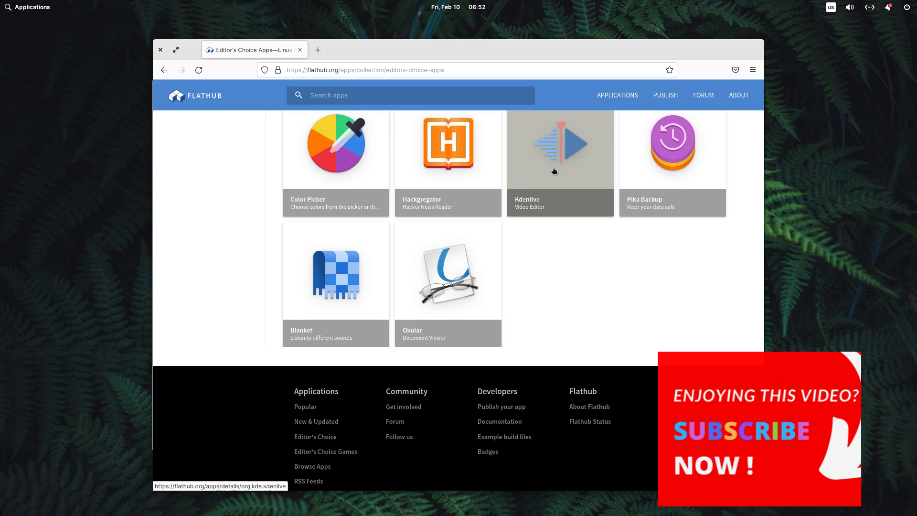
mouse_move(319, 320)
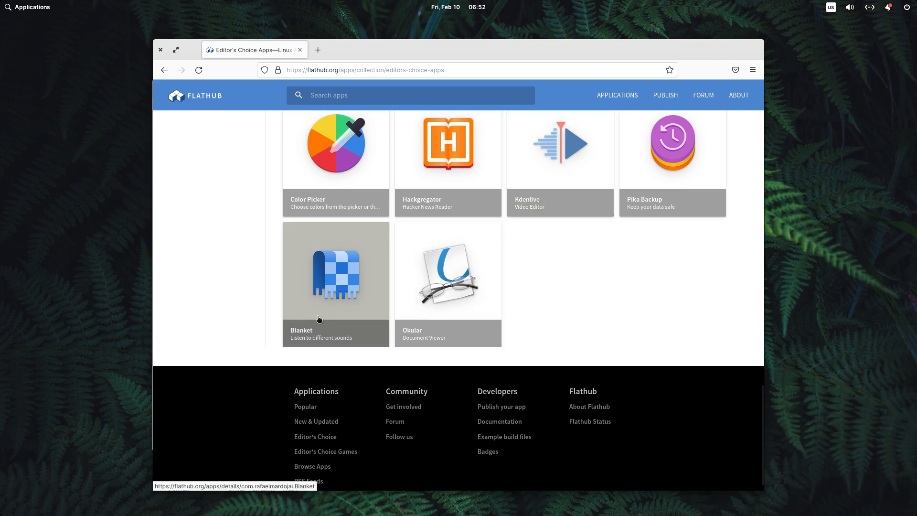
left_click(335, 271)
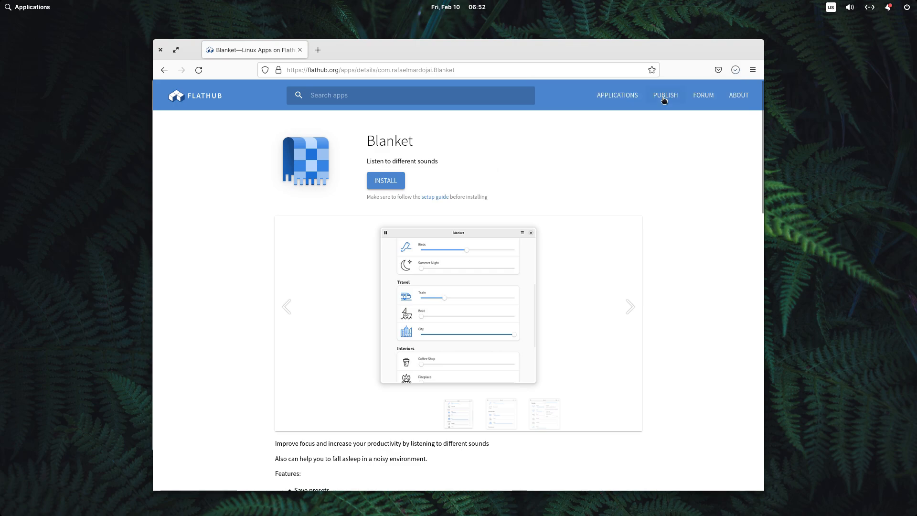
left_click(385, 181)
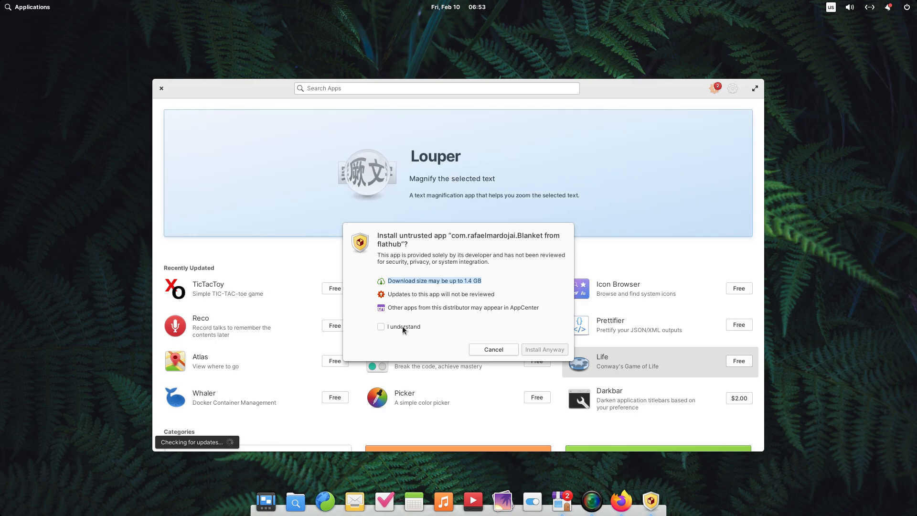
Accept the untrusted-app warning so Blanket installs, then launch the new app
left_click(543, 350)
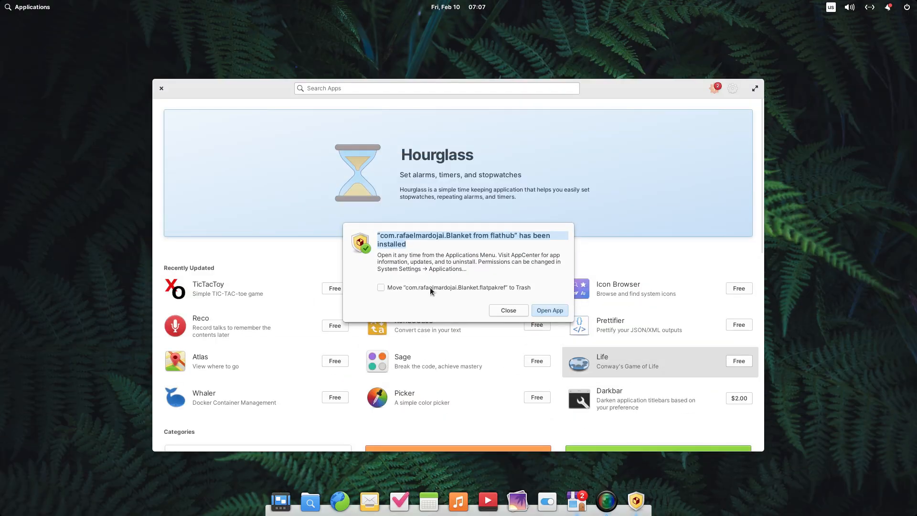
left_click(507, 310)
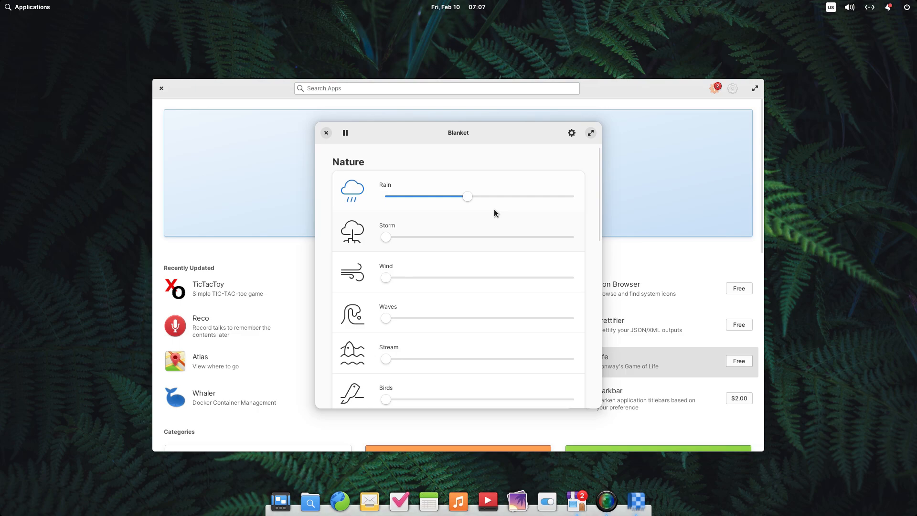
Adjust Blanket's mix to Wind, Waves, Birds and Summer Night, check its options menu, then close it
scroll("down", 3)
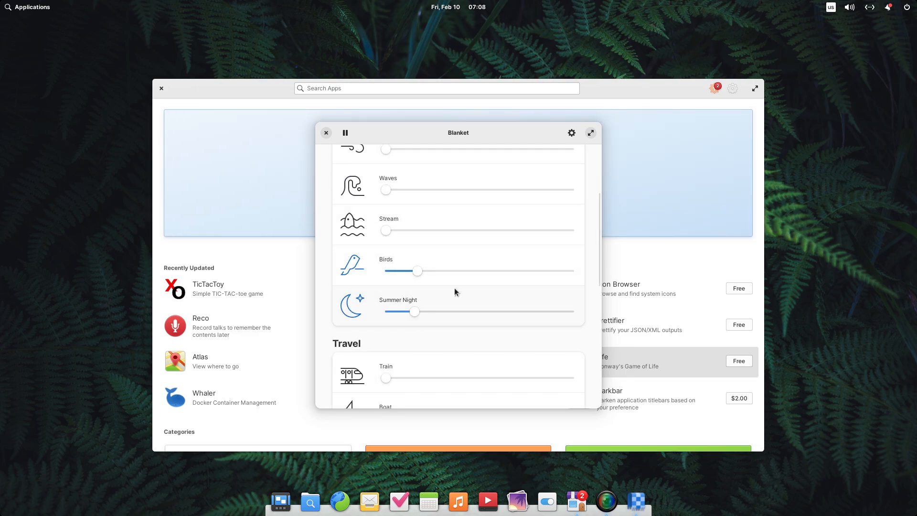
left_click(571, 132)
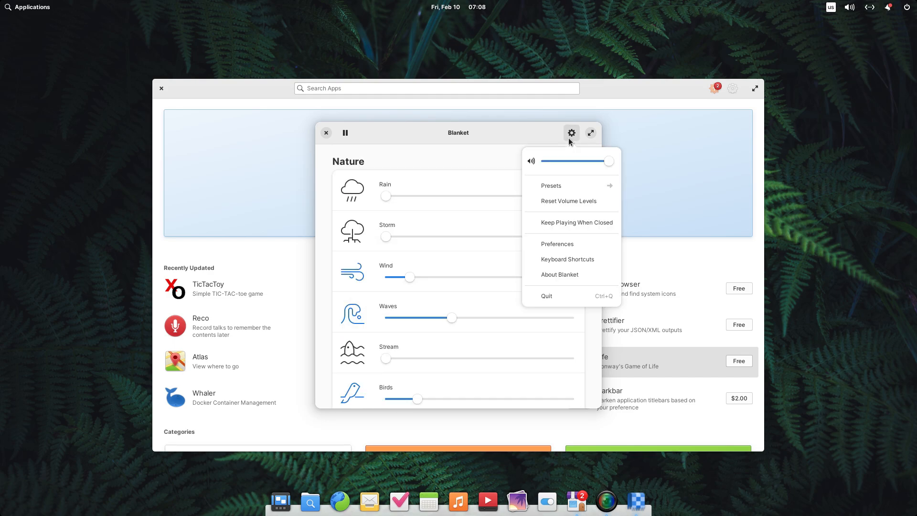
mouse_move(569, 244)
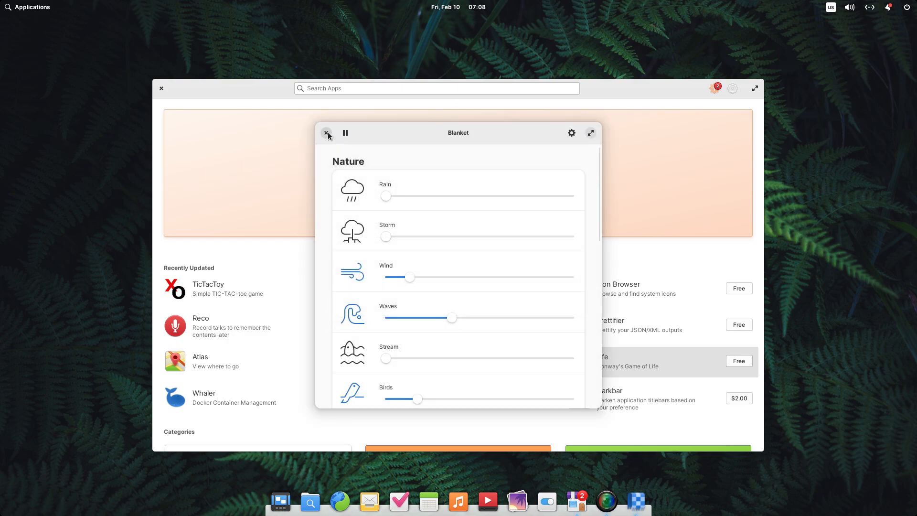
left_click(328, 133)
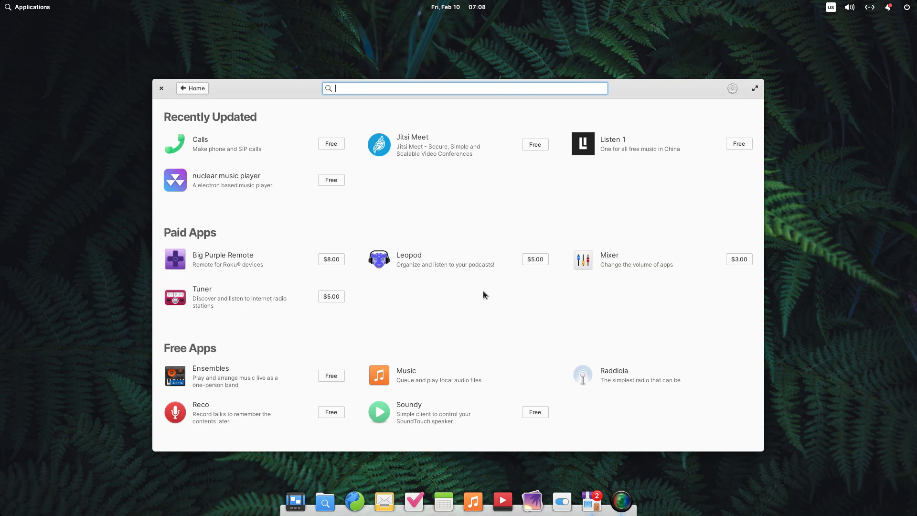
Browse the Audio category and look over the Audacity app page
scroll("down", 3)
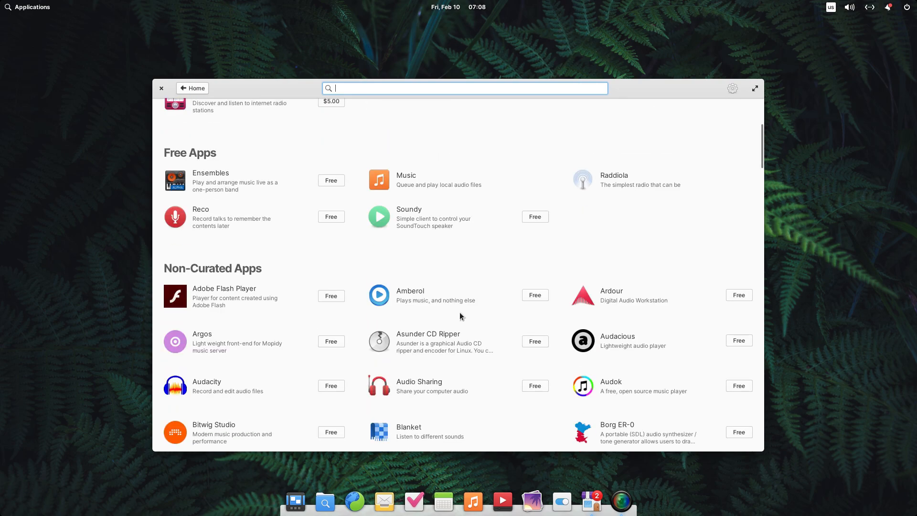
scroll("down", 3)
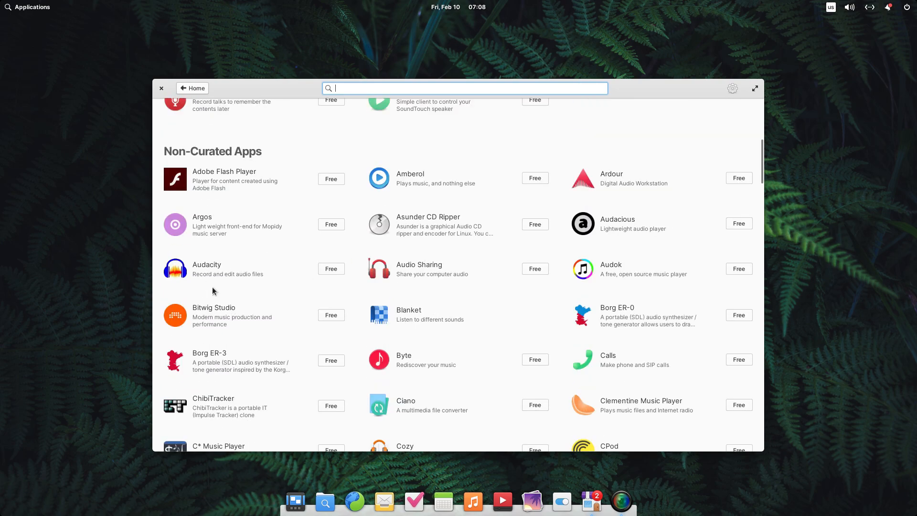
left_click(207, 268)
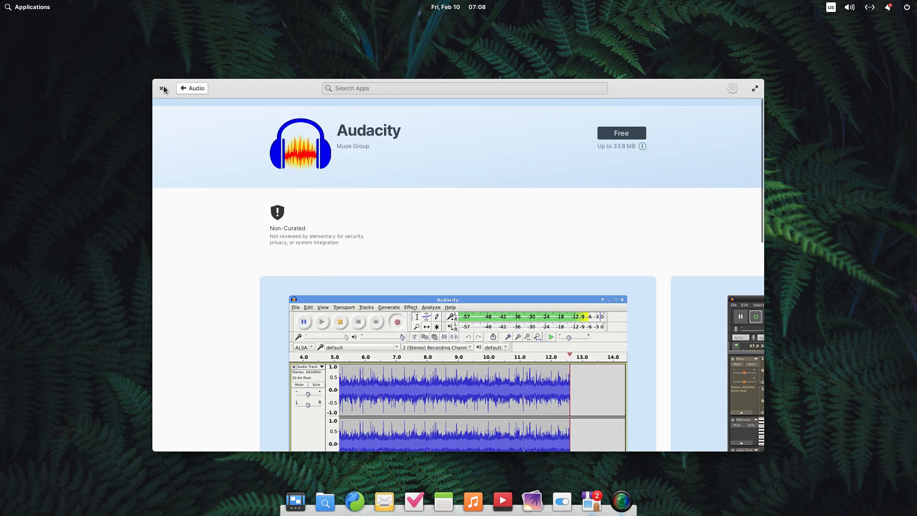
scroll("down", 3)
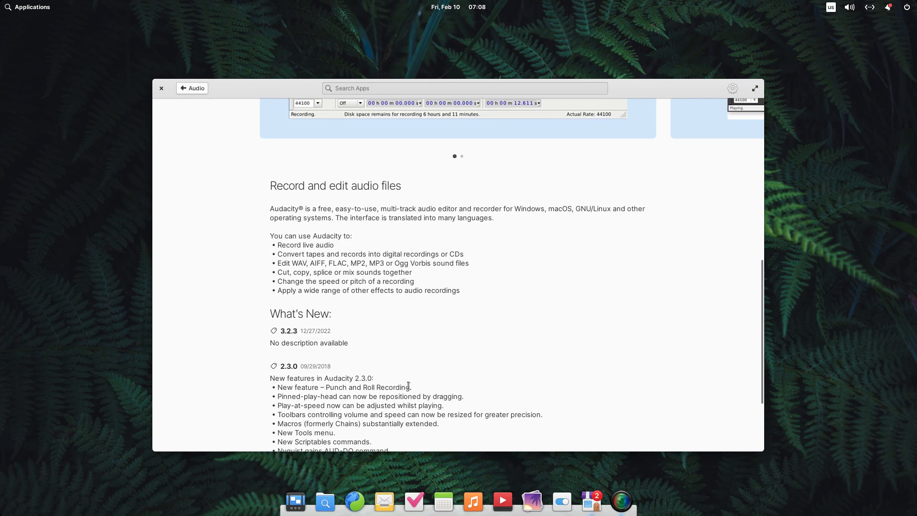
left_click(192, 88)
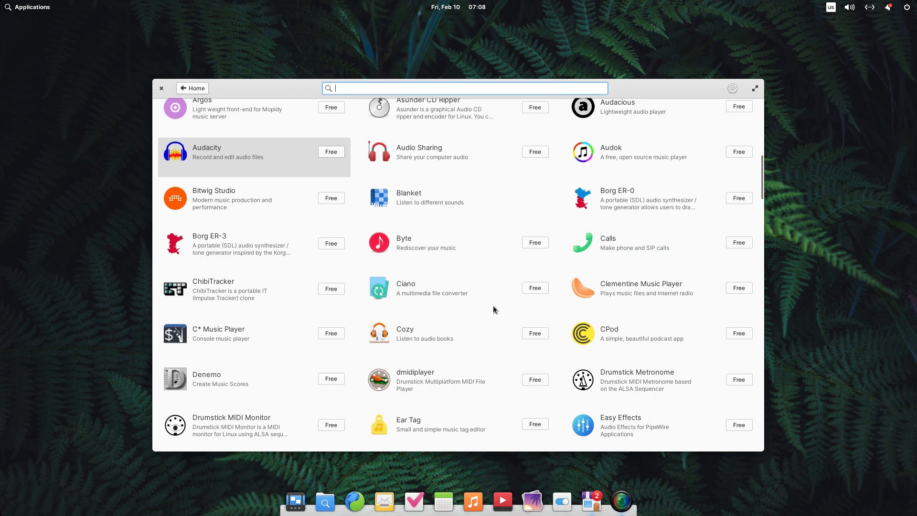
Look over Blanket's app page, then return to the AppCenter home page
left_click(408, 196)
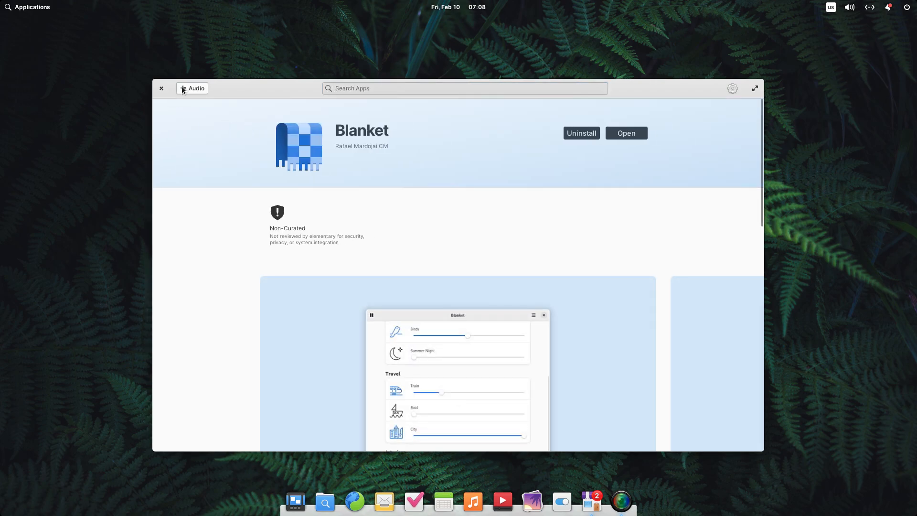
left_click(192, 87)
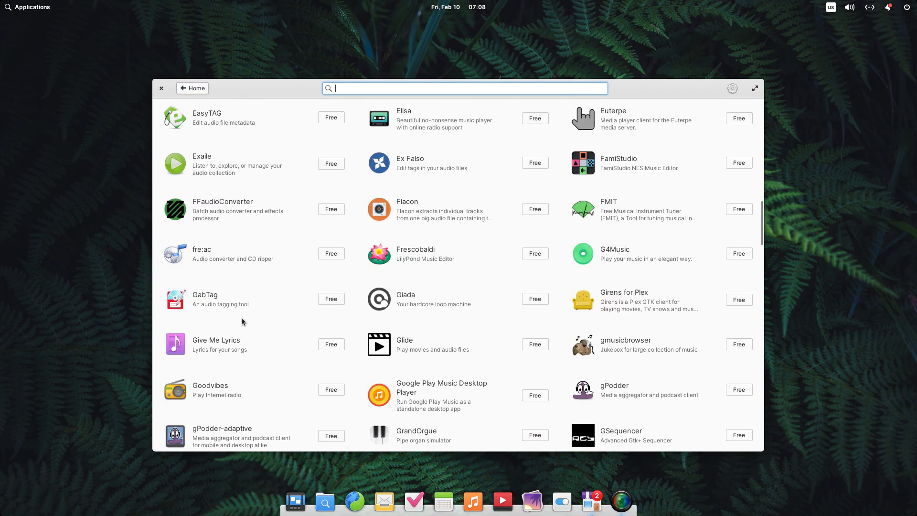
scroll("down", 3)
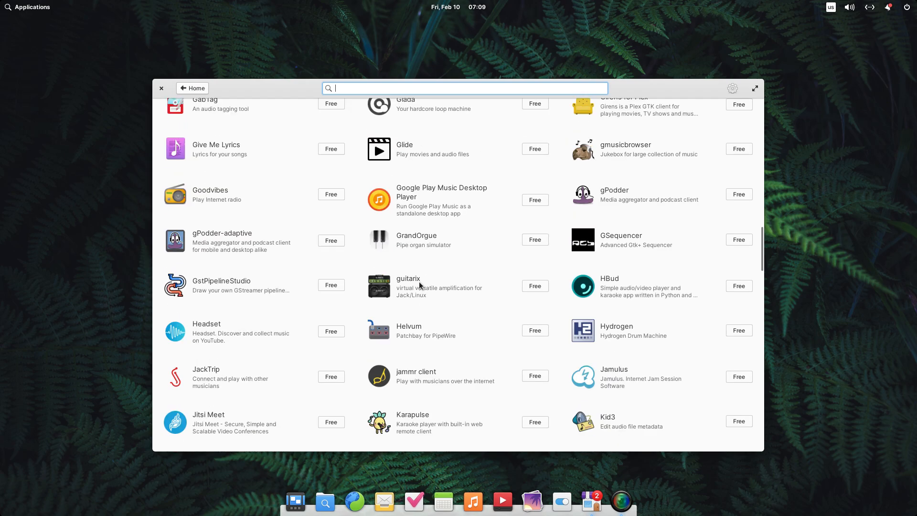
left_click(192, 88)
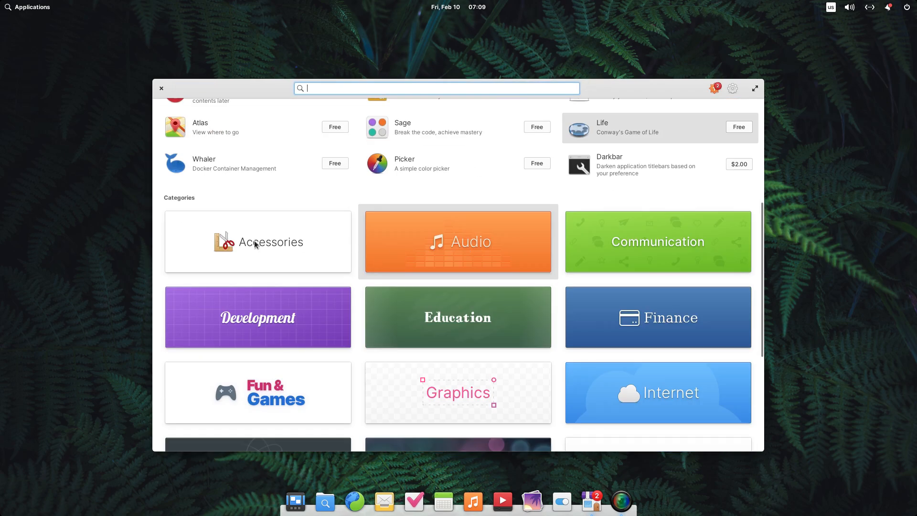
Enter Fun & Games and read through the 0 A.D. app page
scroll("down", 3)
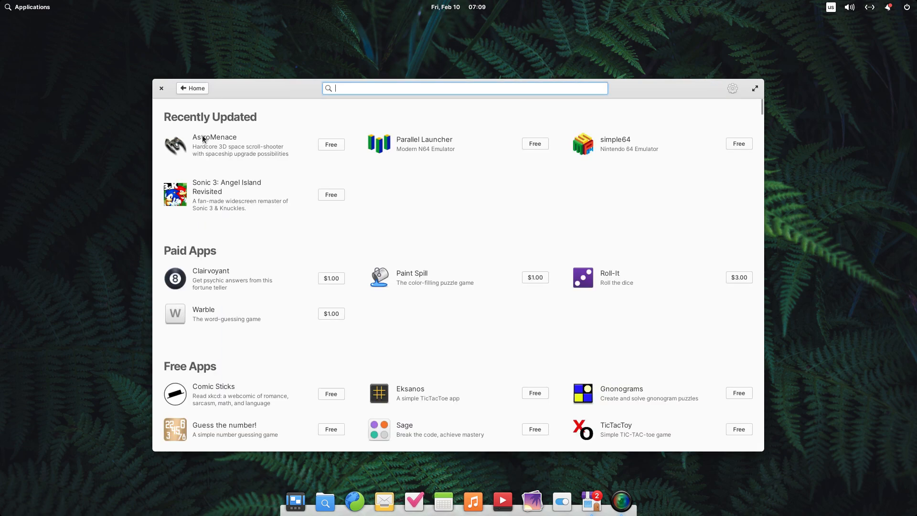
mouse_move(222, 242)
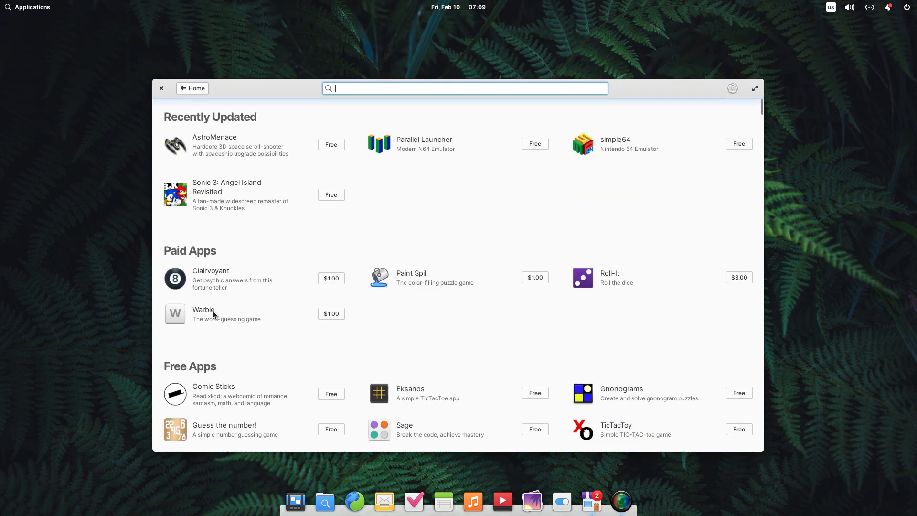
scroll("down", 3)
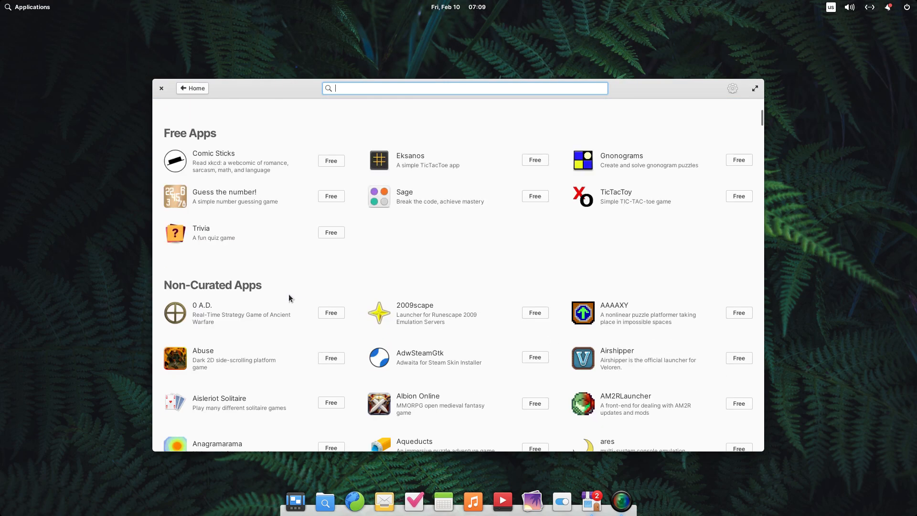
left_click(202, 304)
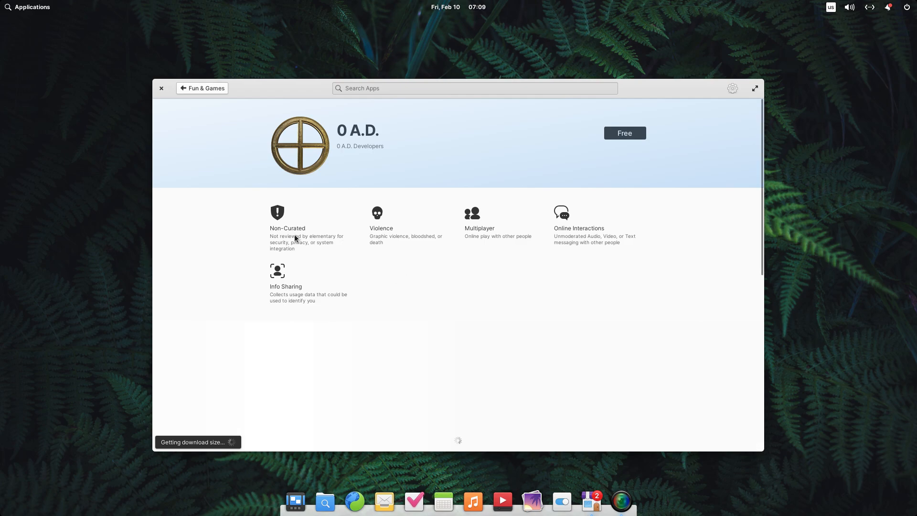
scroll("down", 3)
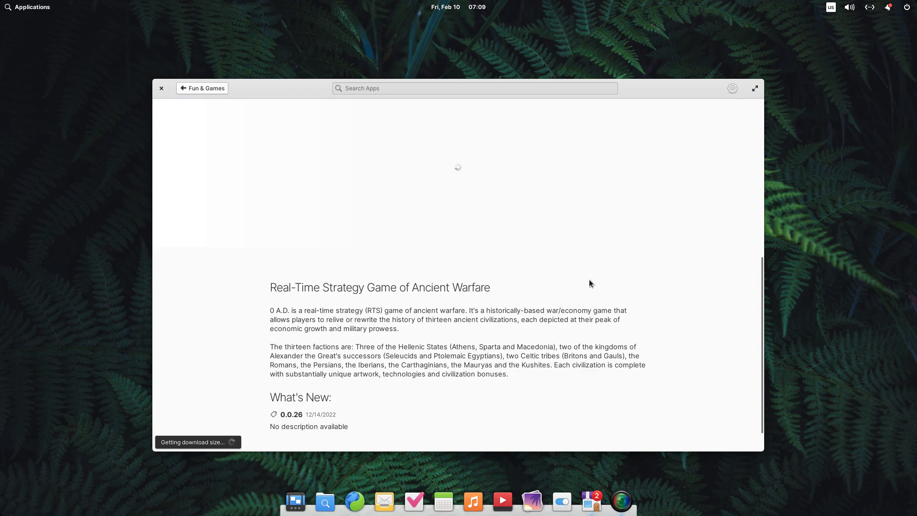
scroll("down", 3)
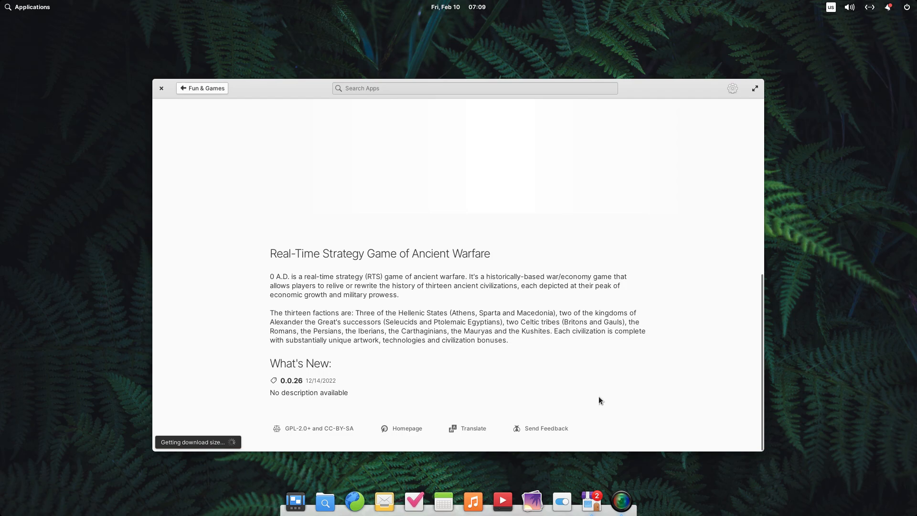
scroll("up", 3)
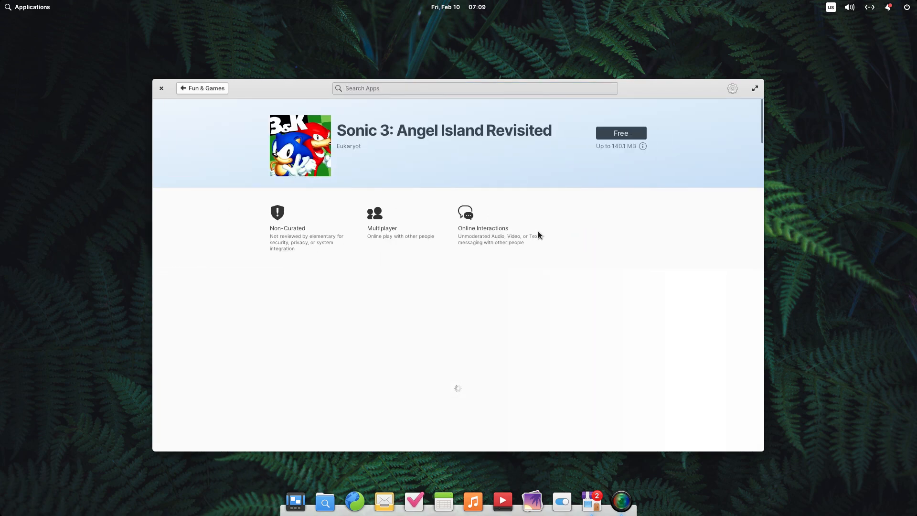
Scroll the Sonic 3: Angel Island Revisited page, then return to the AppCenter home page
scroll("down", 3)
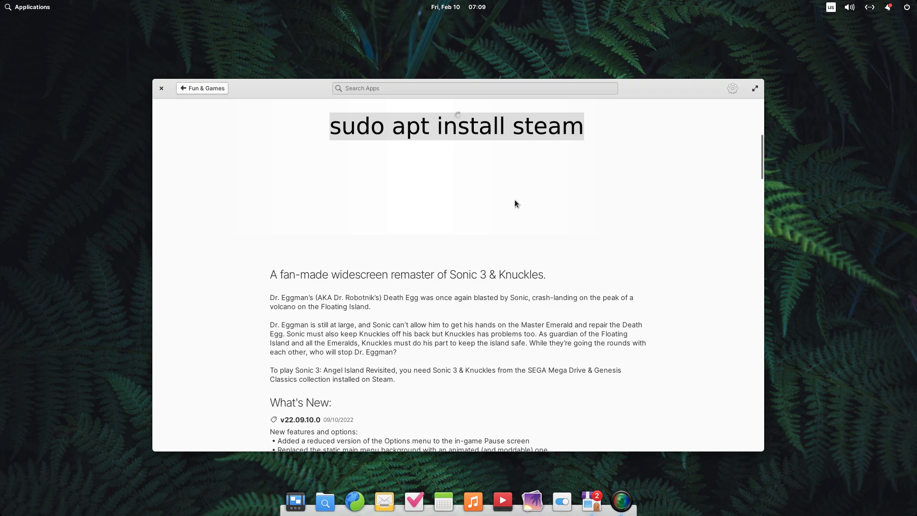
scroll("down", 3)
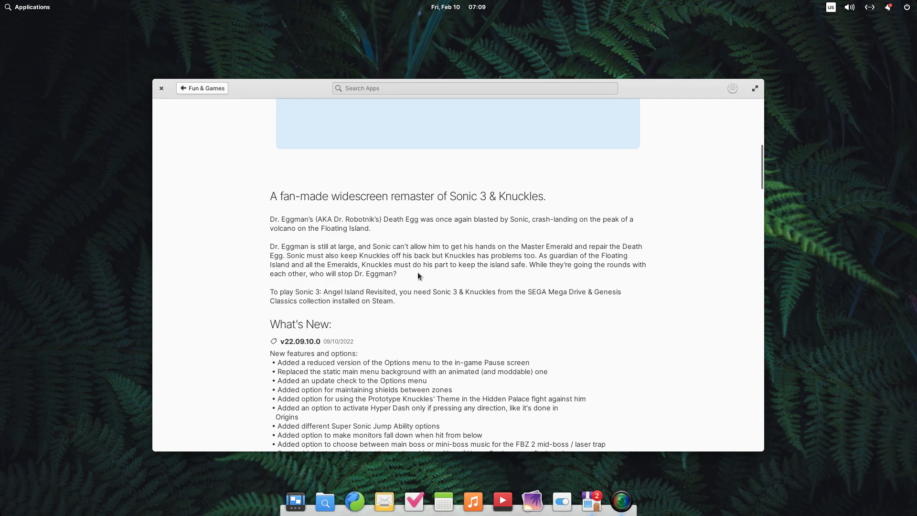
scroll("down", 3)
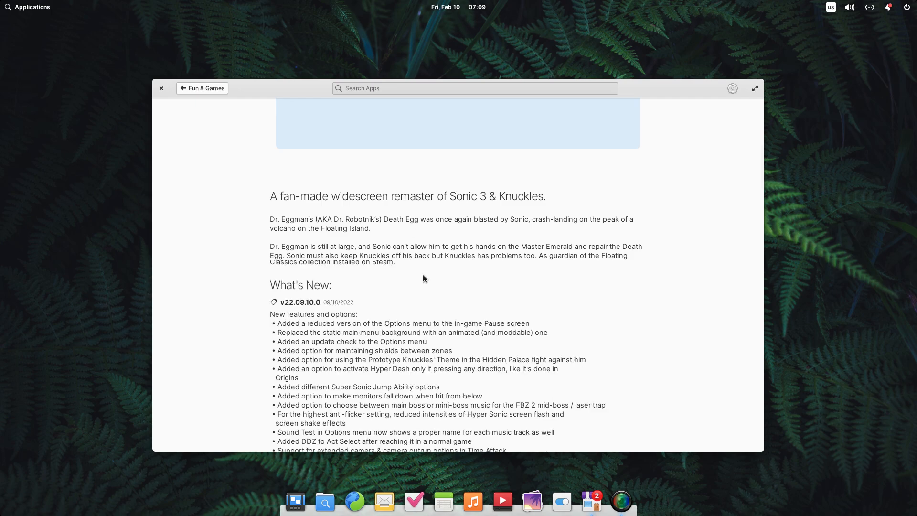
left_click(192, 88)
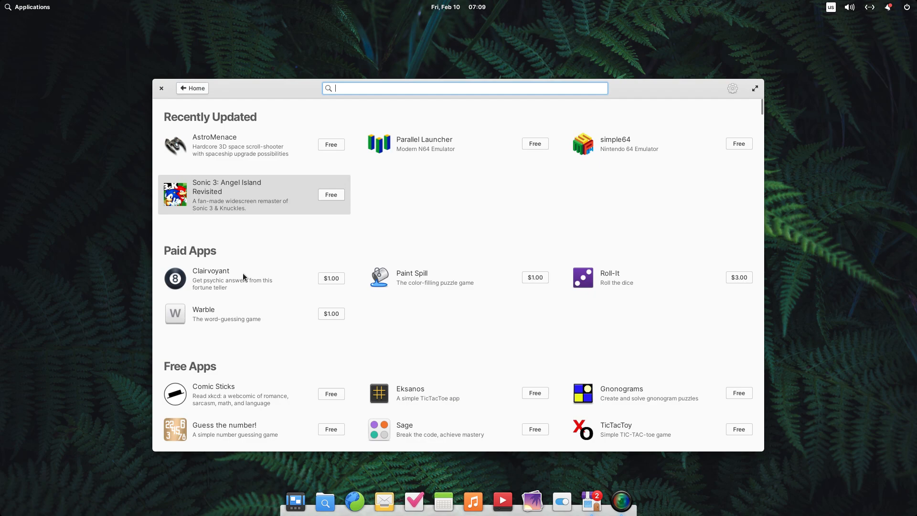
scroll("down", 3)
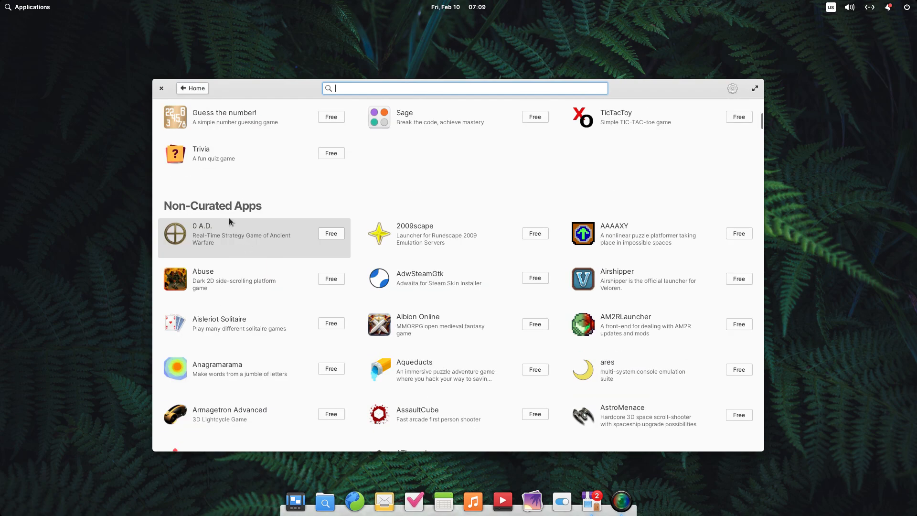
left_click(192, 88)
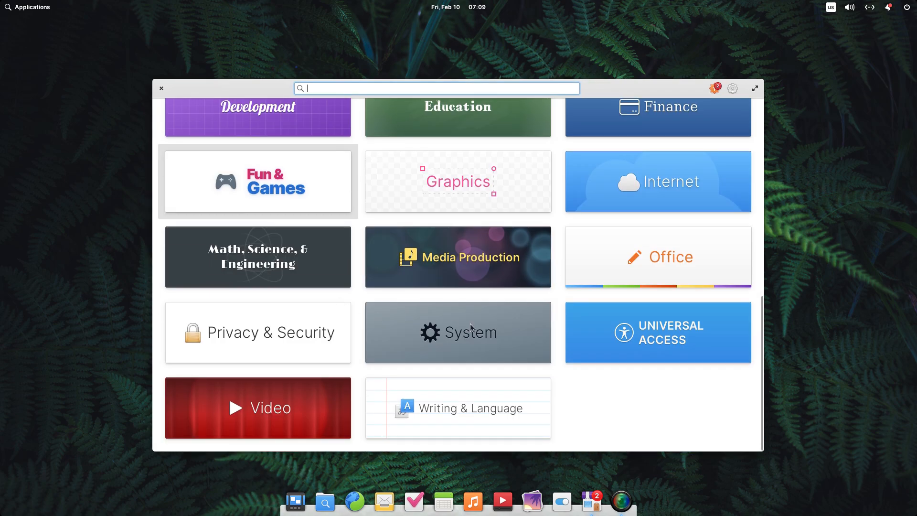
In Keyboard > Layout, try ⌘ key behaviours and settle on Applications Menu
left_click(458, 331)
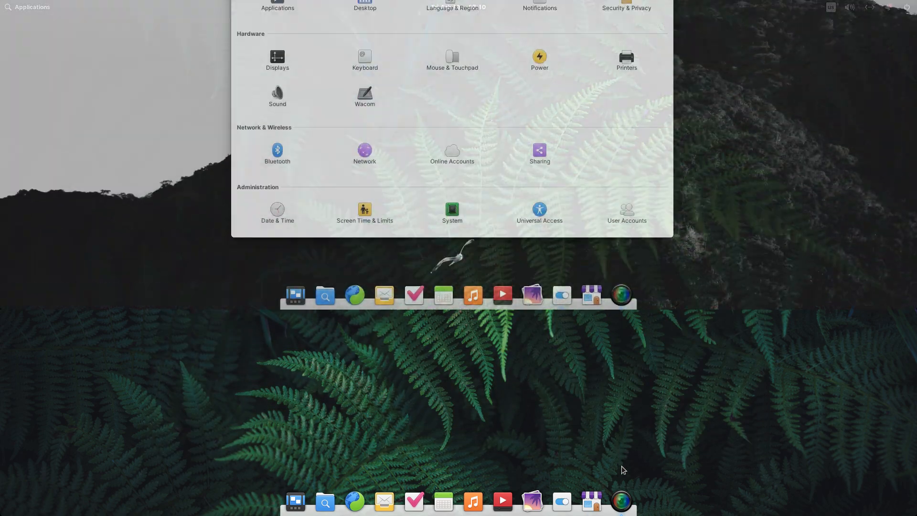
left_click(364, 58)
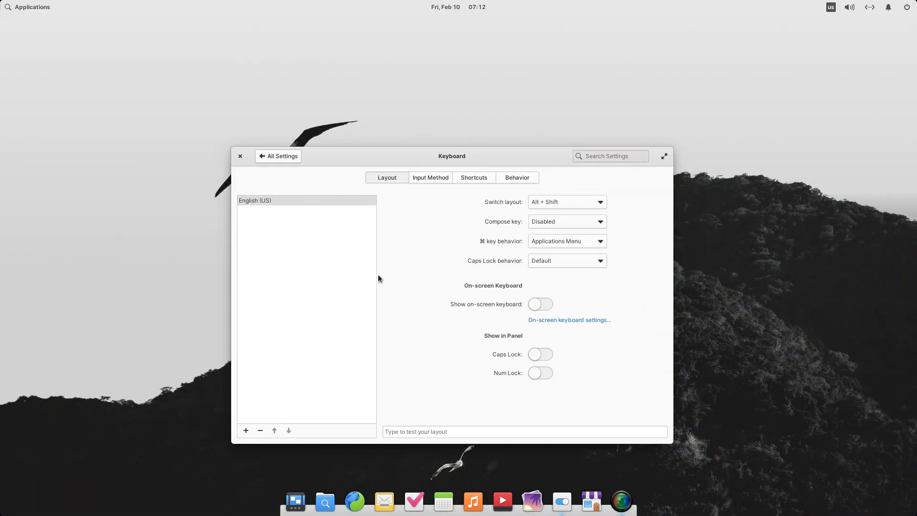
mouse_move(573, 219)
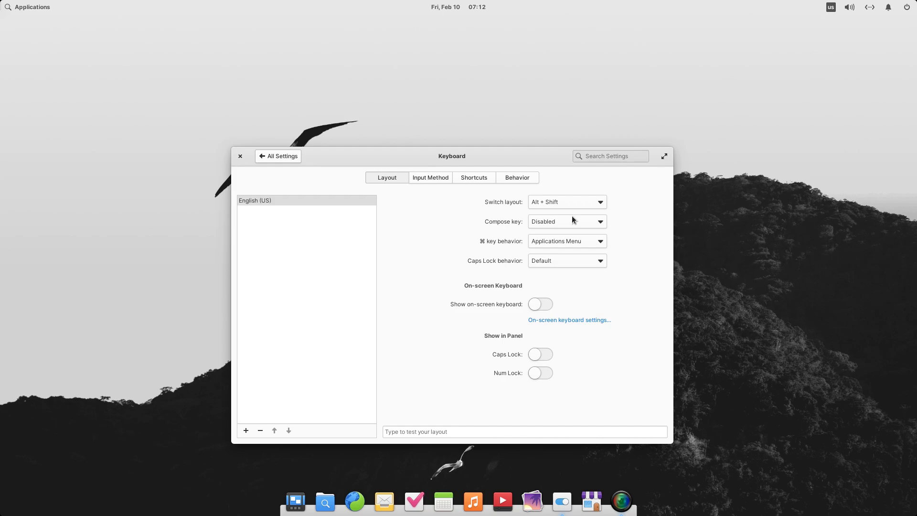
left_click(565, 221)
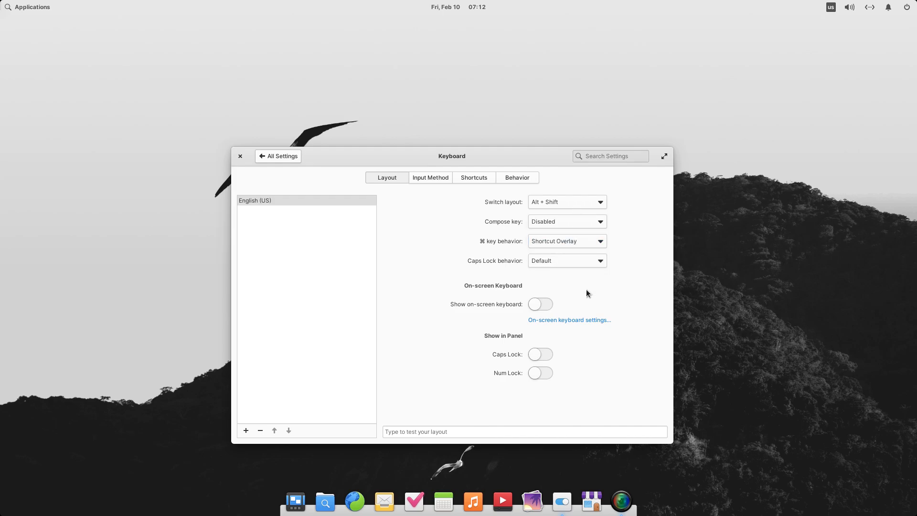
left_click(472, 178)
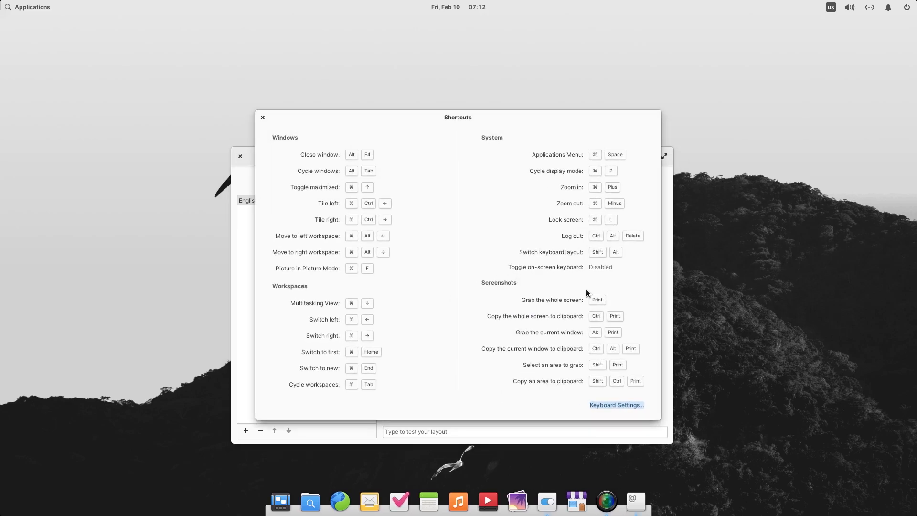
left_click(616, 405)
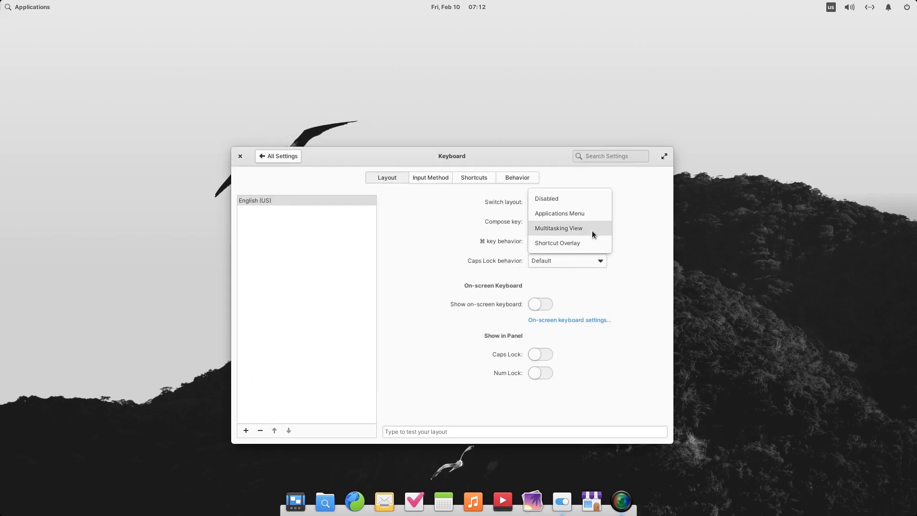
left_click(557, 228)
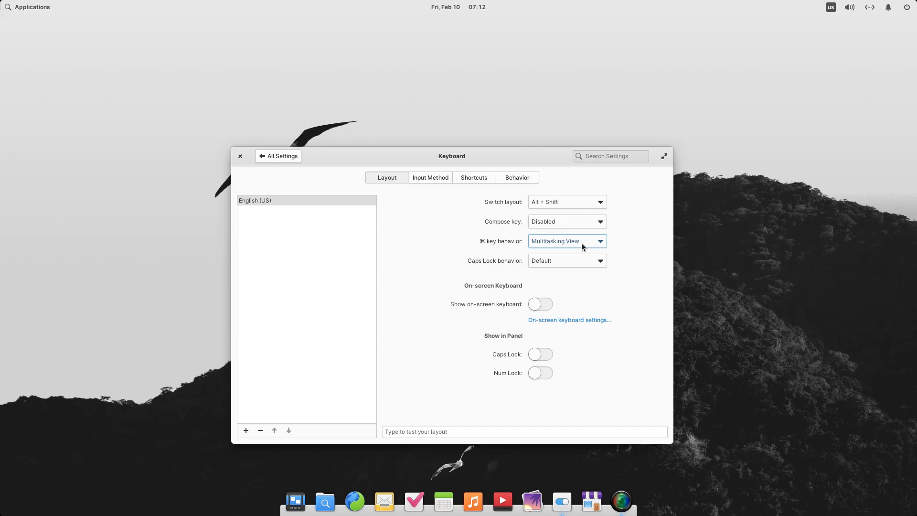
left_click(28, 6)
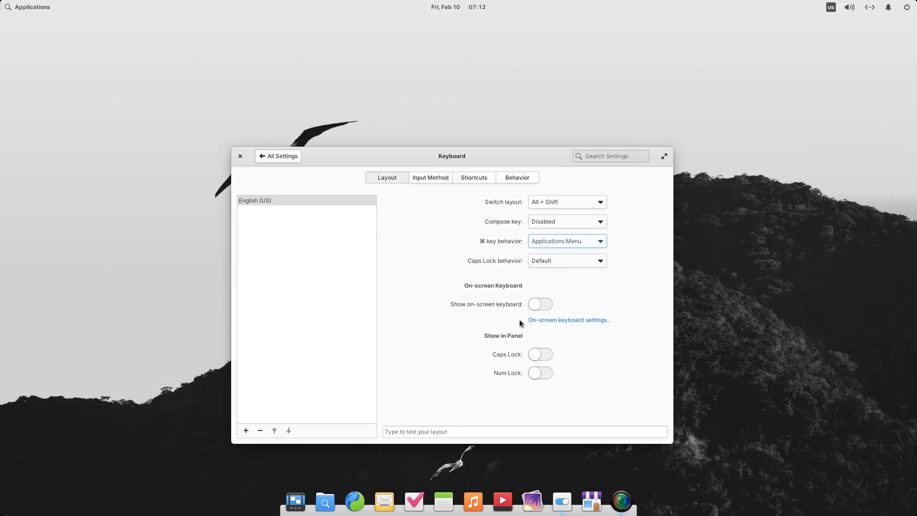
Look over the Shortcuts and Behavior tabs, then return to the settings overview
left_click(473, 178)
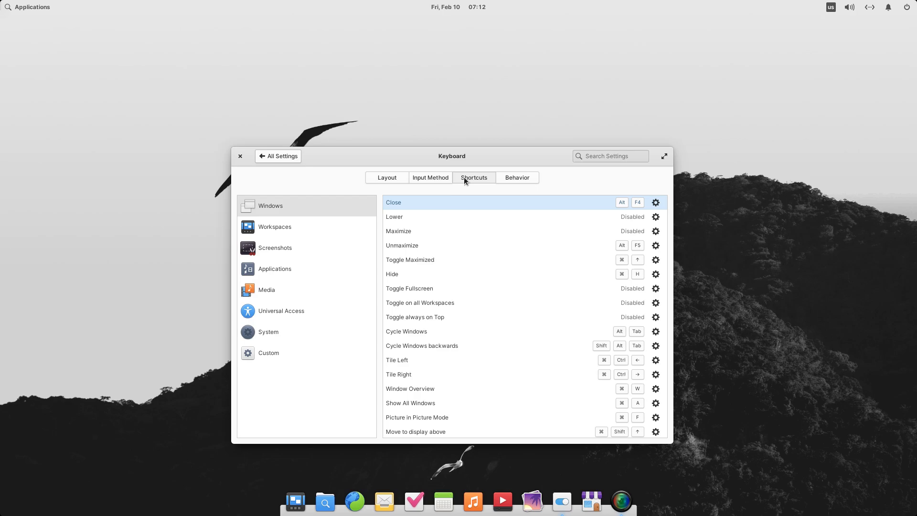
left_click(517, 178)
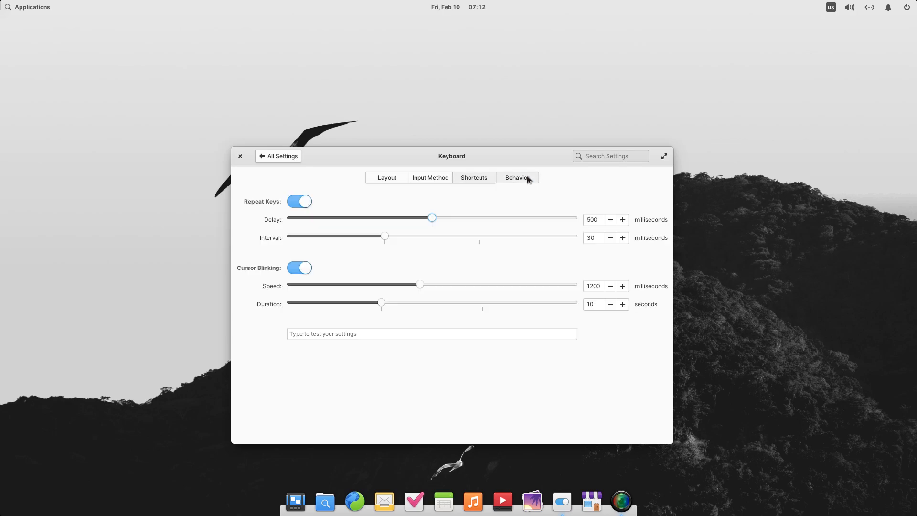
left_click(281, 156)
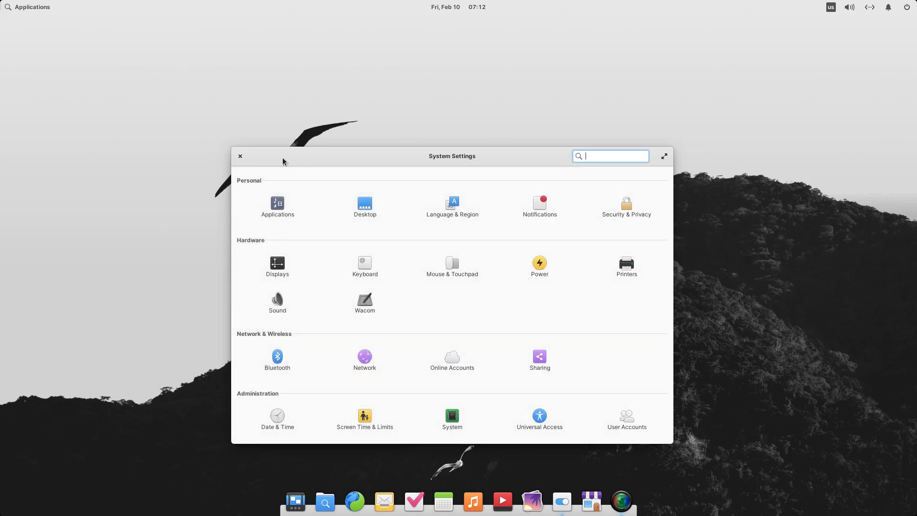
In Mouse & Touchpad, view Clicking and set the pointer to its smallest size
left_click(452, 266)
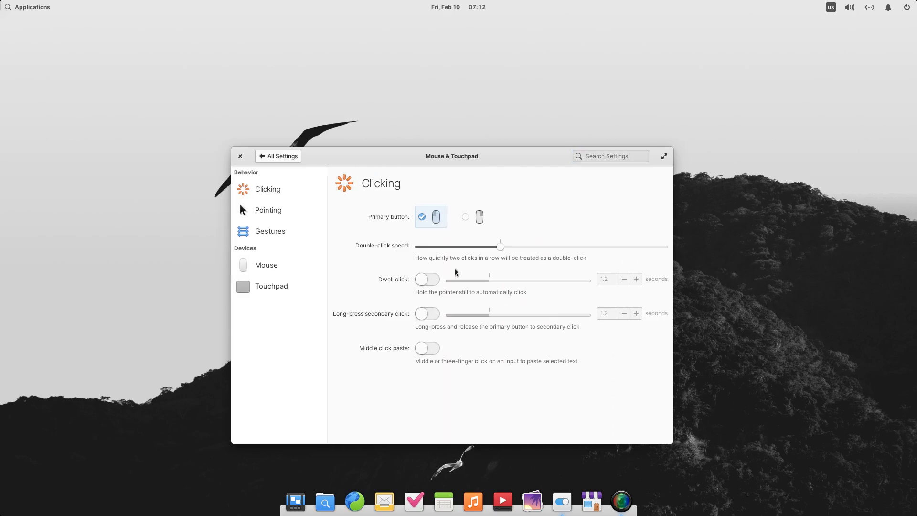
mouse_move(513, 239)
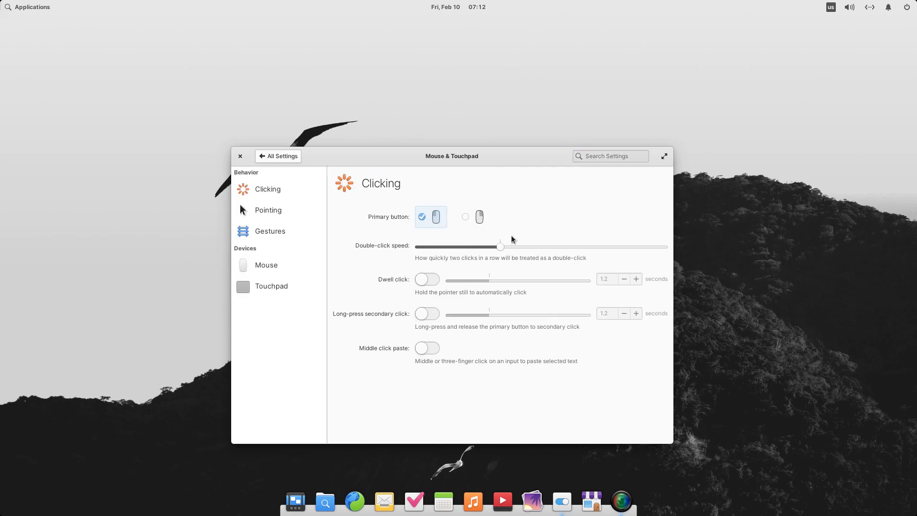
mouse_move(426, 297)
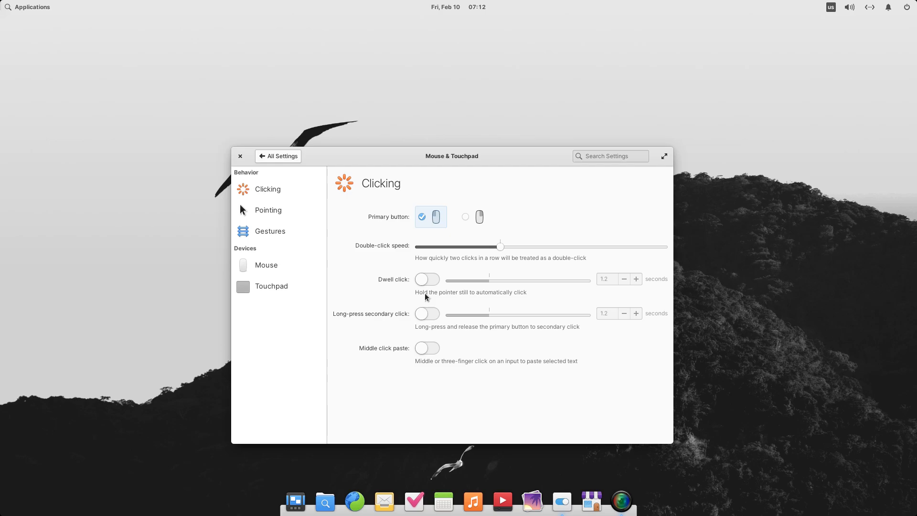
mouse_move(294, 228)
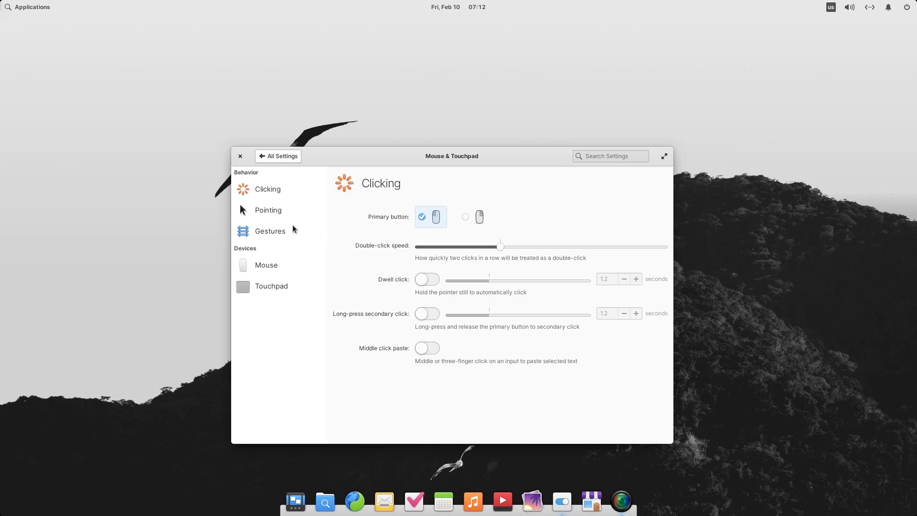
left_click(267, 188)
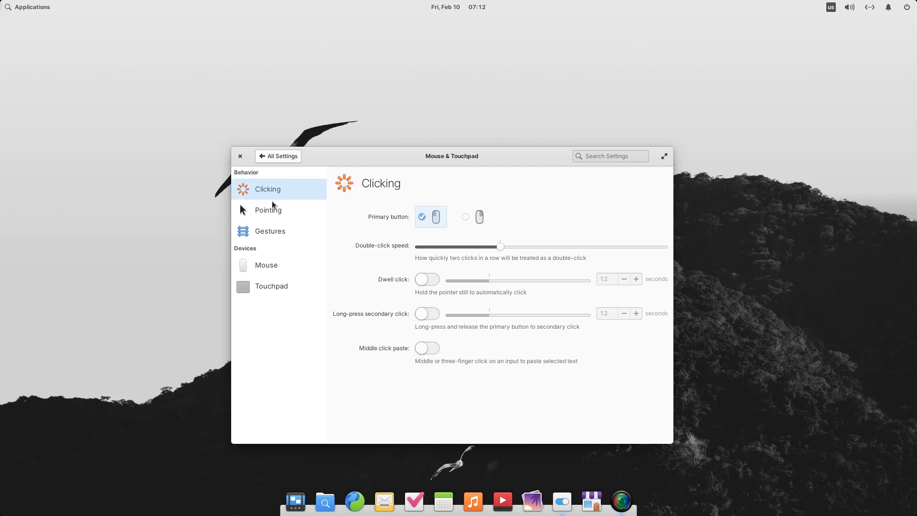
mouse_move(275, 194)
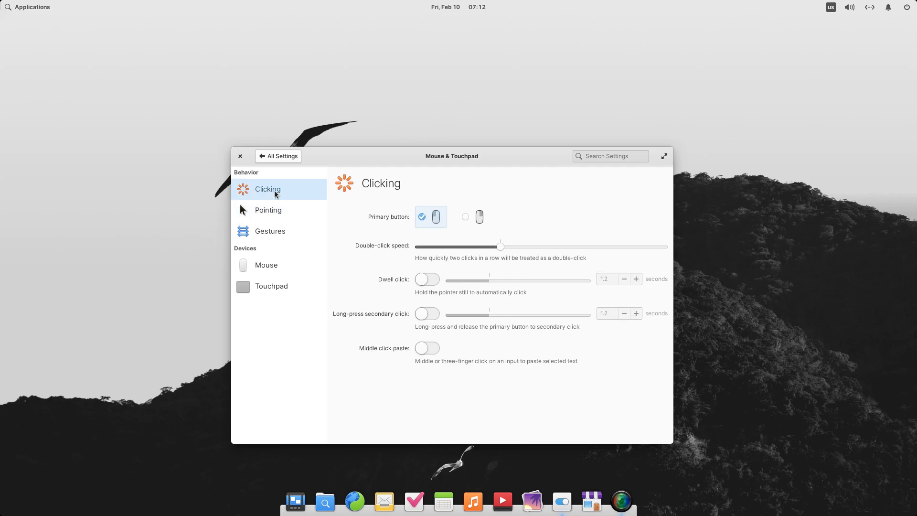
mouse_move(506, 242)
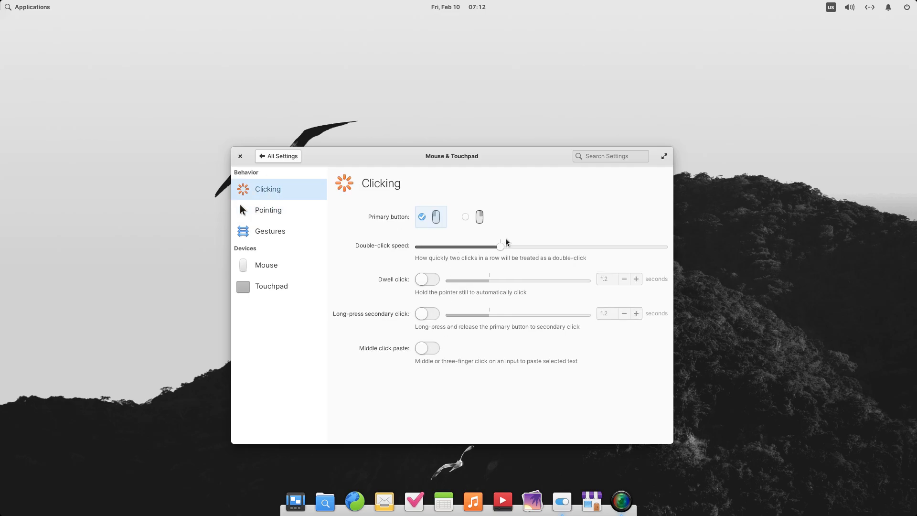
mouse_move(447, 287)
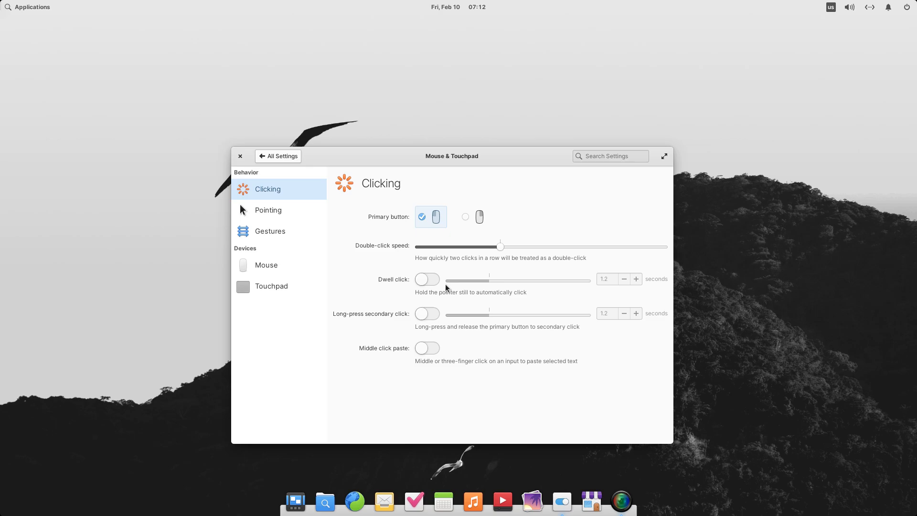
mouse_move(438, 318)
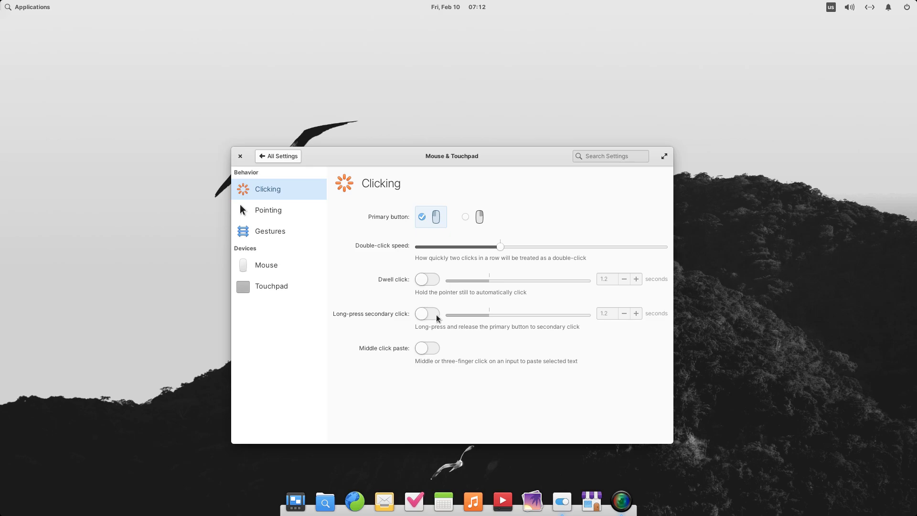
mouse_move(285, 220)
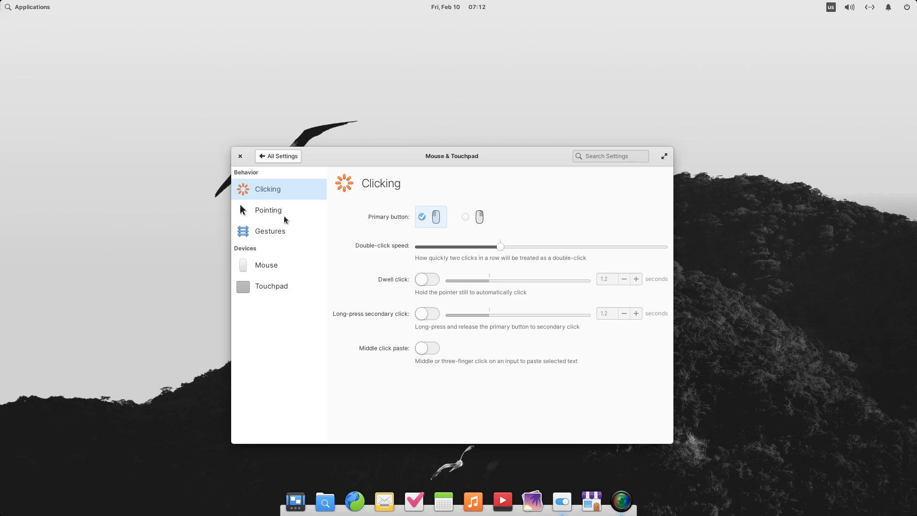
left_click(267, 210)
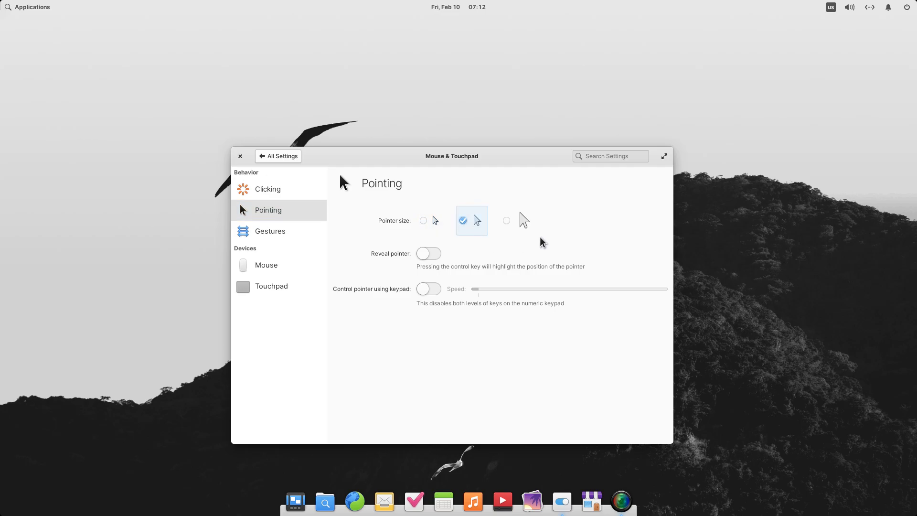
left_click(430, 221)
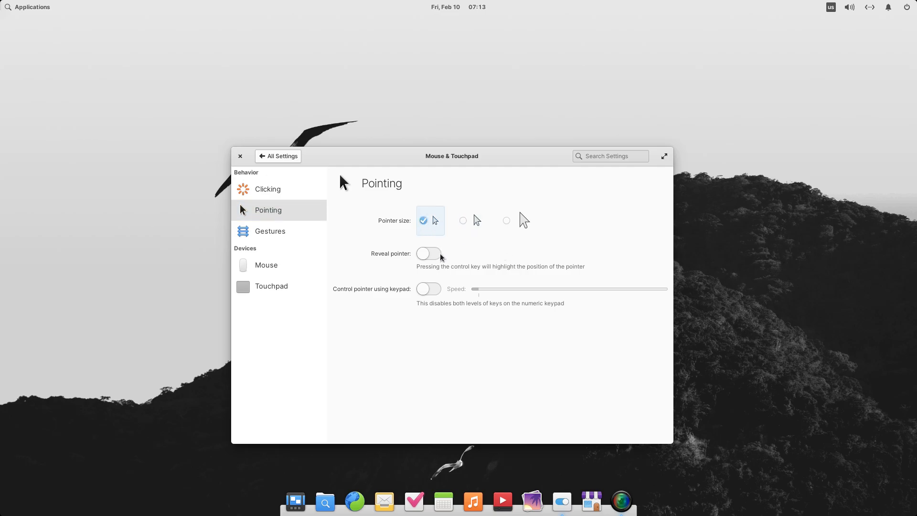
Look over the Gestures and Mouse pages, then move on to the Power settings
left_click(269, 230)
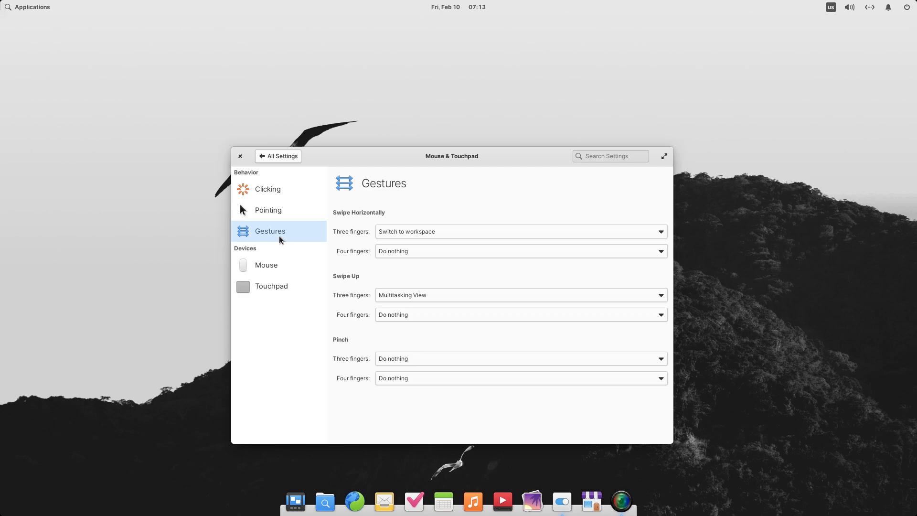
mouse_move(413, 237)
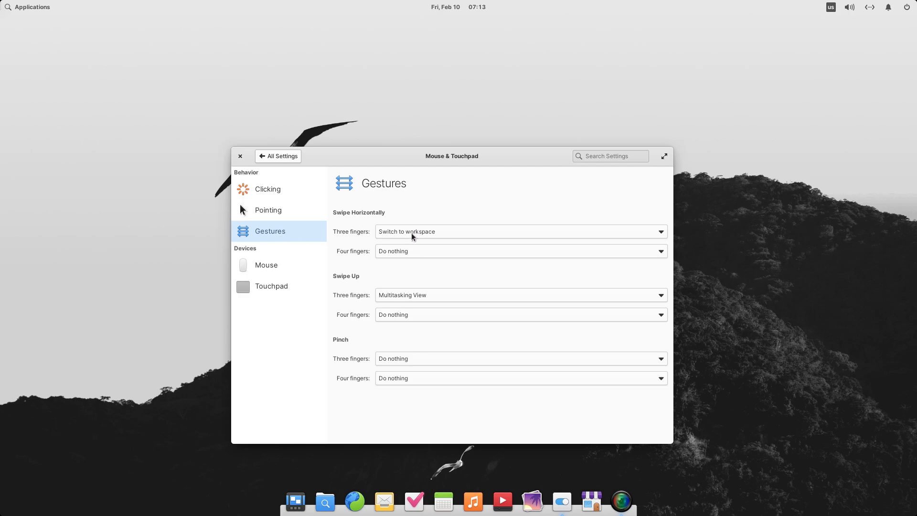
left_click(266, 265)
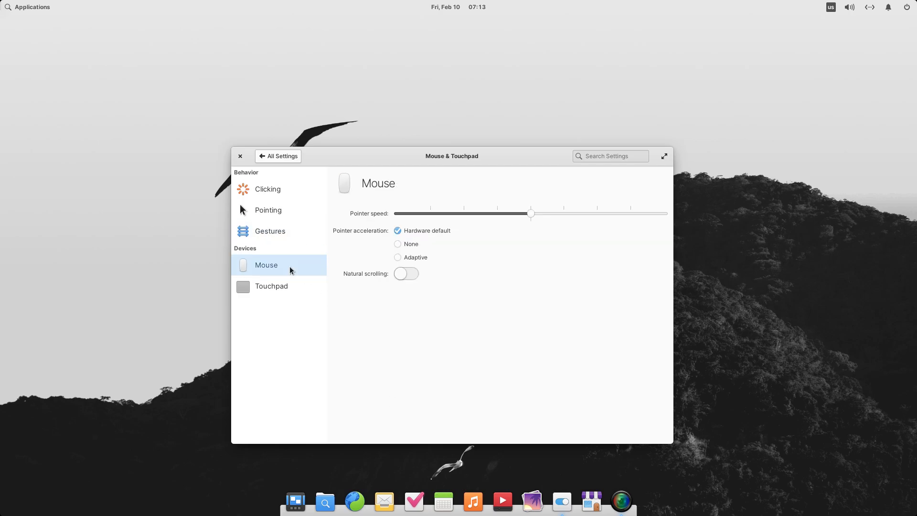
mouse_move(391, 367)
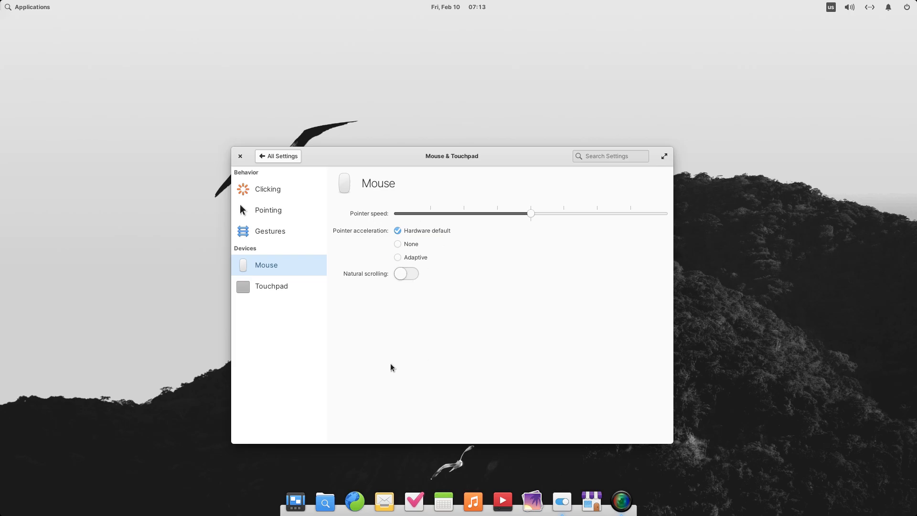
mouse_move(328, 285)
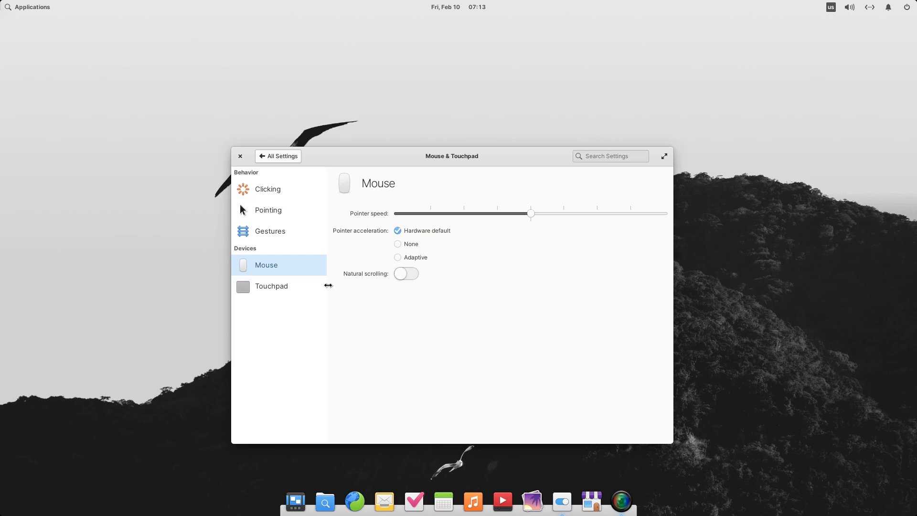
left_click(271, 285)
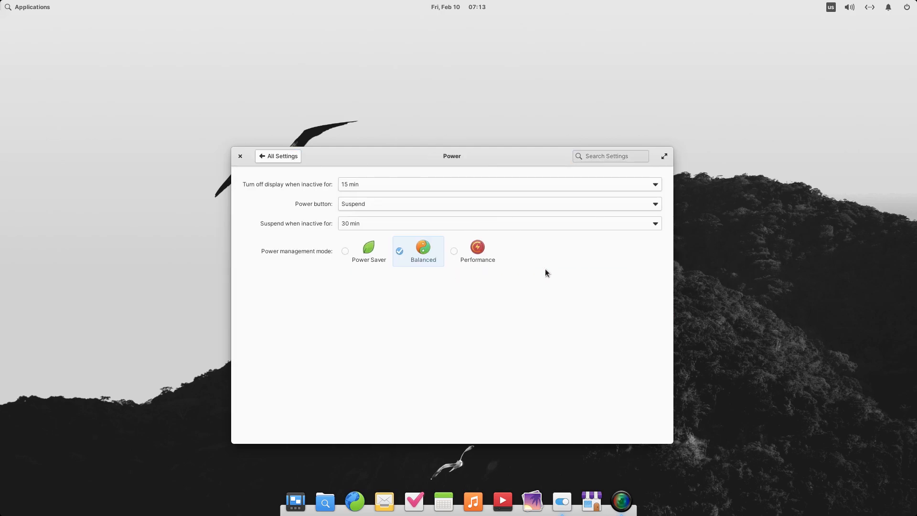
Set the power button to Prompt to shutdown and choose Performance power mode
left_click(499, 183)
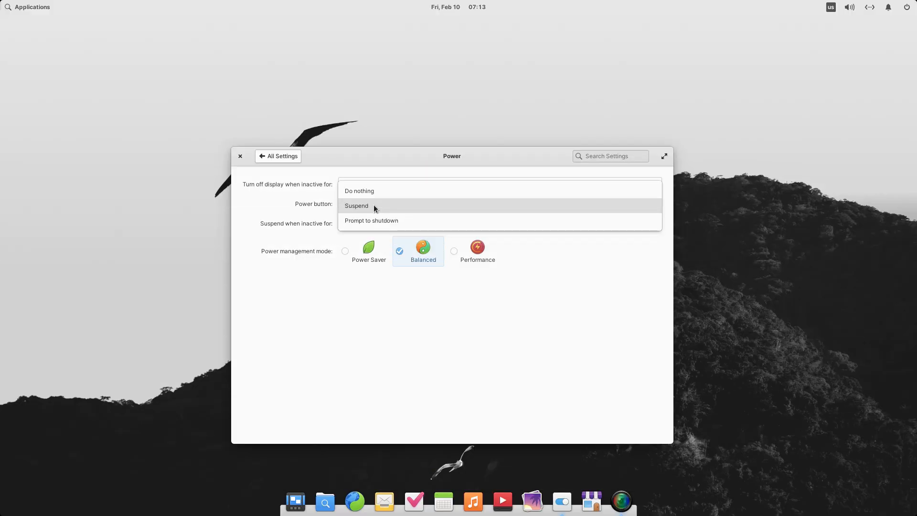
left_click(371, 221)
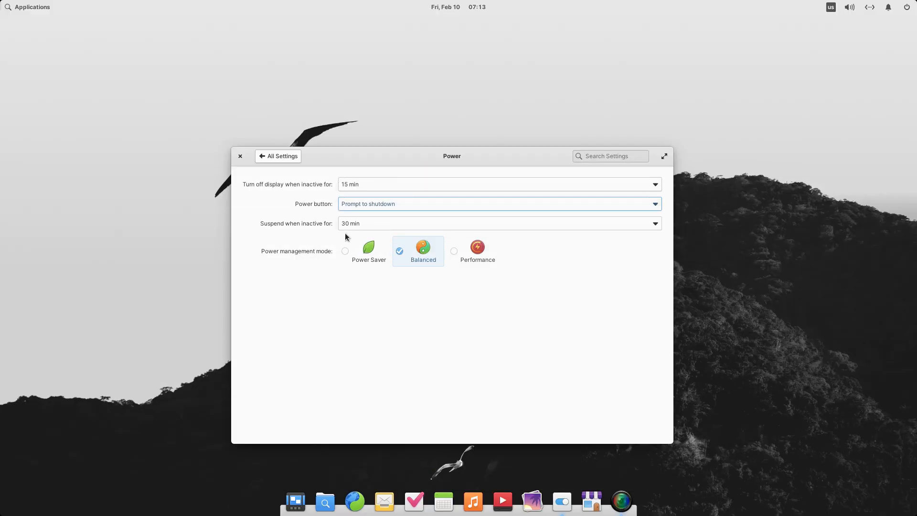
mouse_move(328, 253)
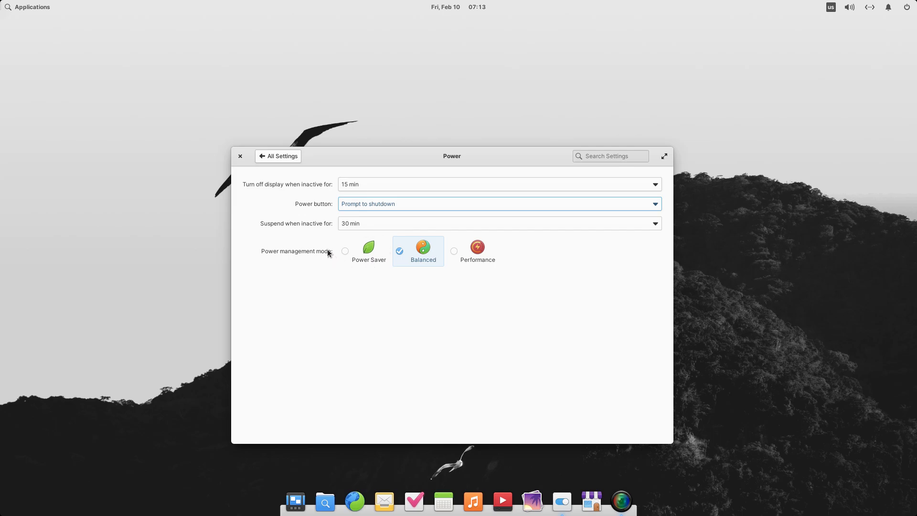
left_click(476, 250)
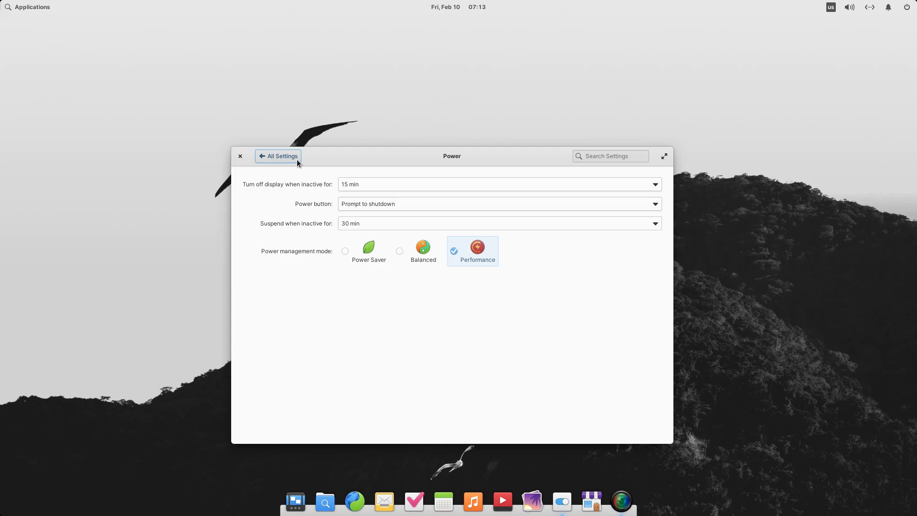
left_click(278, 155)
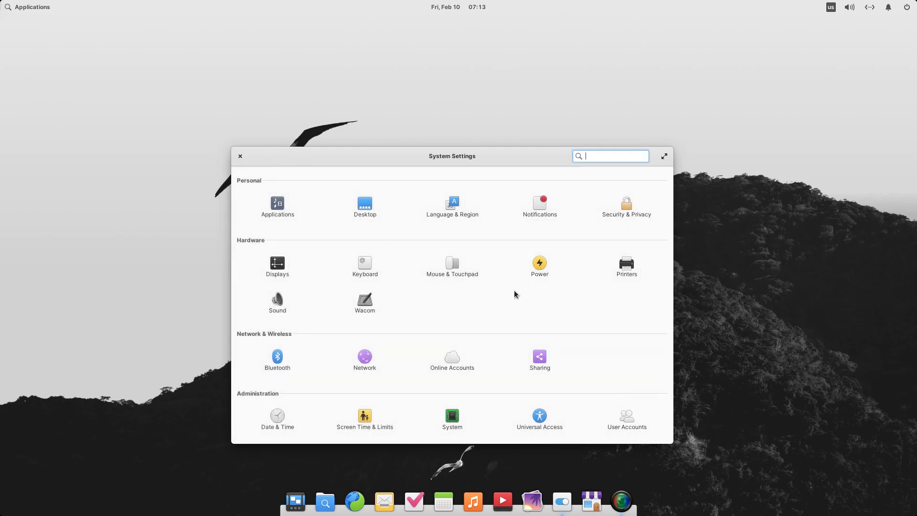
Glance at the printer settings, then look over the Network page
left_click(627, 266)
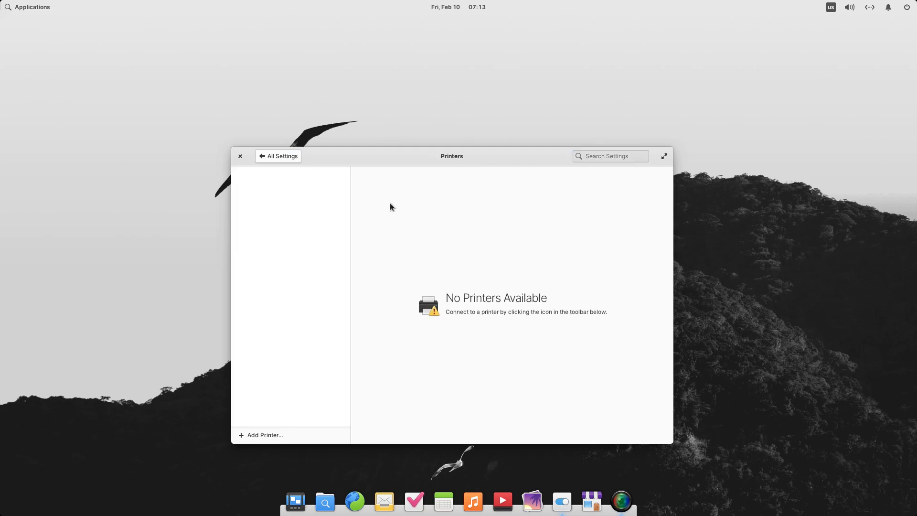
left_click(278, 156)
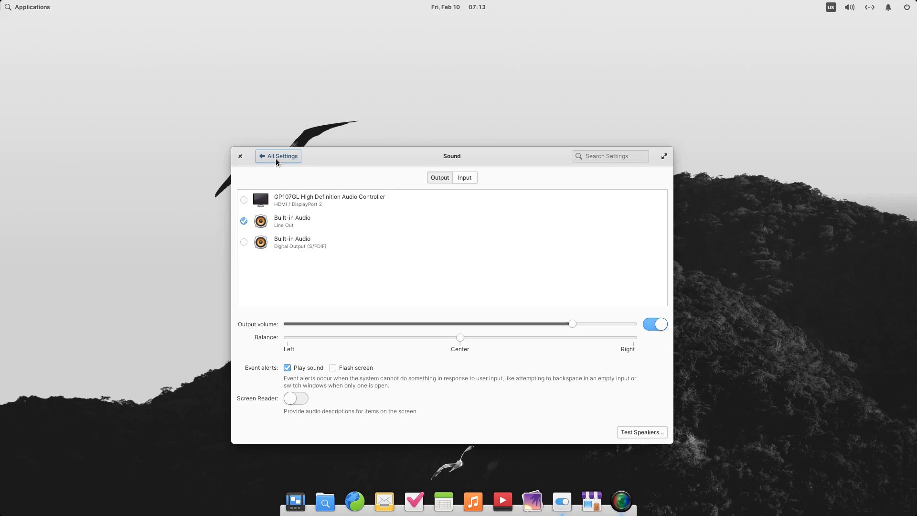
left_click(281, 156)
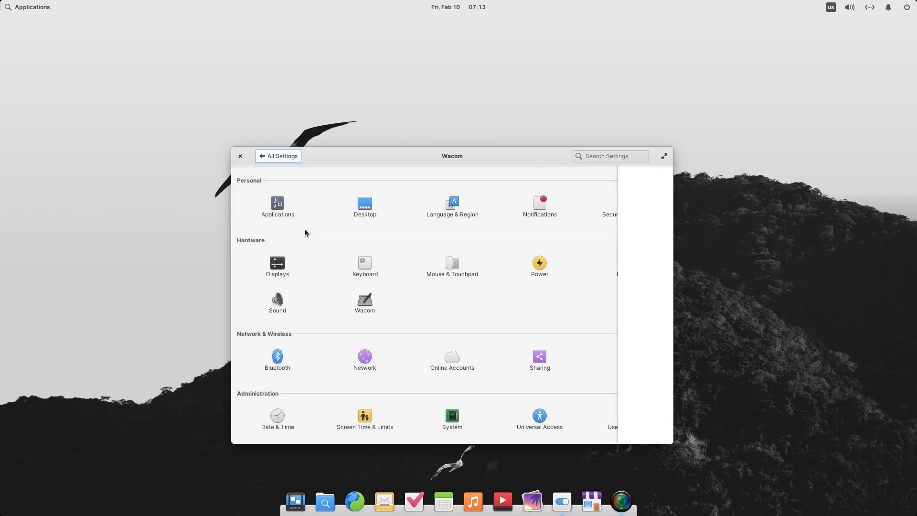
left_click(277, 359)
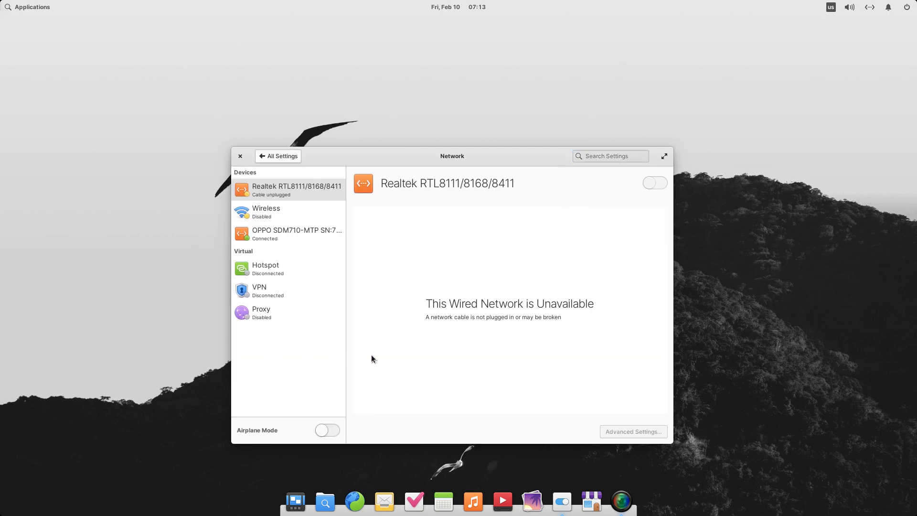
mouse_move(344, 322)
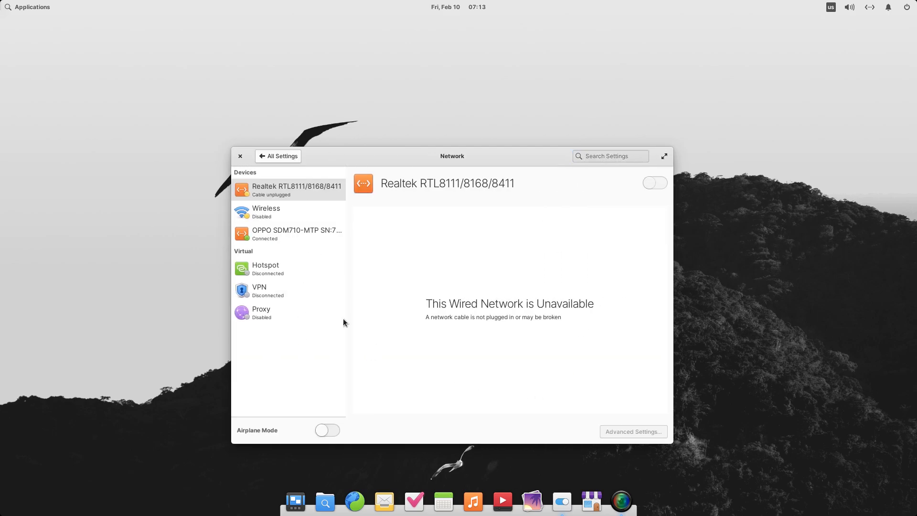
Look over the Online Accounts page, then return toward the Sharing settings
left_click(281, 156)
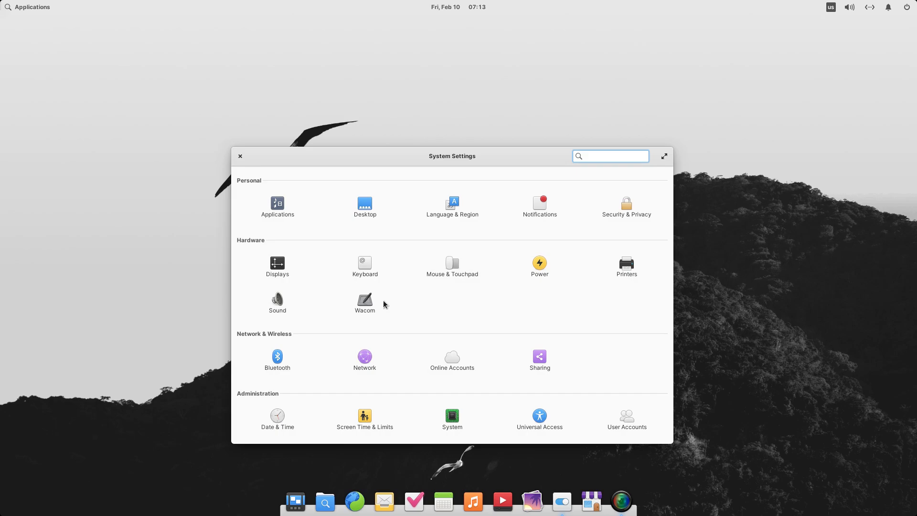
left_click(452, 357)
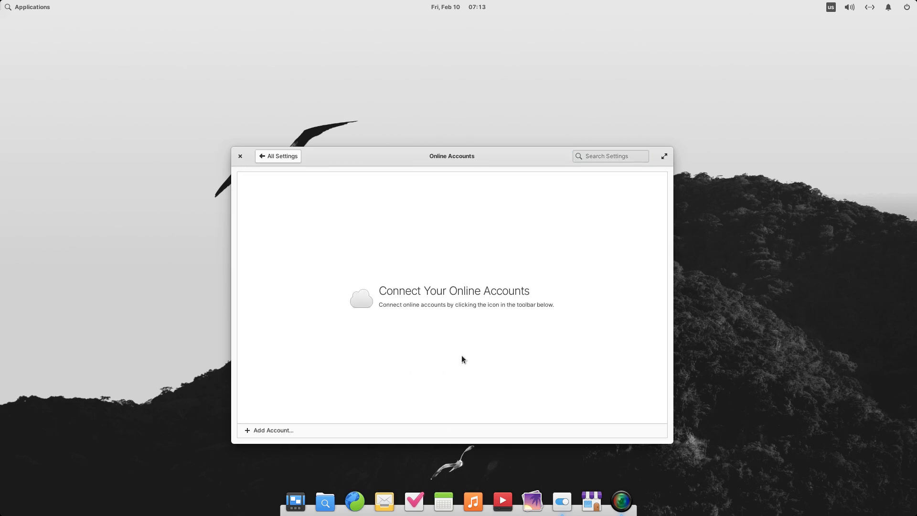
left_click(272, 430)
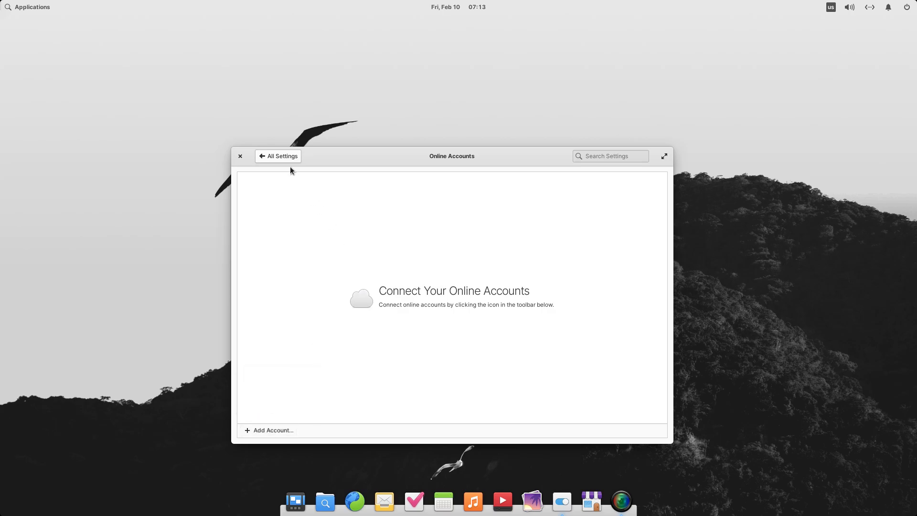
left_click(278, 156)
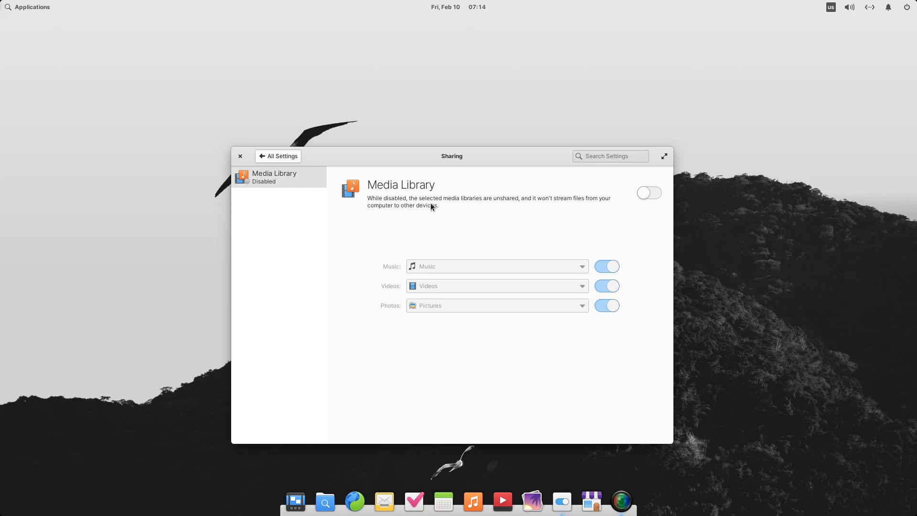
mouse_move(411, 224)
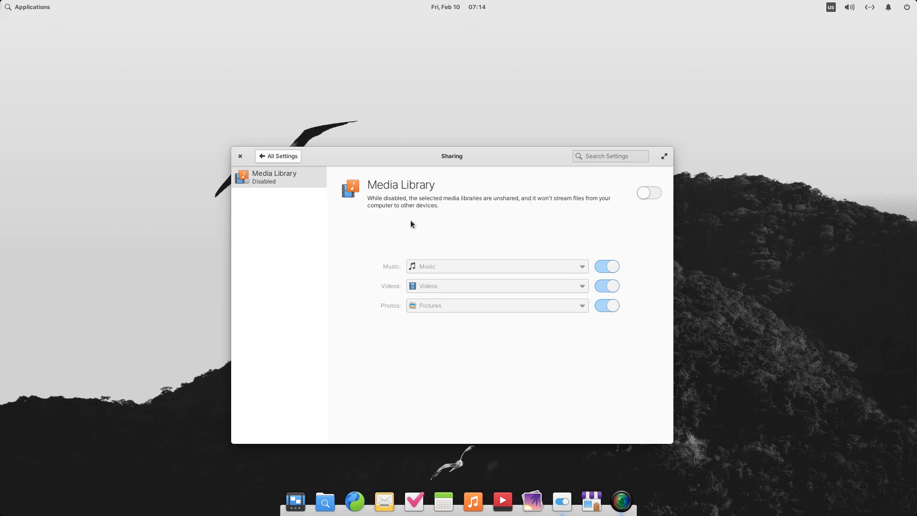
mouse_move(647, 194)
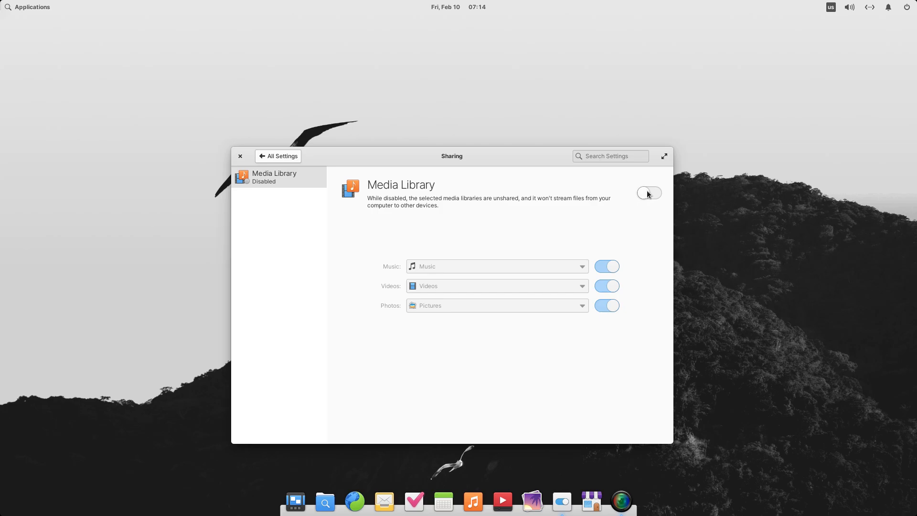
Enable Media Library sharing so Music, Videos and Pictures are shared on the network
left_click(647, 193)
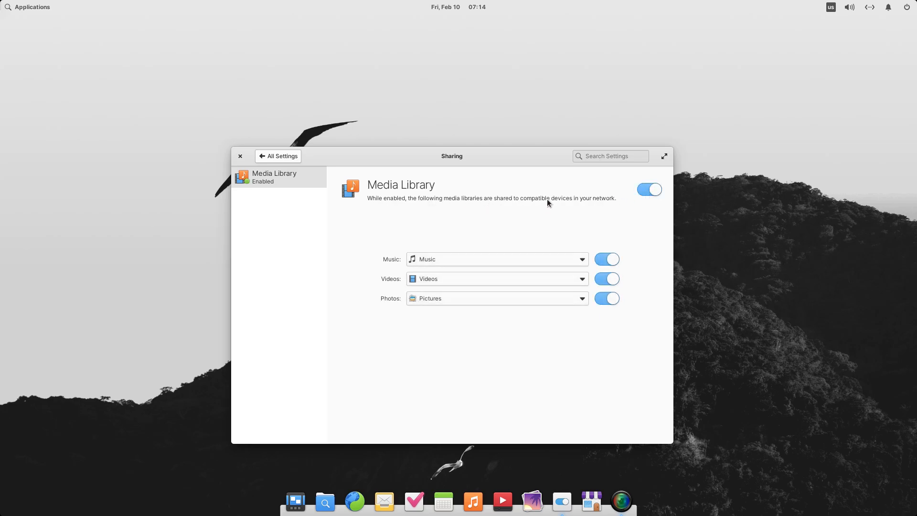
left_click(649, 189)
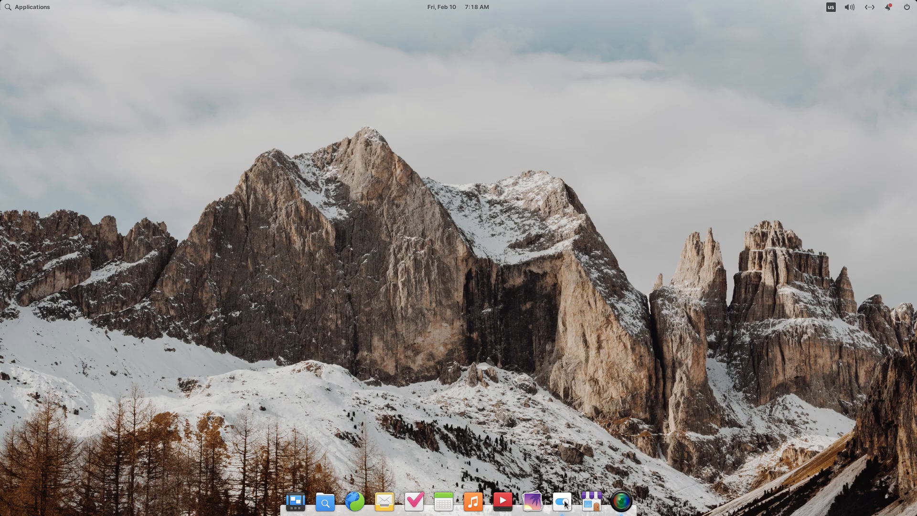
Set the orange tulips as wallpaper, check the calendar, then pick the yellow petals
left_click(561, 502)
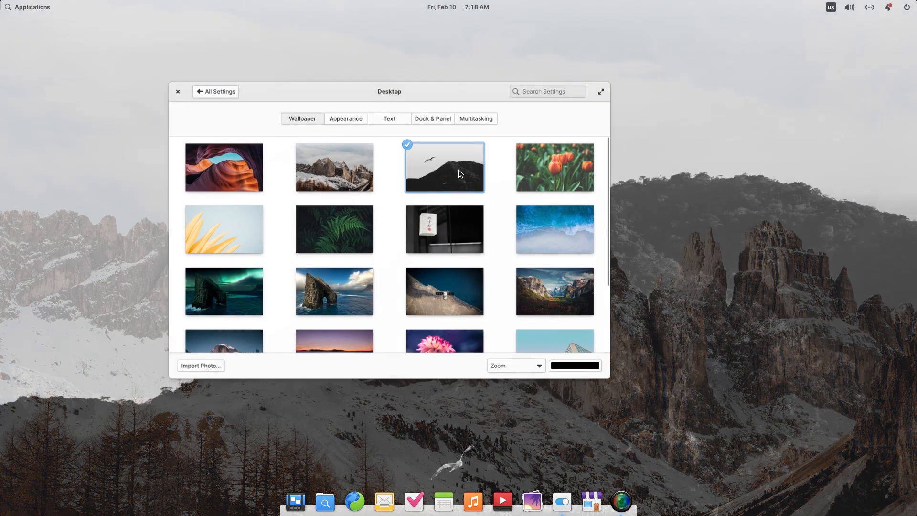
left_click(178, 91)
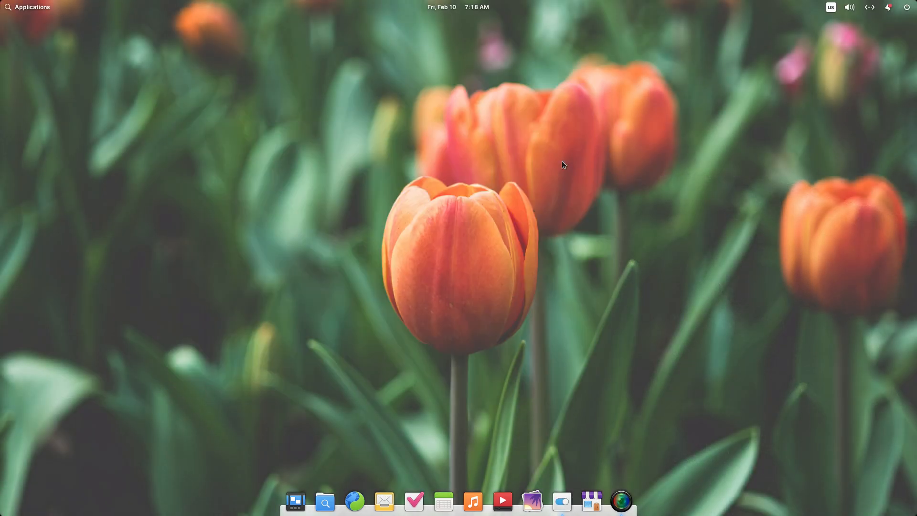
left_click(458, 7)
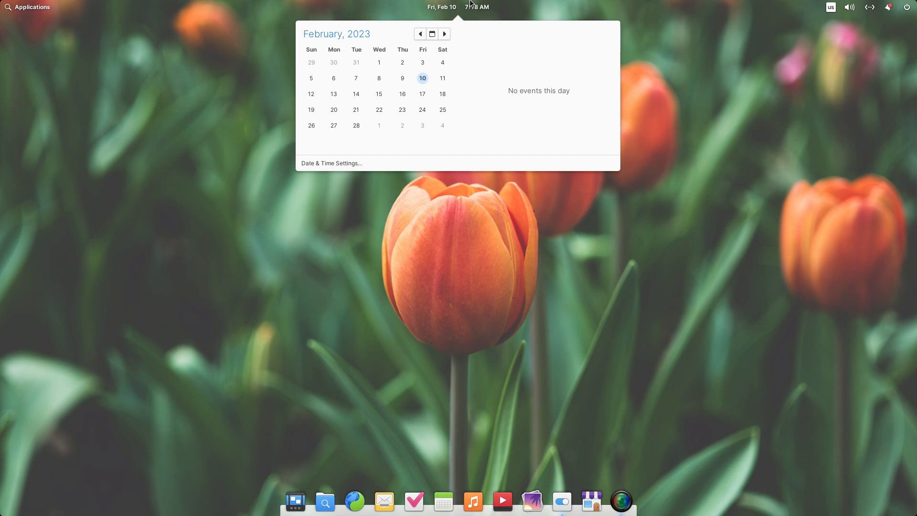
left_click(560, 502)
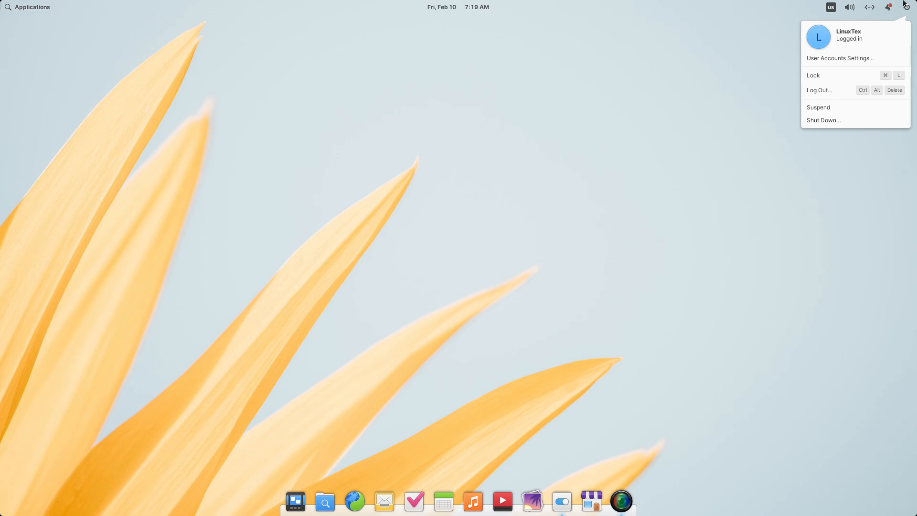
Cycle the wallpaper through ferns, paper lantern and ocean waves, ending on the aurora sea arch
left_click(888, 7)
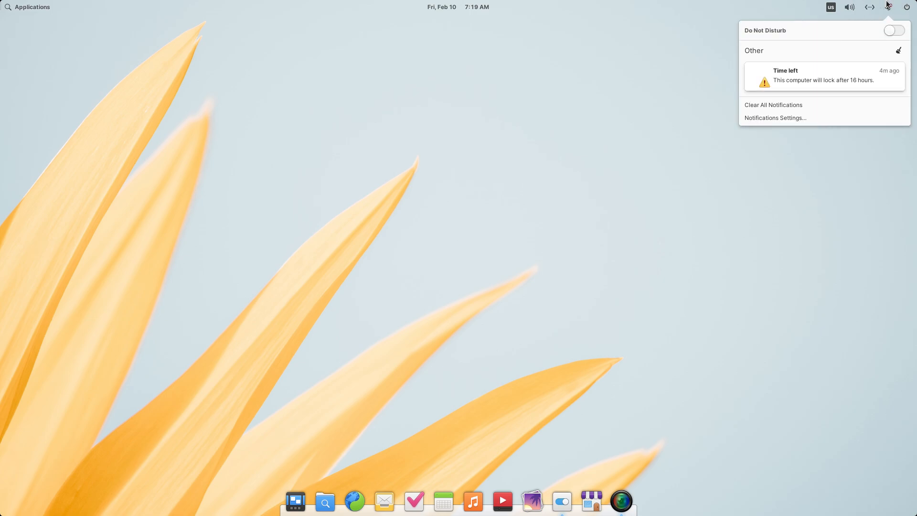
left_click(561, 501)
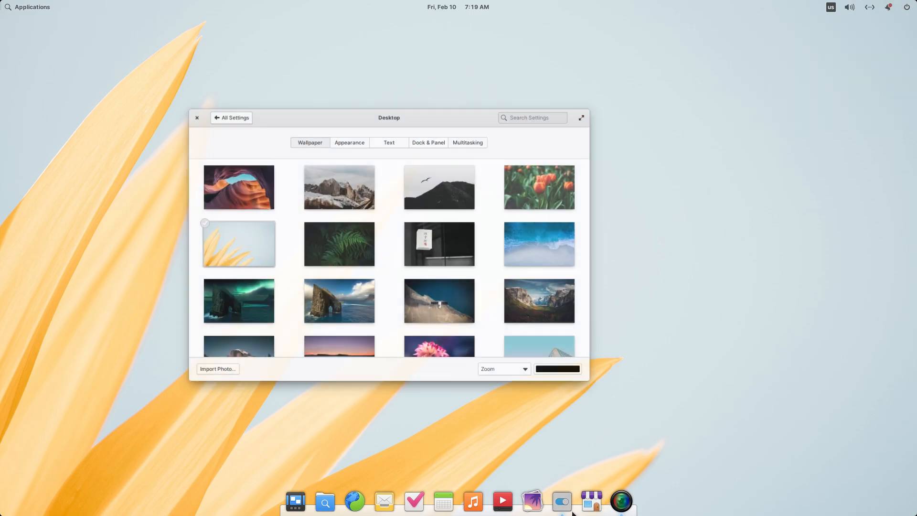
left_click(338, 243)
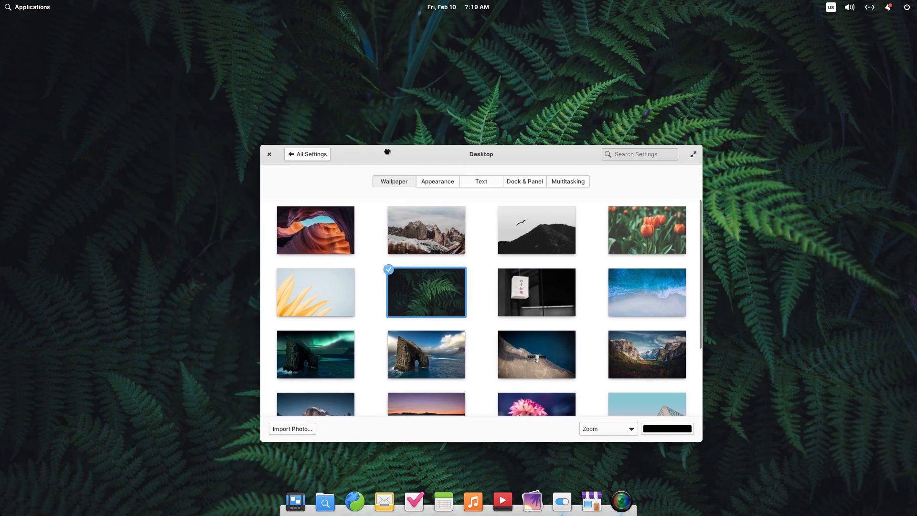
left_click(28, 6)
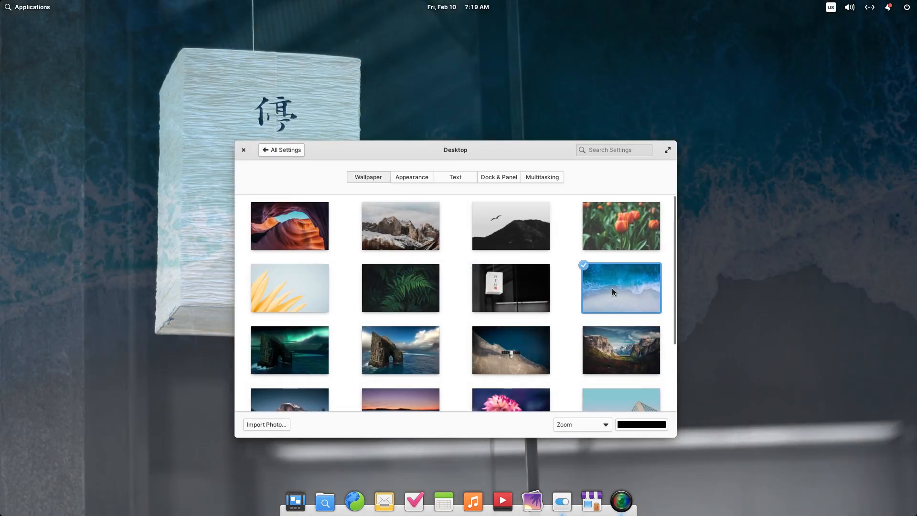
left_click(243, 150)
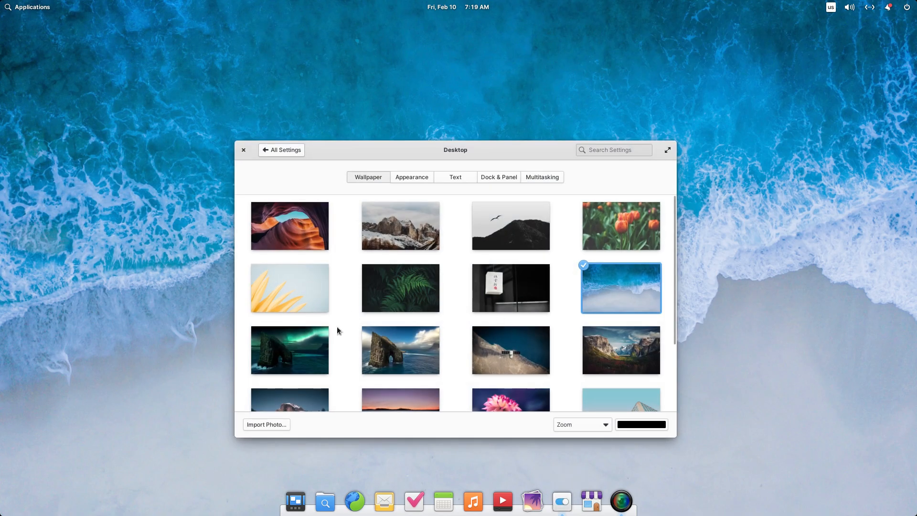
left_click(288, 350)
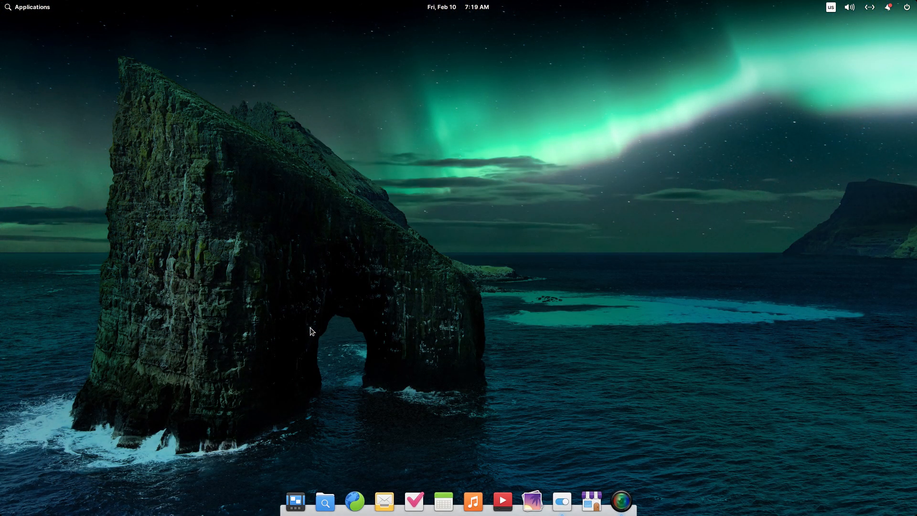
Reopen Desktop > Wallpaper and try the daytime sea arch, then the Yosemite valley with waterfall
left_click(28, 7)
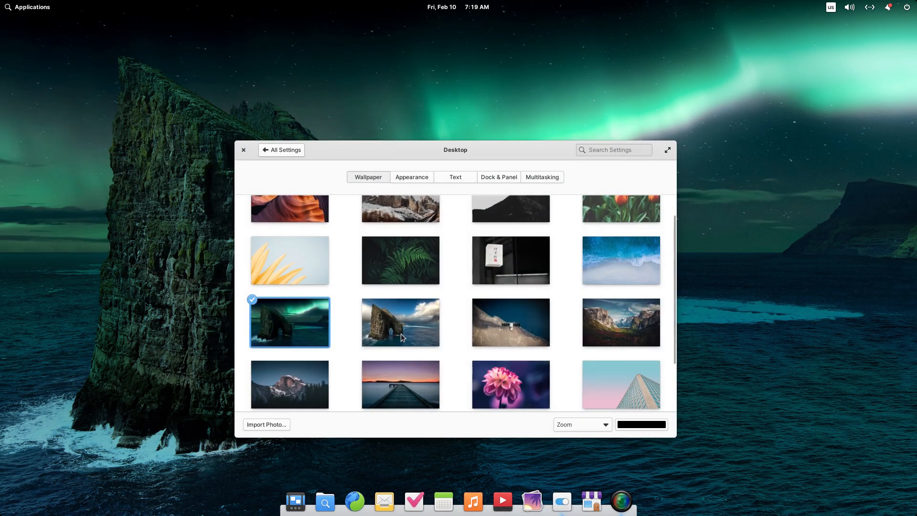
left_click(400, 322)
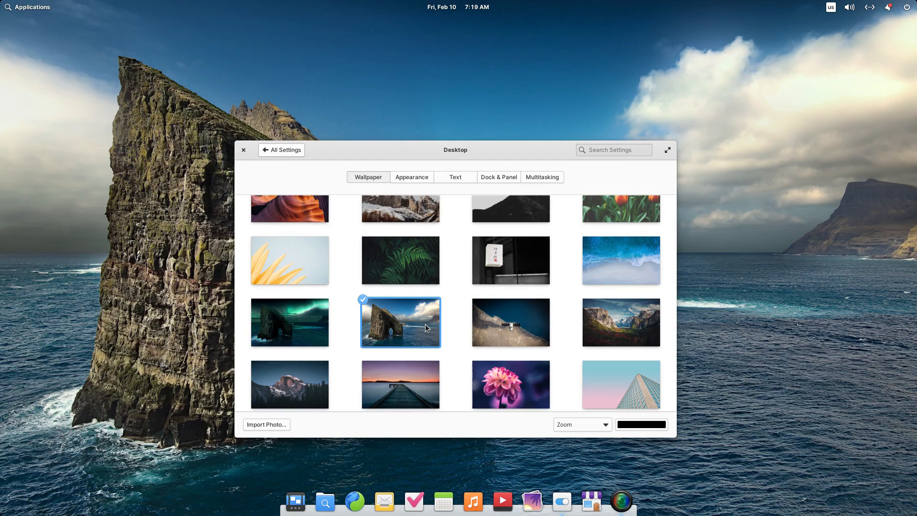
left_click(243, 150)
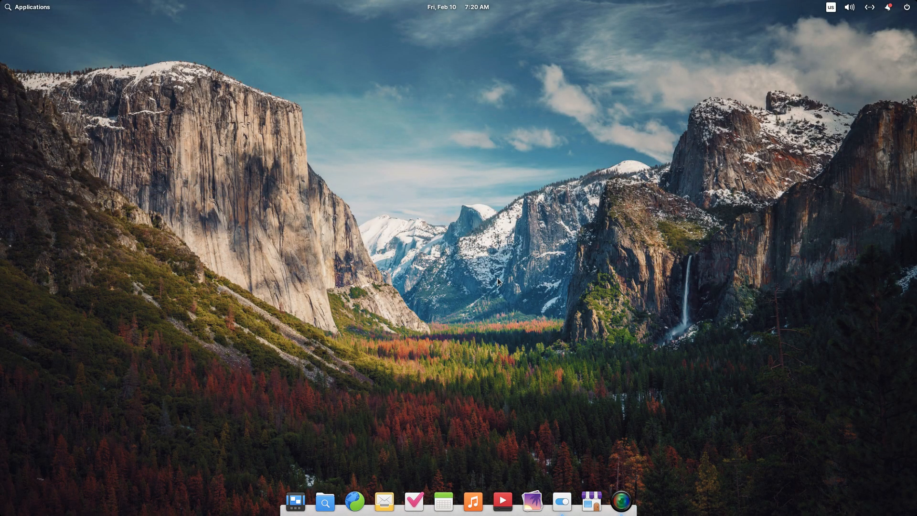
mouse_move(526, 499)
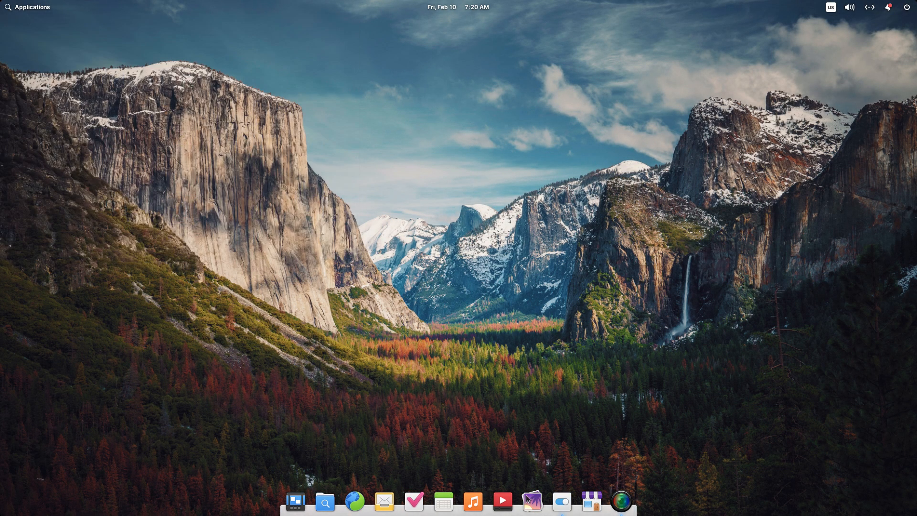
Try Half Dome under stars, then settle on the wooden pier at sunset as wallpaper
left_click(531, 501)
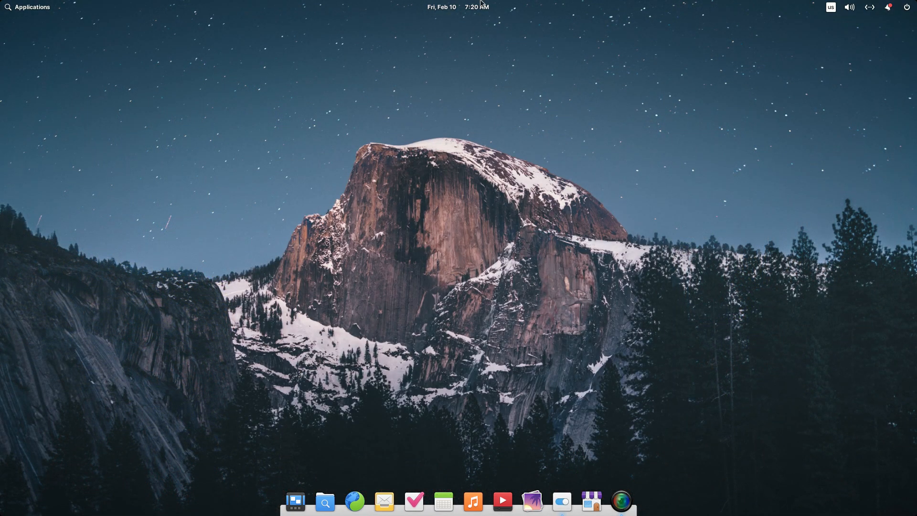
mouse_move(560, 510)
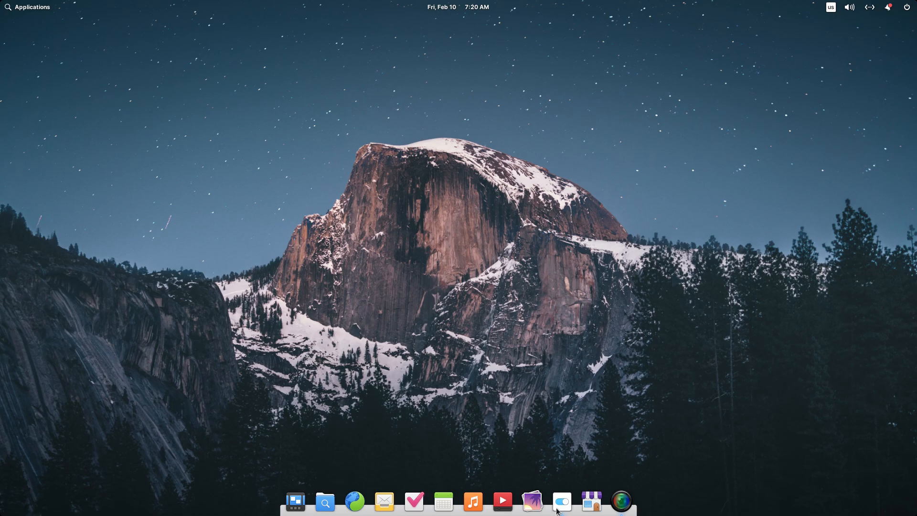
left_click(561, 501)
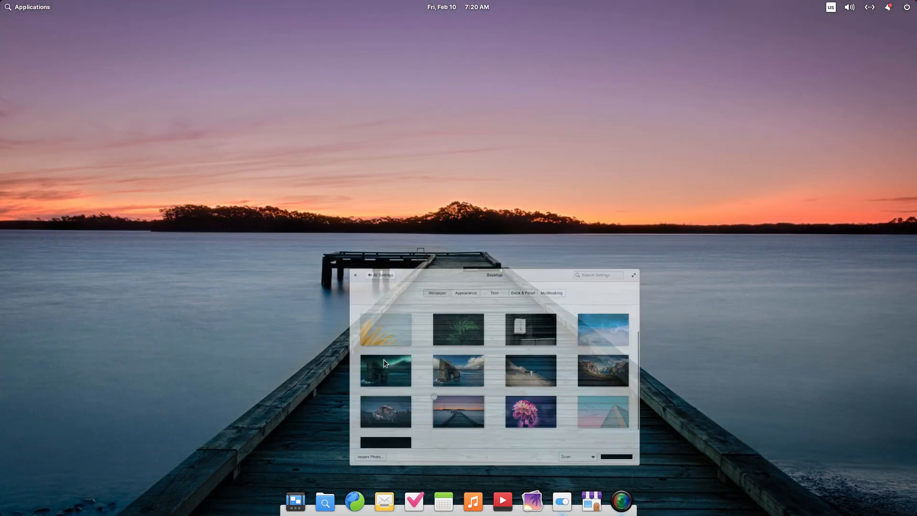
left_click(355, 275)
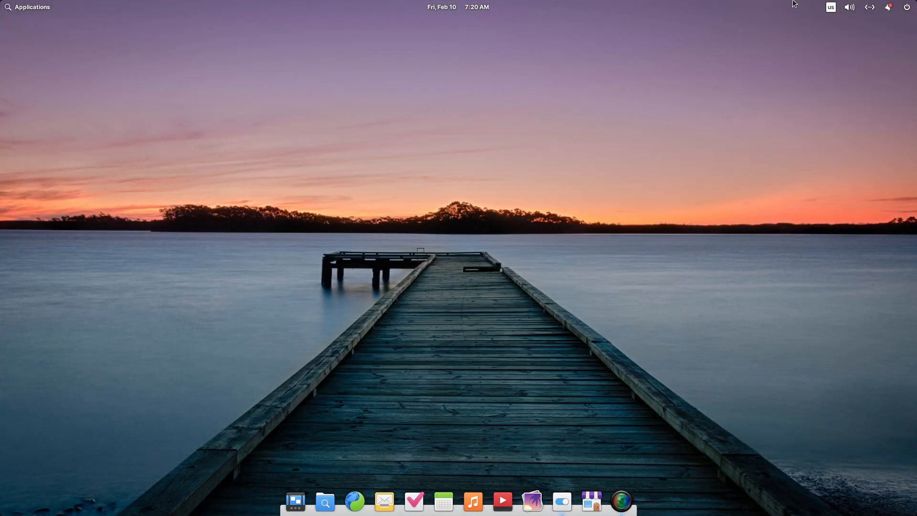